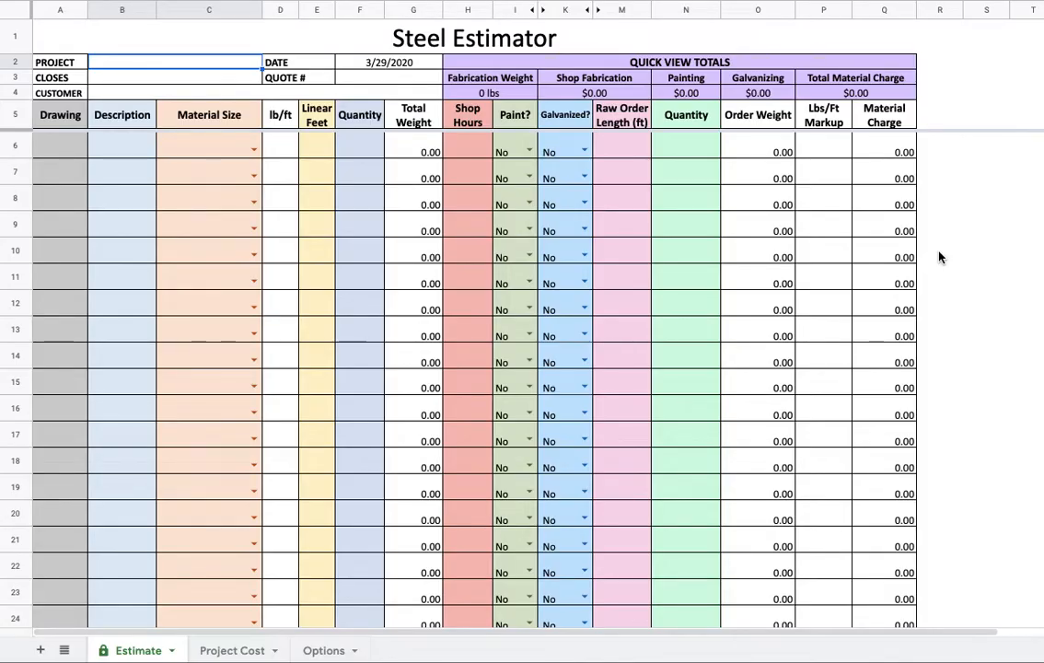
{"action": "mouse_move", "coordinate": [184, 134]}
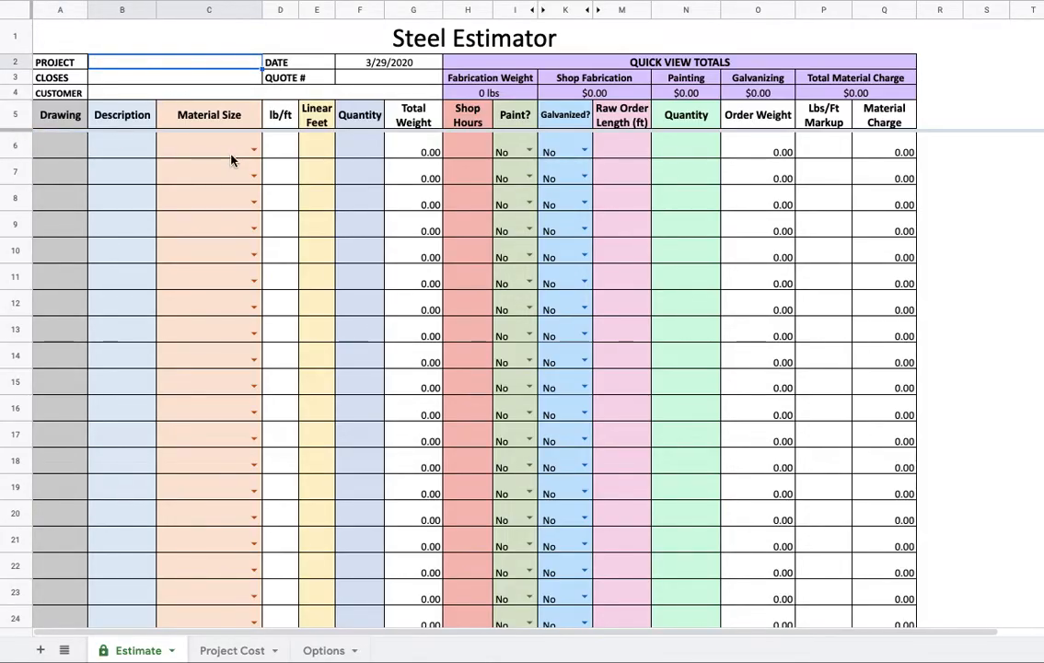
{"action": "mouse_move", "coordinate": [118, 52]}
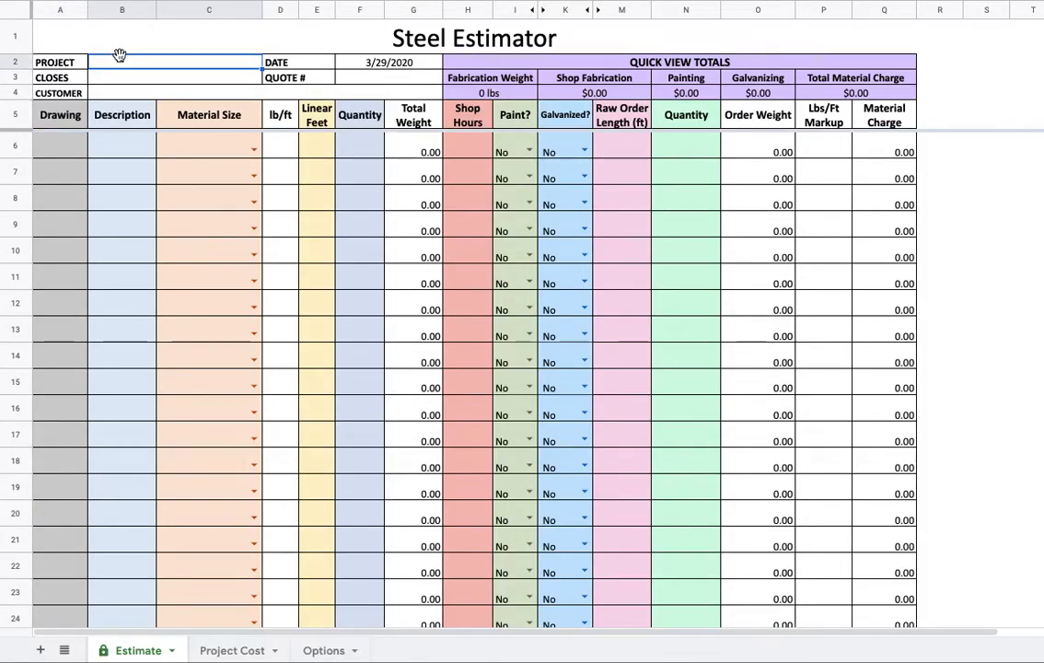
- Enter header values: Project 1, closing April 10 2020, customer Mr General Contractor Inc
{"action": "type", "text": "PRo"}
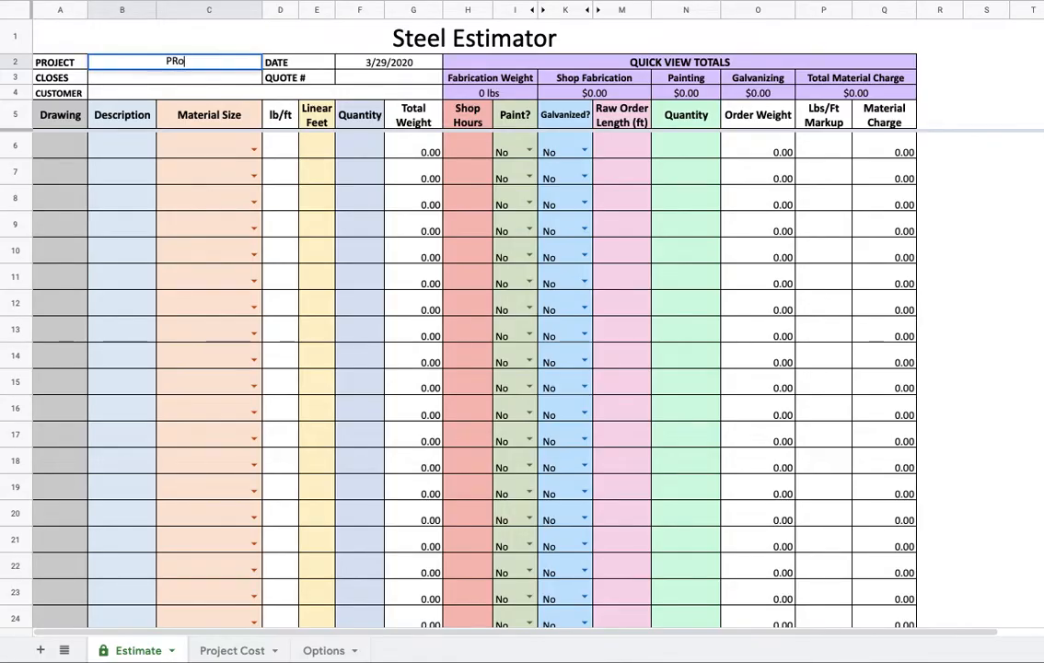
{"action": "type", "text": "ject 1"}
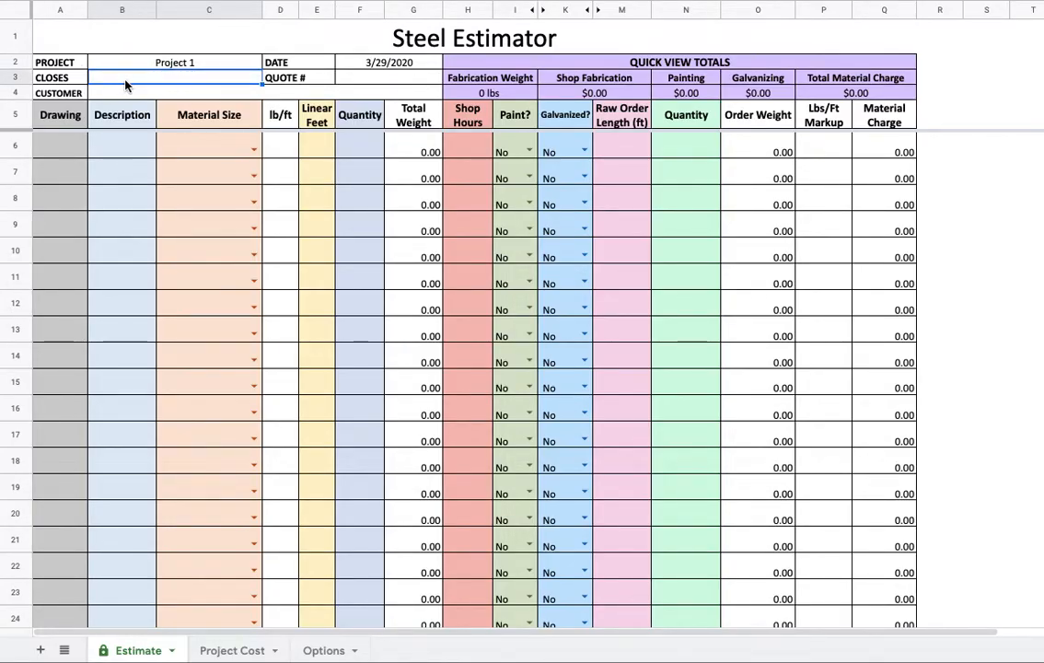
{"action": "type", "text": "April"}
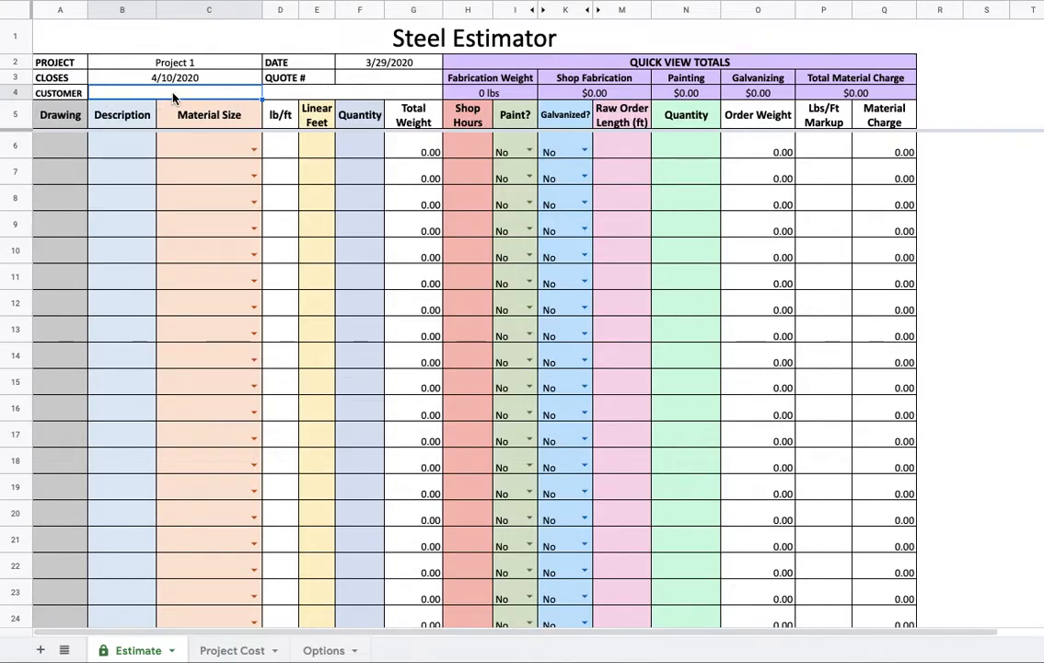
{"action": "type", "text": "Mr G"}
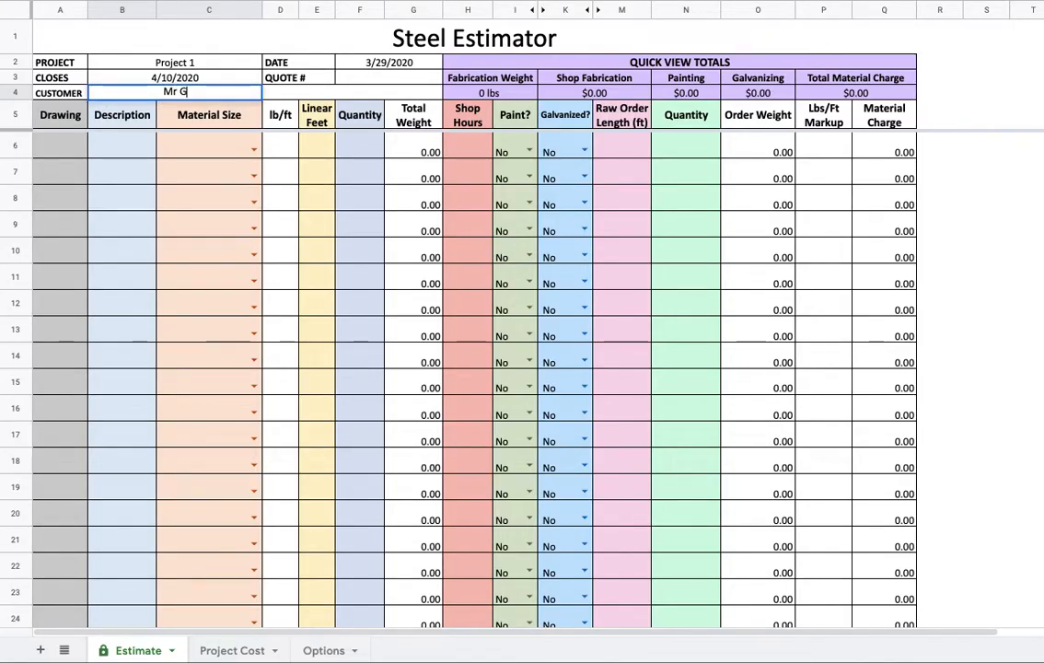
{"action": "type", "text": "eneral Contracor Inc."}
{"action": "left_click", "coordinate": [388, 77]}
{"action": "type", "text": "101"}
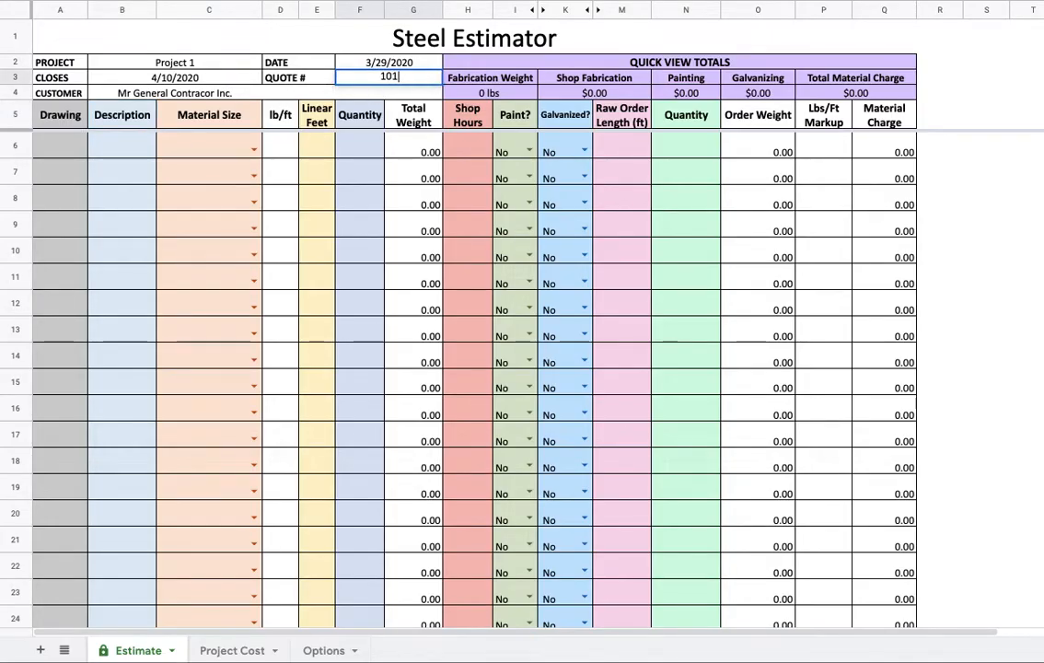
- Enter drawing S1 with description Beams in row 6 and browse the Material Size options
{"action": "left_click", "coordinate": [58, 143]}
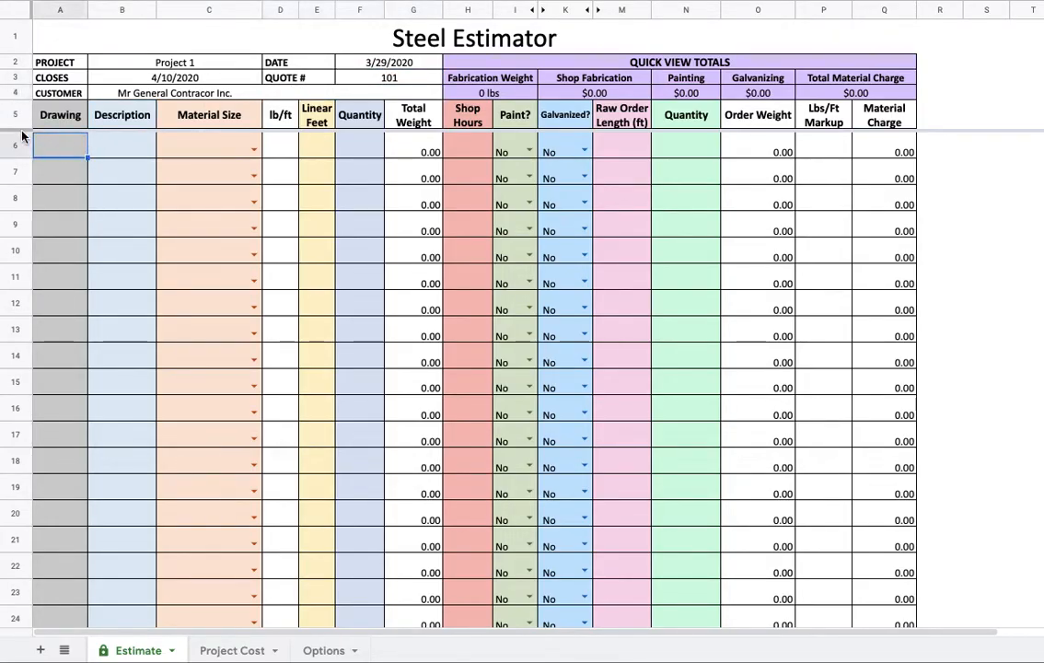
{"action": "mouse_move", "coordinate": [48, 148]}
{"action": "type", "text": "S1"}
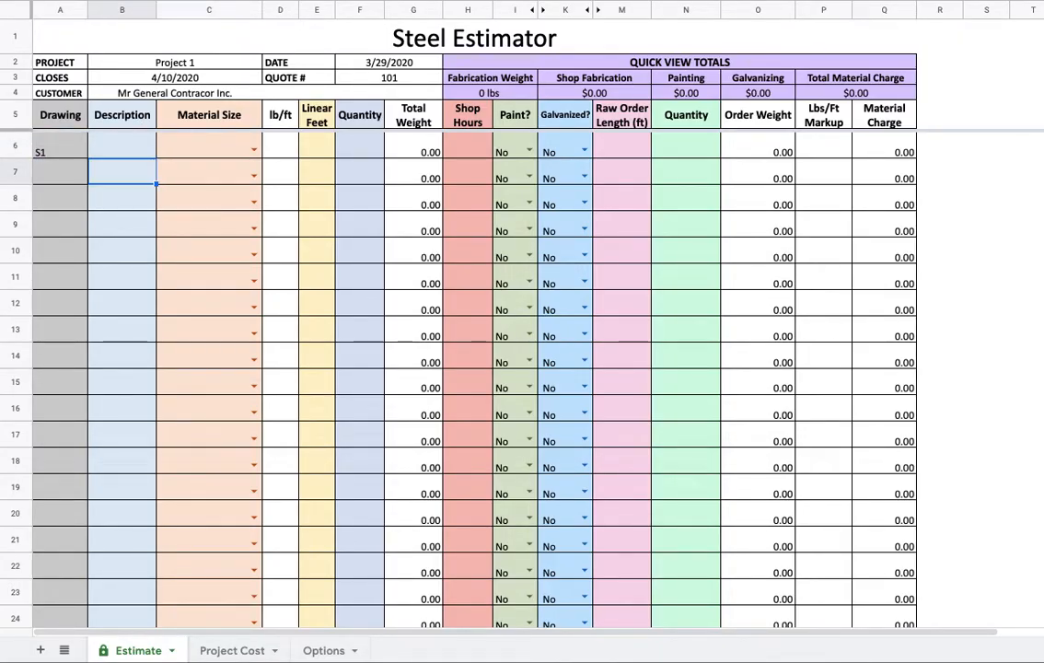
{"action": "type", "text": "Beams"}
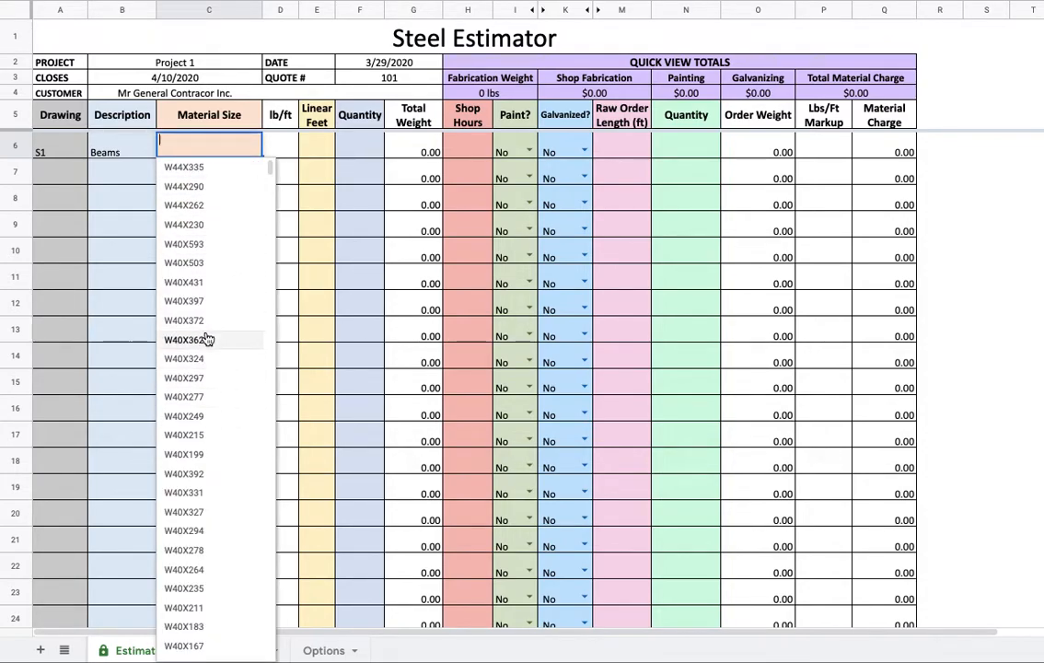
{"action": "scroll", "scroll_direction": "down", "scroll_amount": 3}
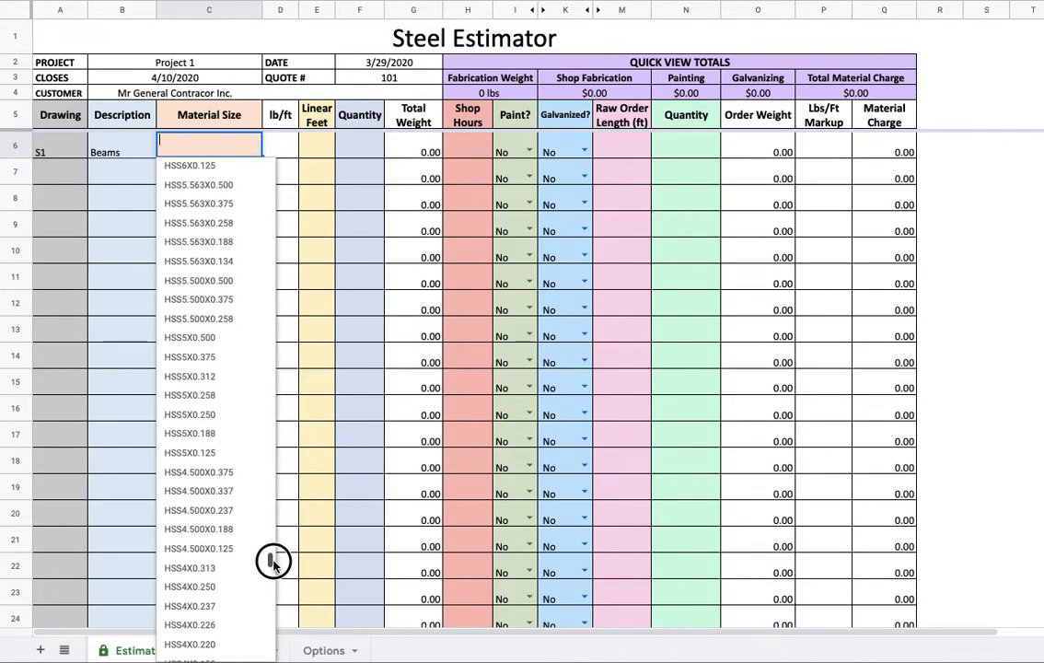
{"action": "scroll", "scroll_direction": "up", "scroll_amount": 3}
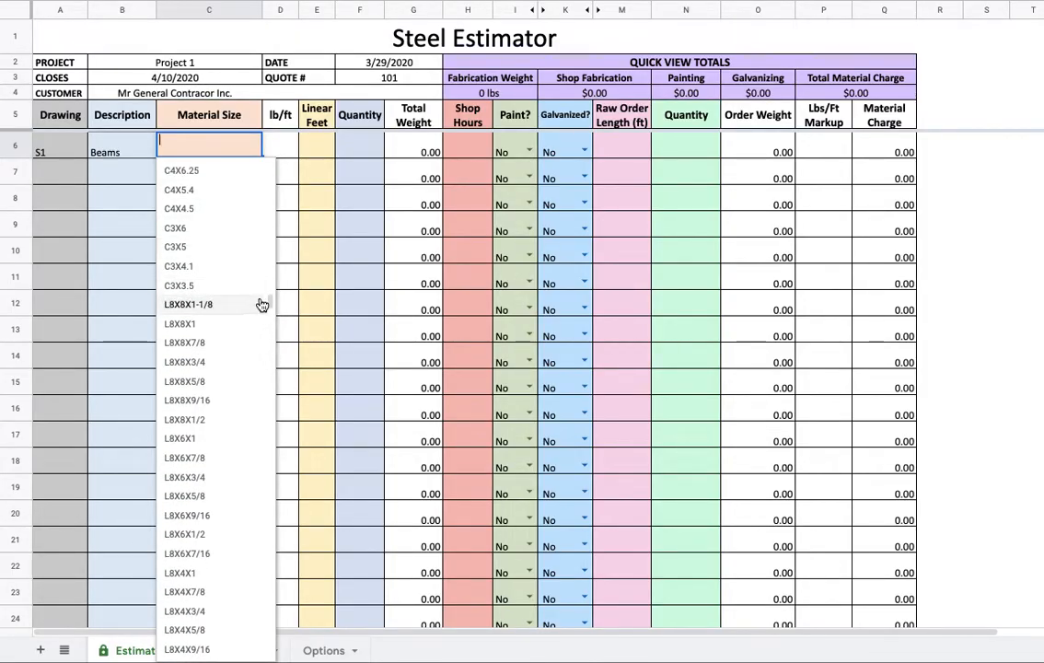
{"action": "scroll", "scroll_direction": "up", "scroll_amount": 3}
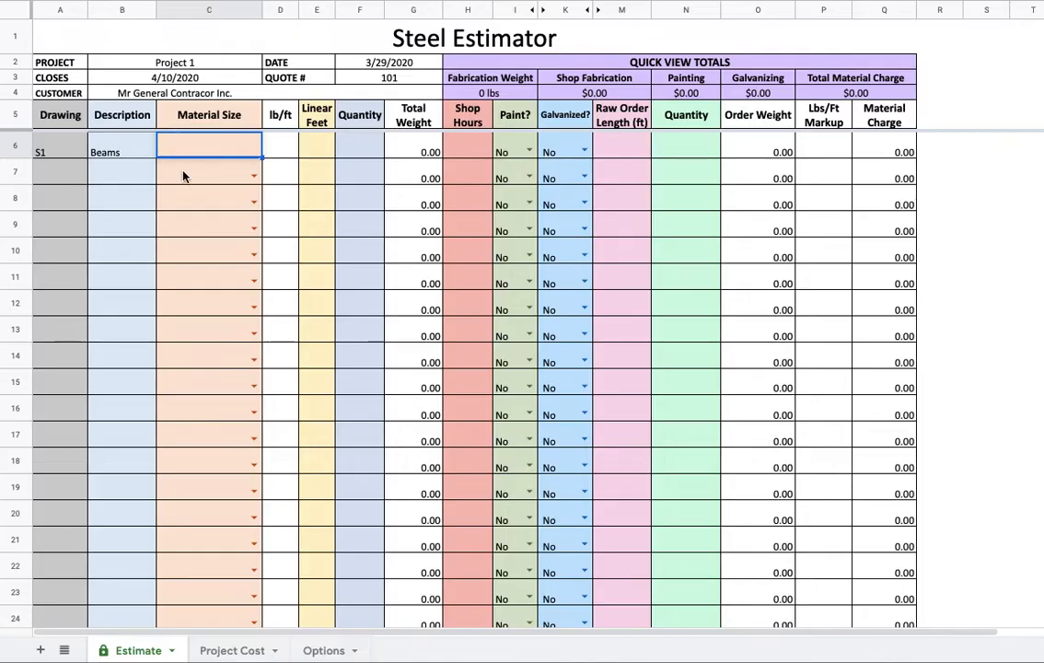
- Set the Beams line to W10X30, 10 linear feet and quantity 4 for 1200 lbs total
{"action": "type", "text": "E"}
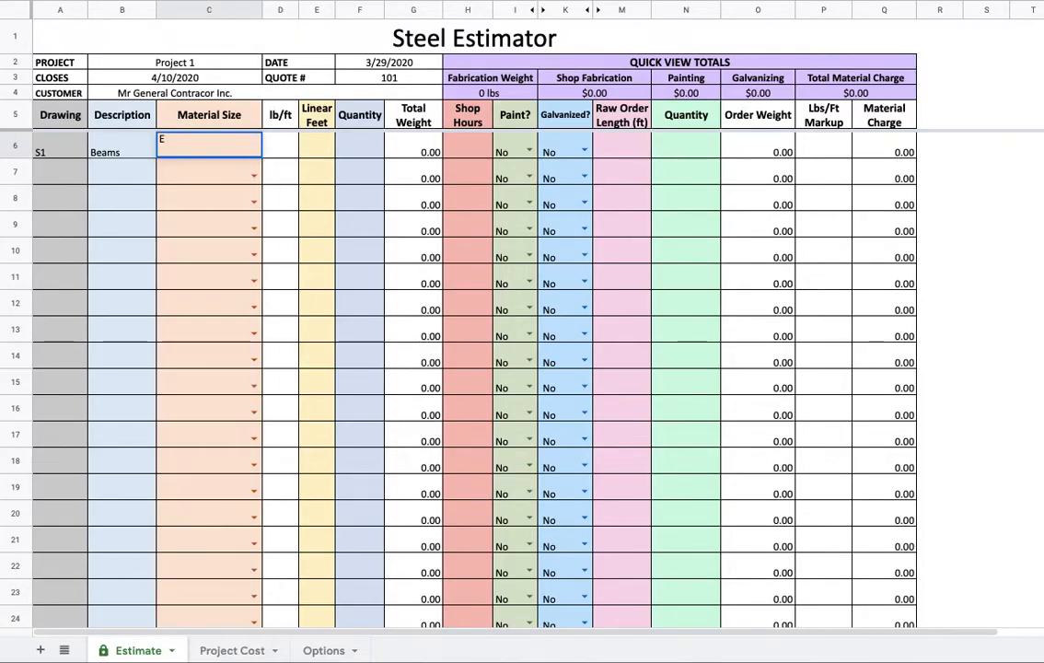
{"action": "type", "text": "W10x"}
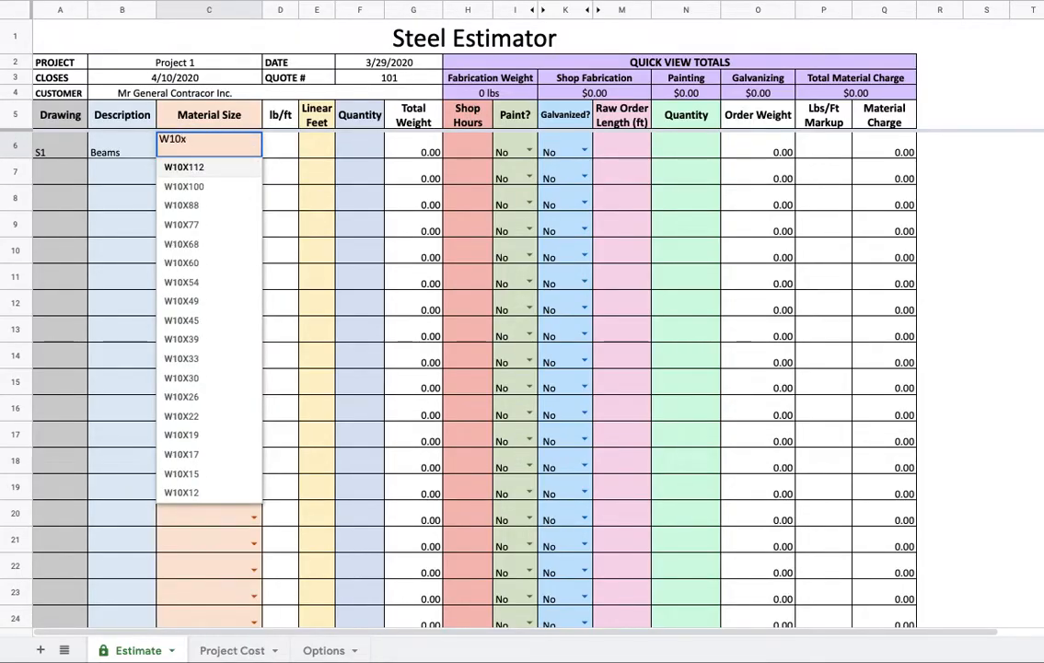
{"action": "type", "text": "30"}
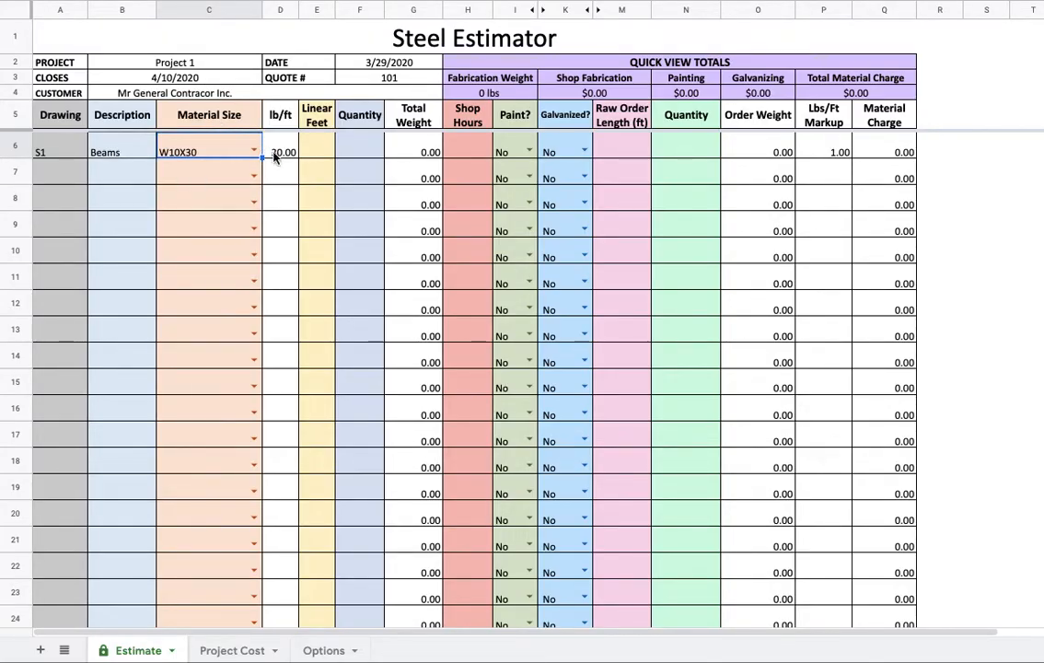
{"action": "left_click", "coordinate": [316, 151]}
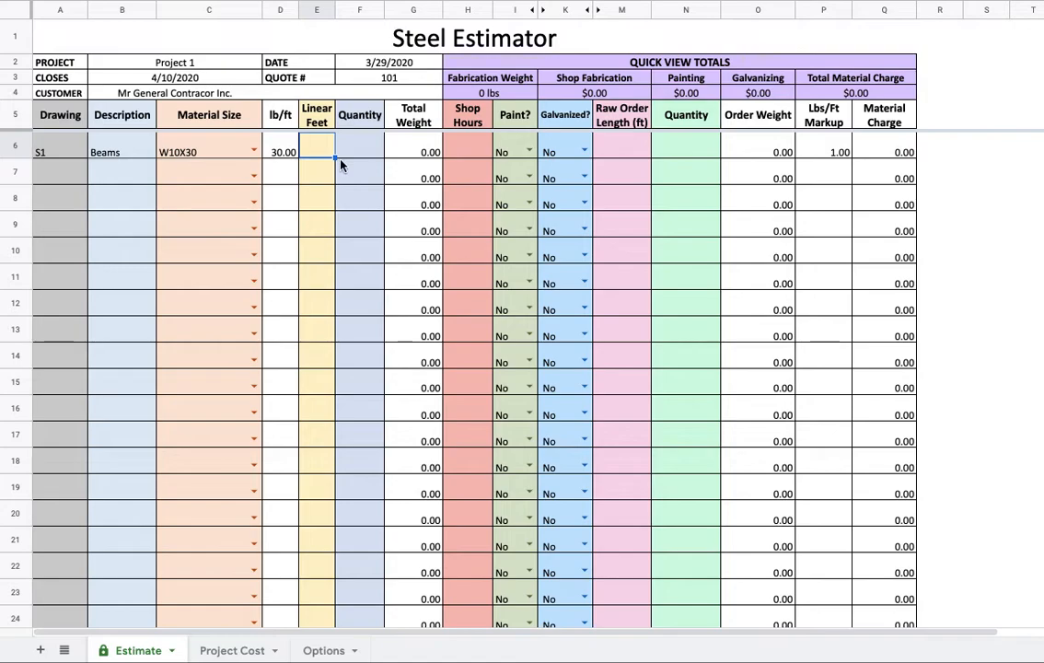
{"action": "type", "text": "10"}
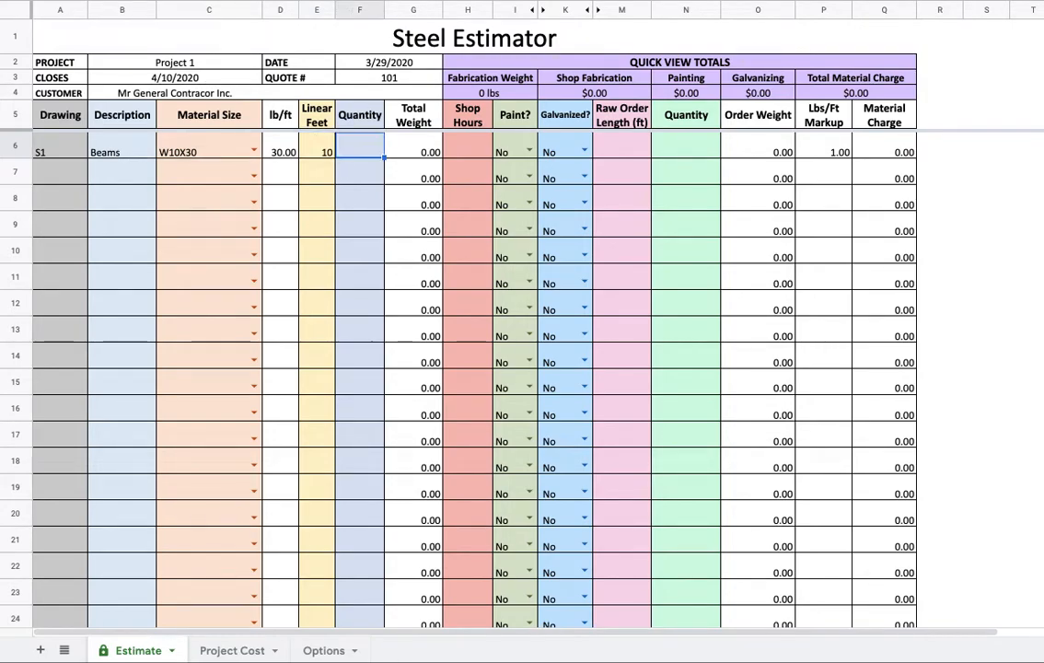
{"action": "type", "text": "4"}
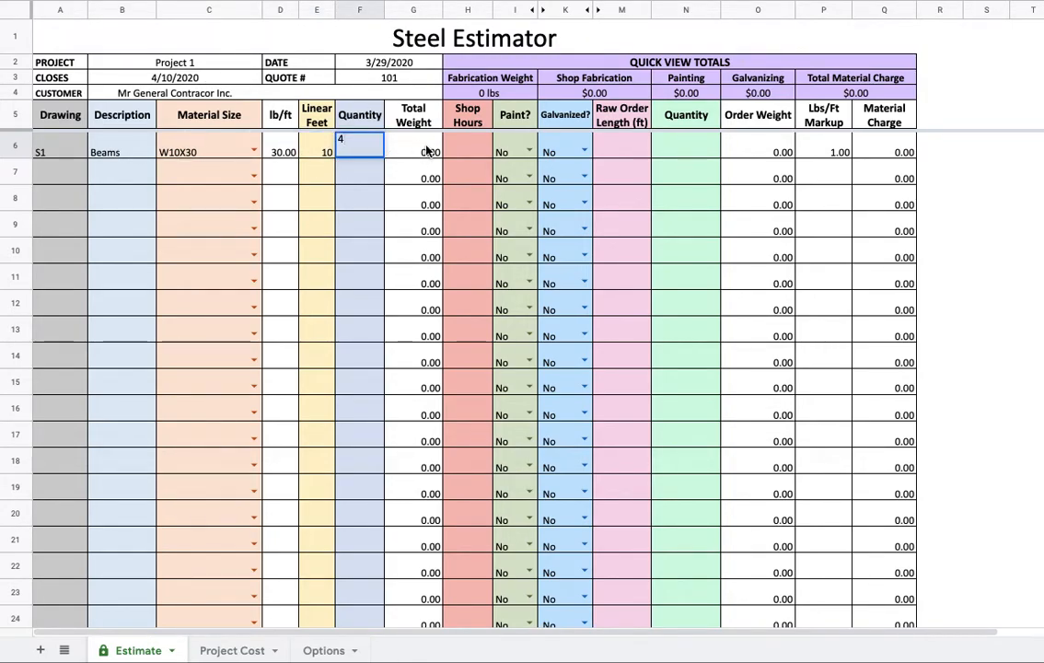
{"action": "key", "text": "Return"}
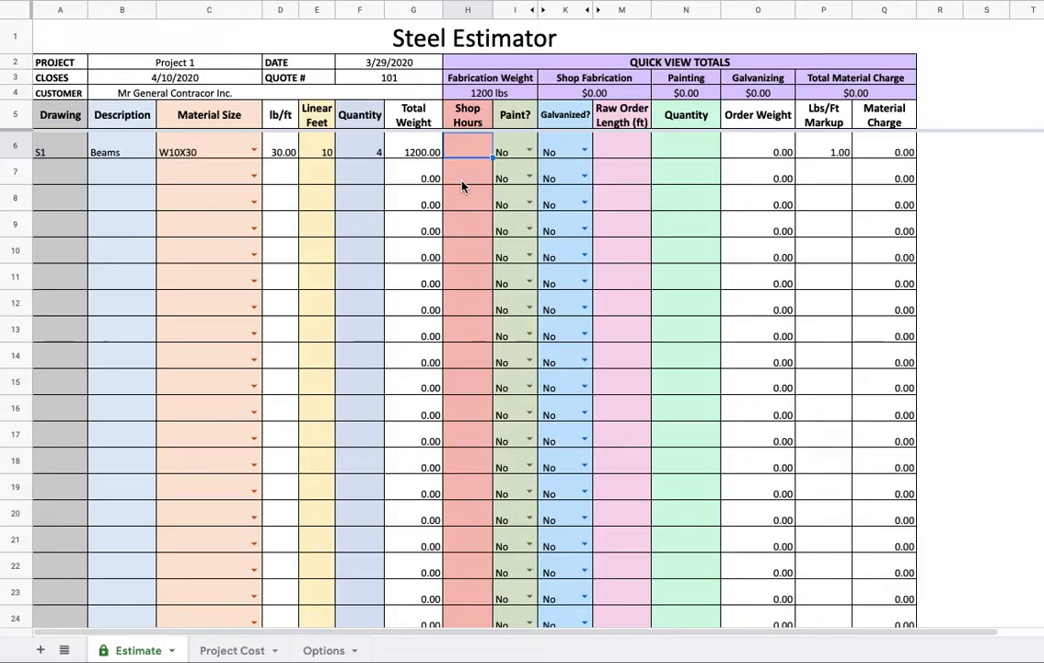
{"action": "mouse_move", "coordinate": [475, 155]}
{"action": "type", "text": "10"}
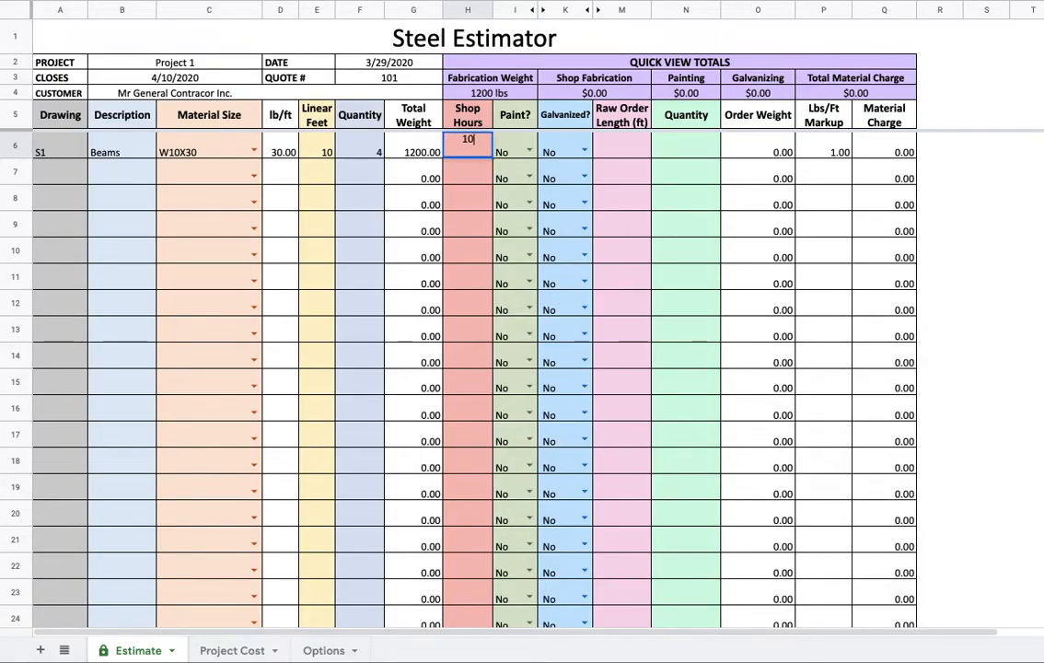
- Give the Beams line 10 shop hours, painting Yes, and start its 40 ft raw order length
{"action": "key", "text": "Return"}
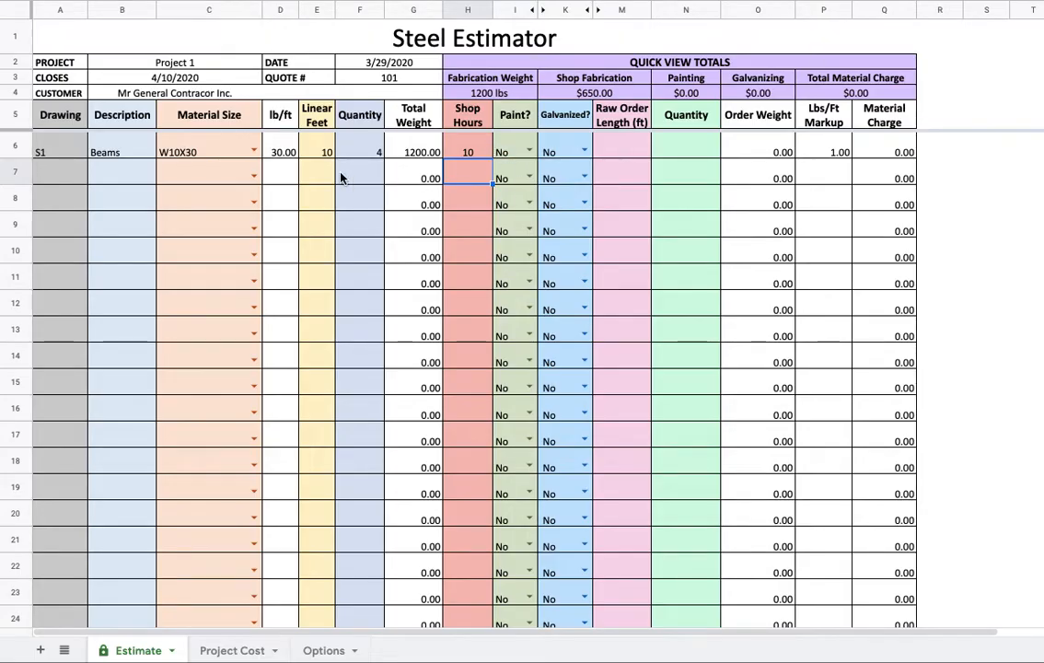
{"action": "left_click", "coordinate": [468, 151]}
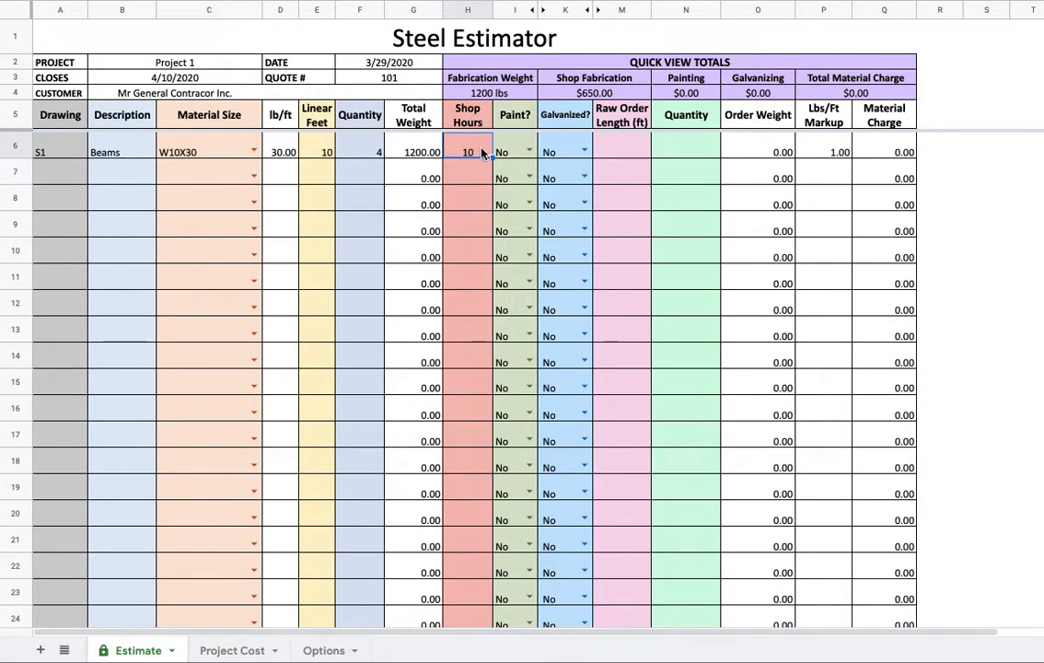
{"action": "mouse_move", "coordinate": [483, 164]}
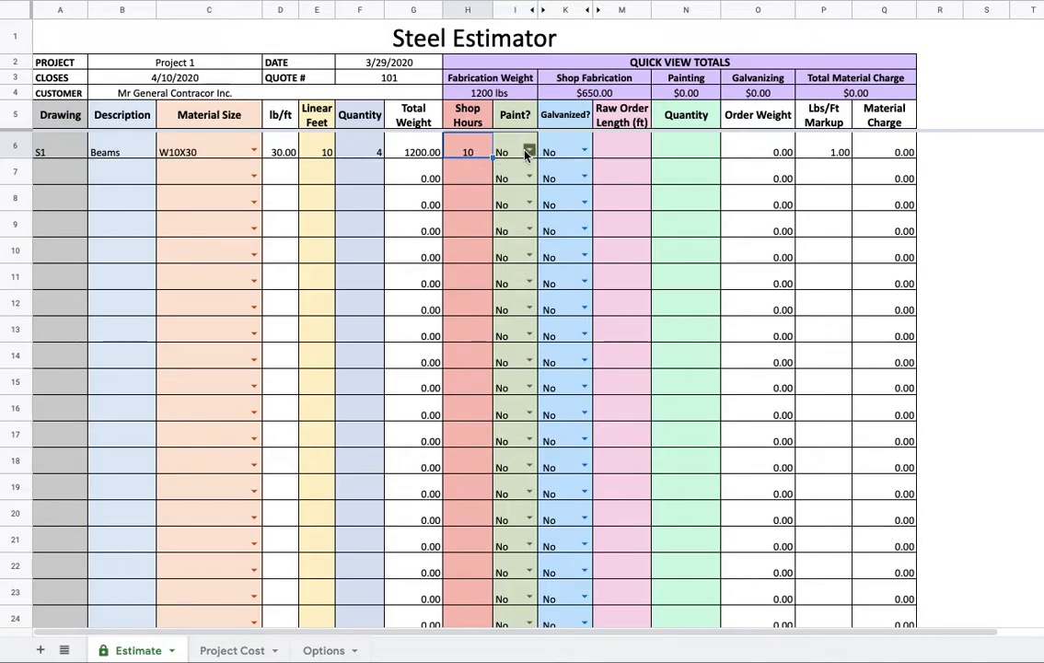
{"action": "left_click", "coordinate": [528, 151]}
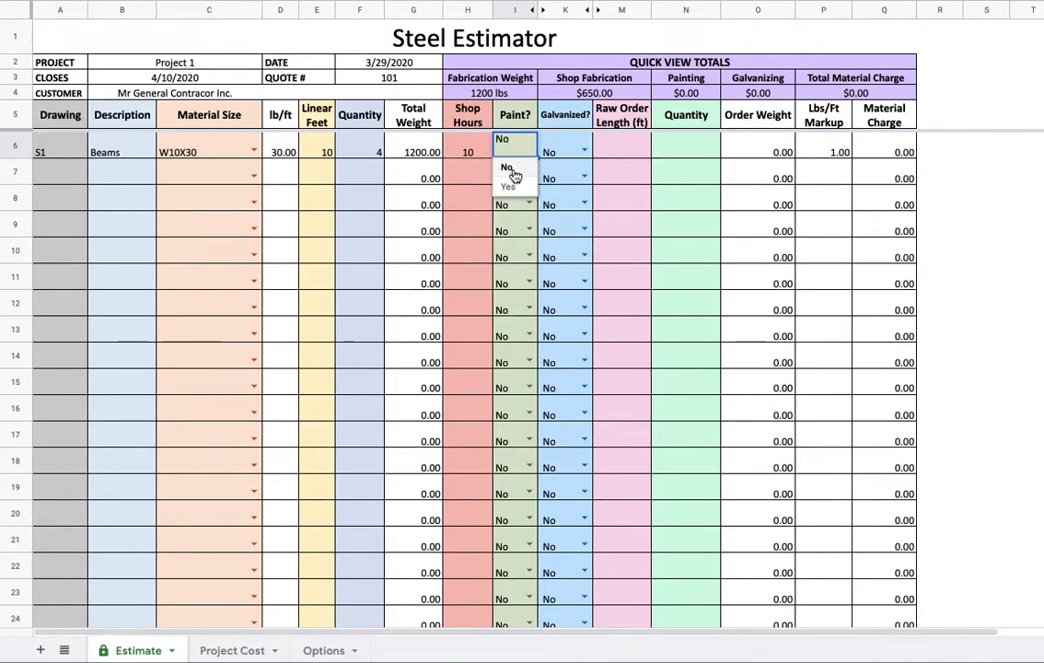
{"action": "left_click", "coordinate": [508, 166]}
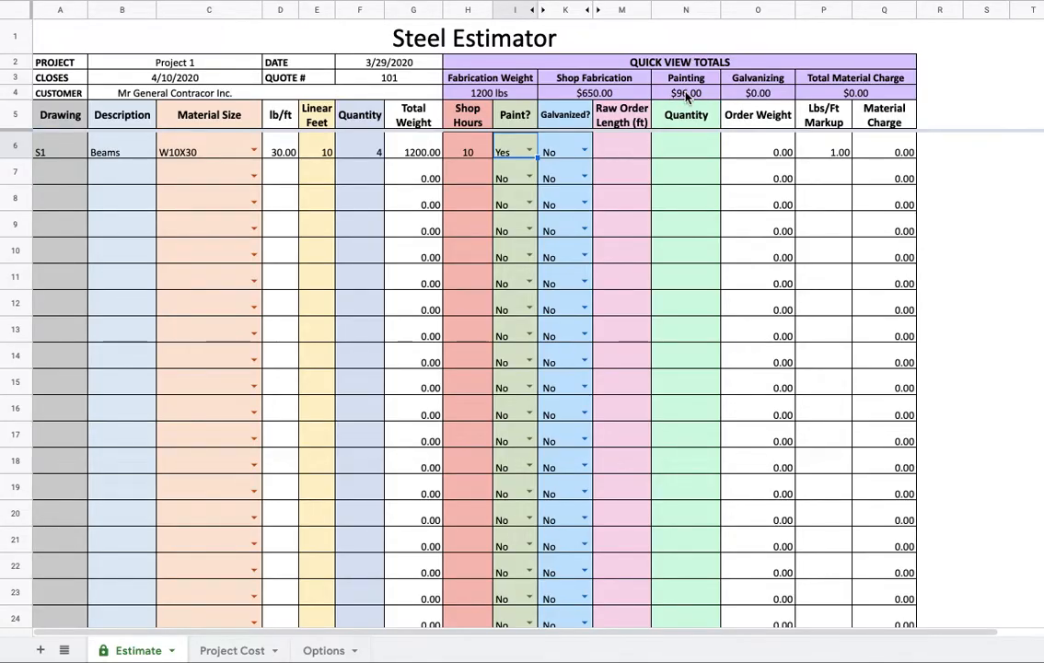
{"action": "left_click", "coordinate": [622, 151]}
{"action": "type", "text": "40"}
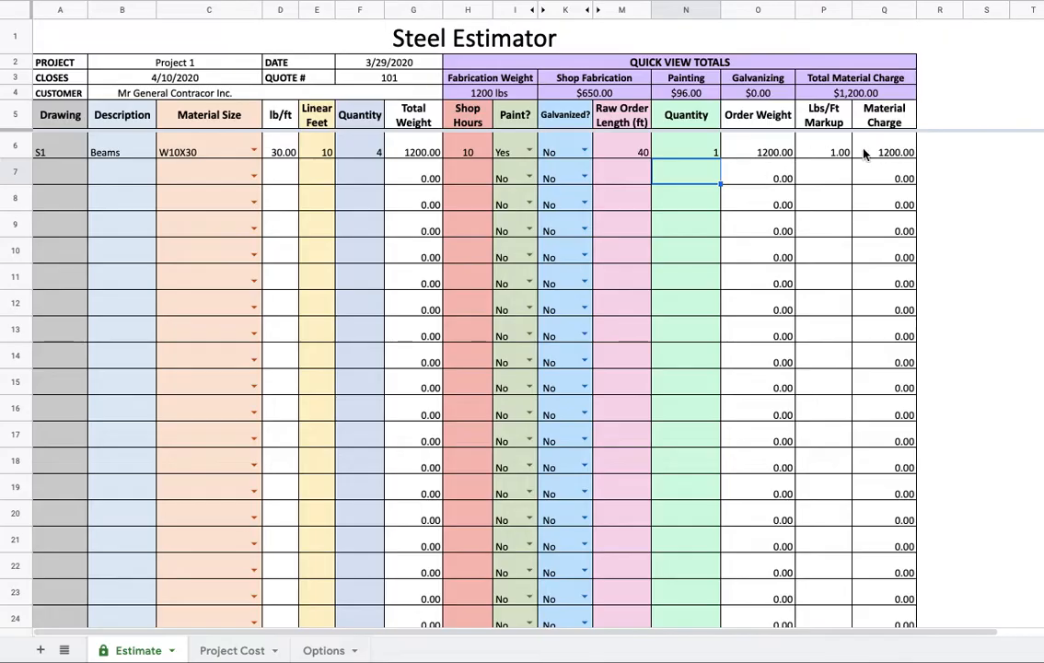
{"action": "mouse_move", "coordinate": [769, 158]}
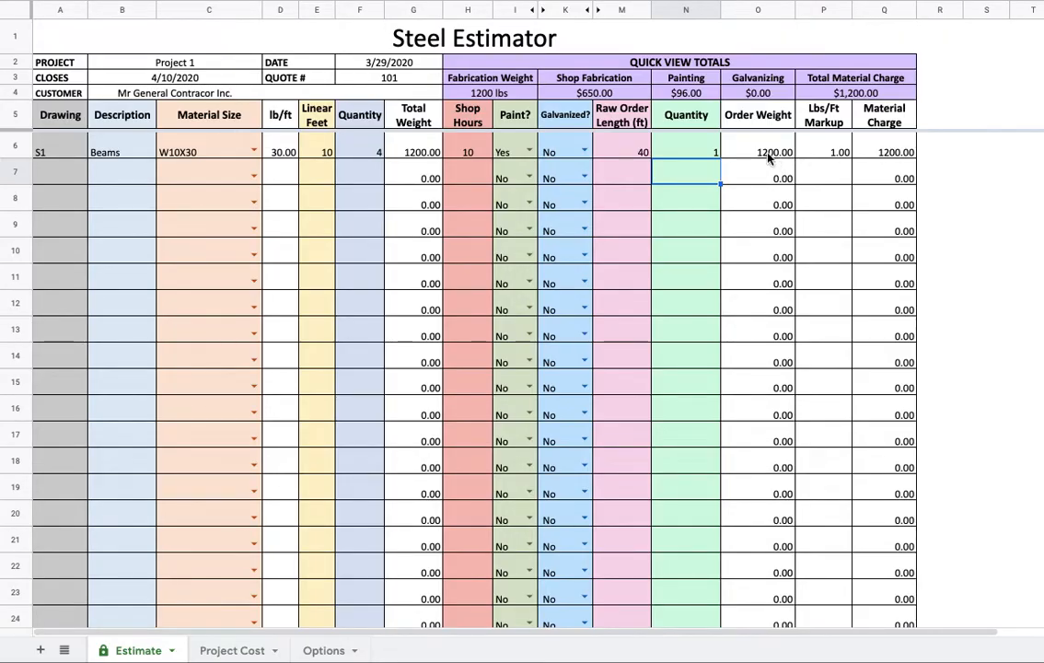
{"action": "mouse_move", "coordinate": [846, 169]}
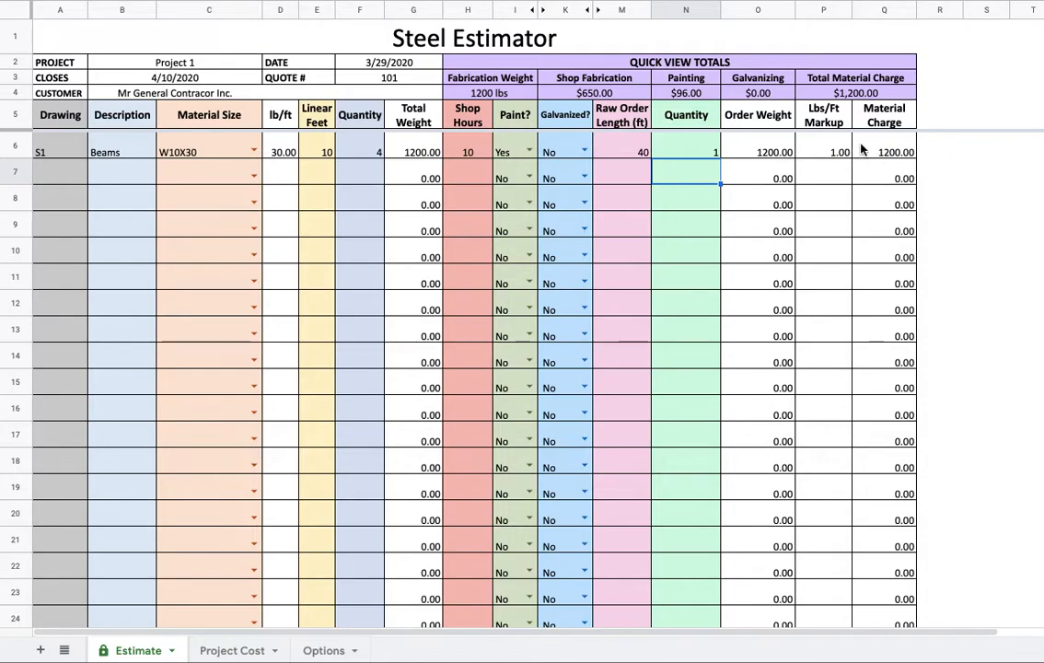
{"action": "mouse_move", "coordinate": [892, 157]}
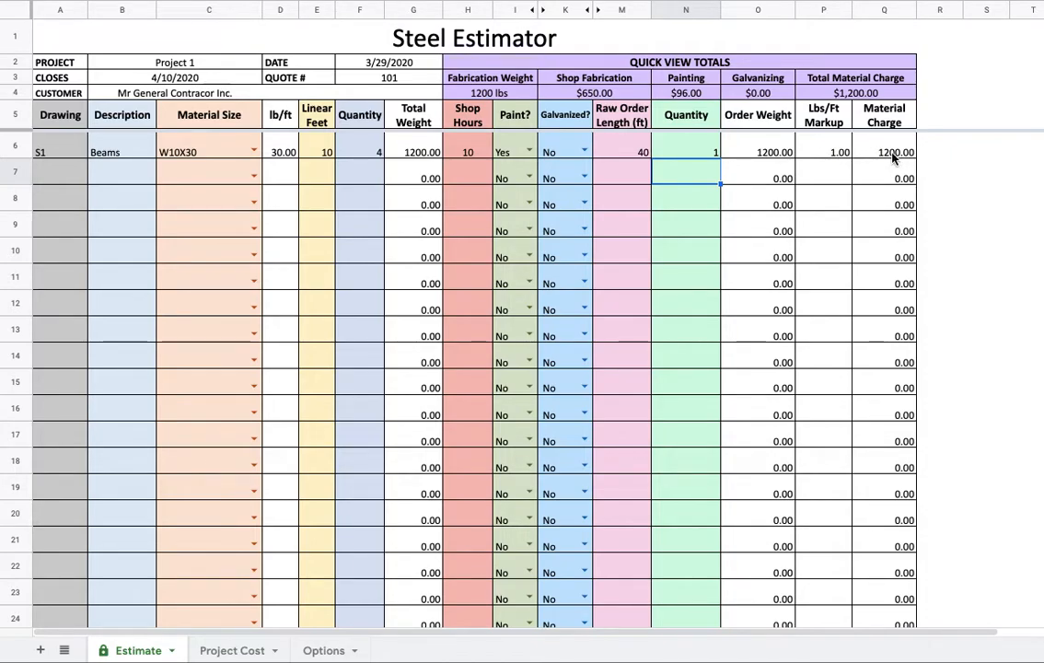
{"action": "mouse_move", "coordinate": [838, 163]}
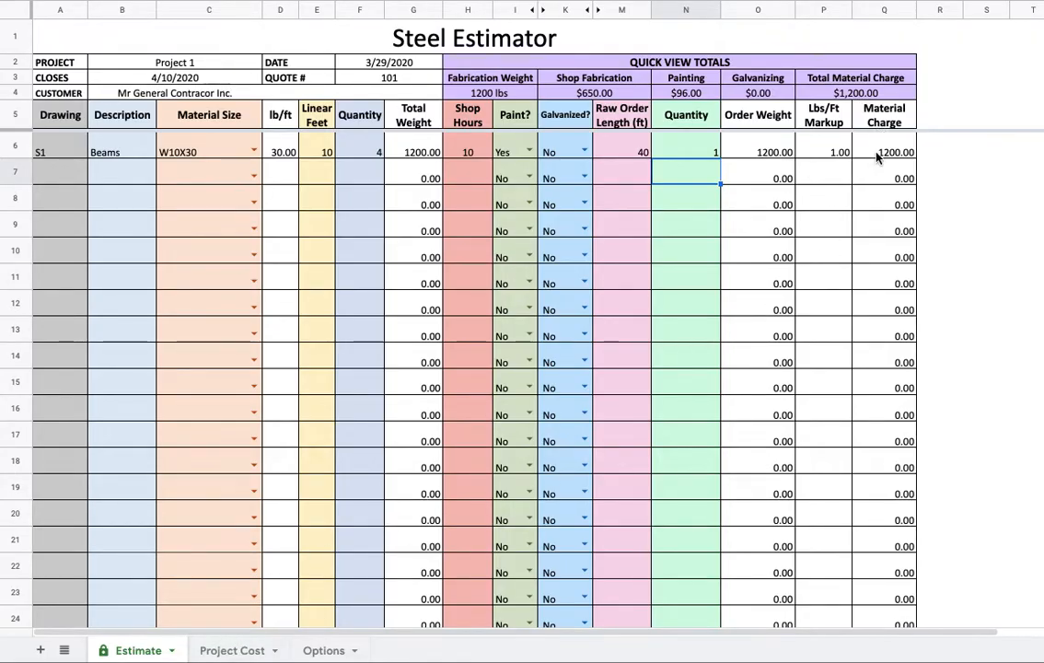
{"action": "mouse_move", "coordinate": [799, 153]}
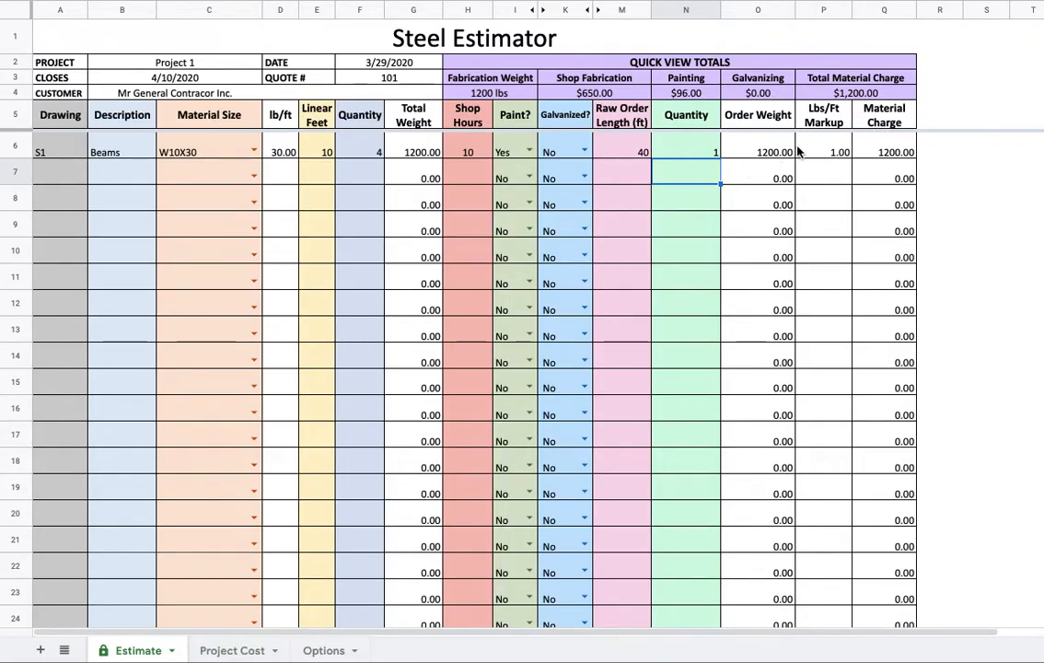
{"action": "mouse_move", "coordinate": [644, 155]}
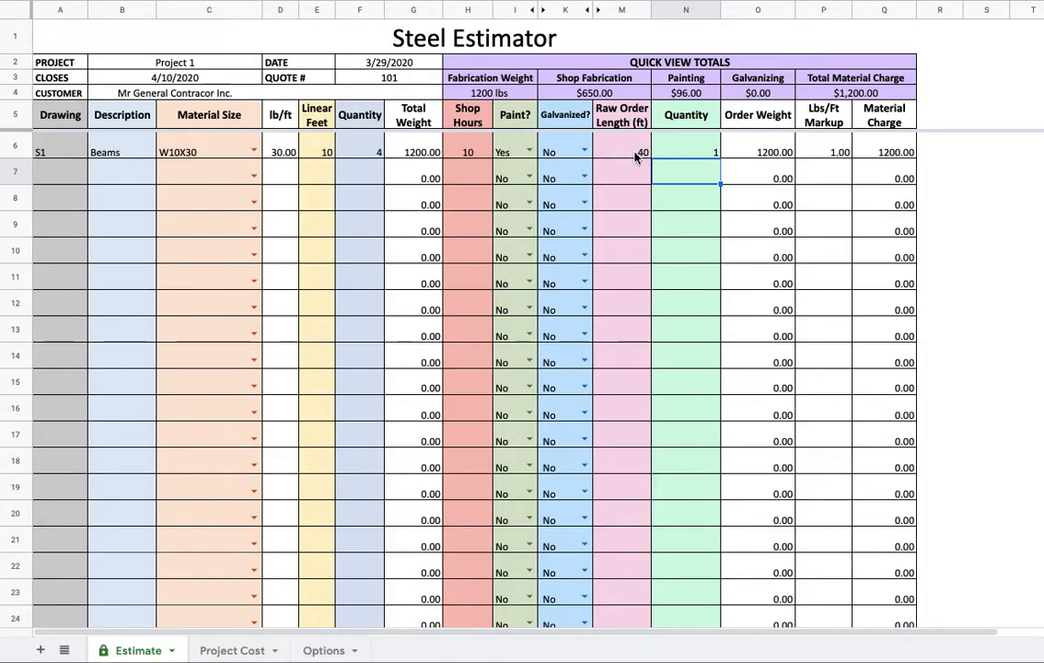
{"action": "mouse_move", "coordinate": [162, 187]}
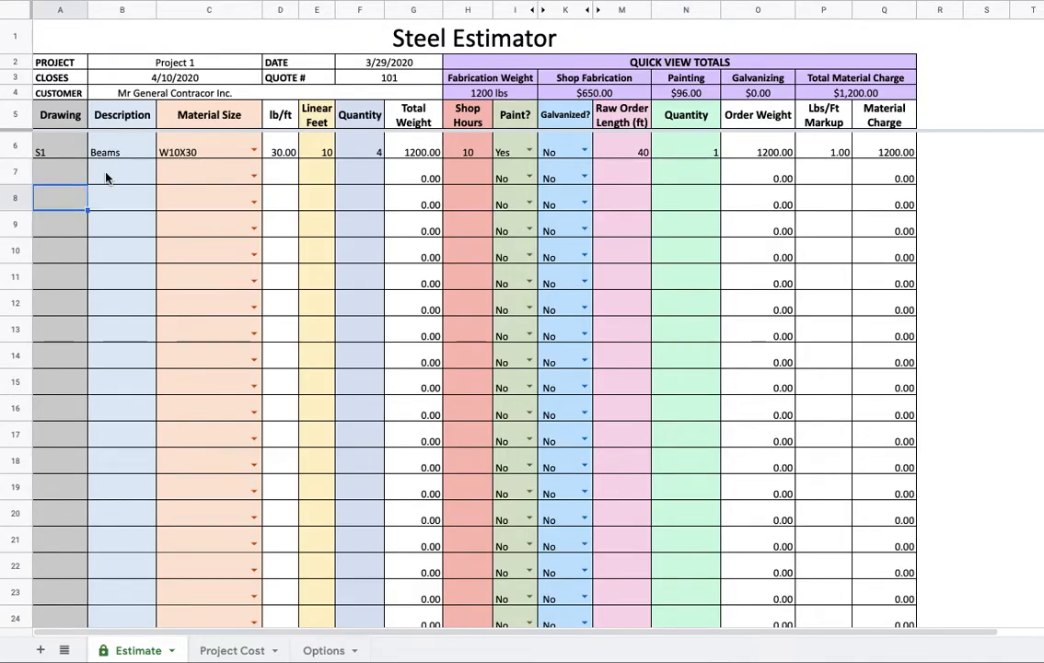
- Enter drawing S1, description Columns and material size HSS8X8X3/8 in row 8
{"action": "type", "text": "S"}
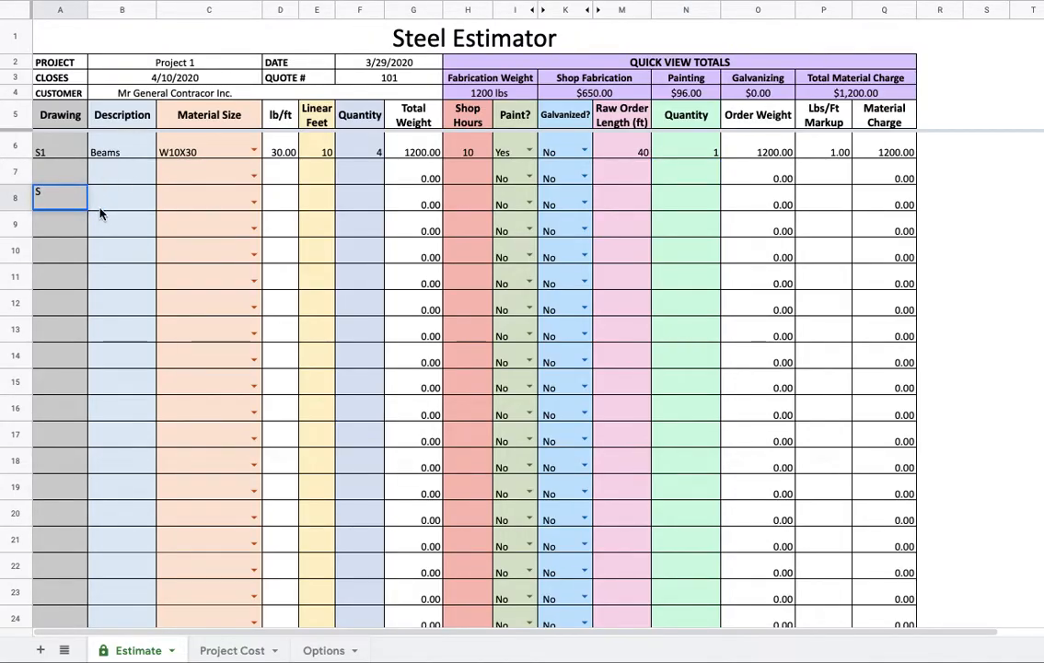
{"action": "type", "text": "1"}
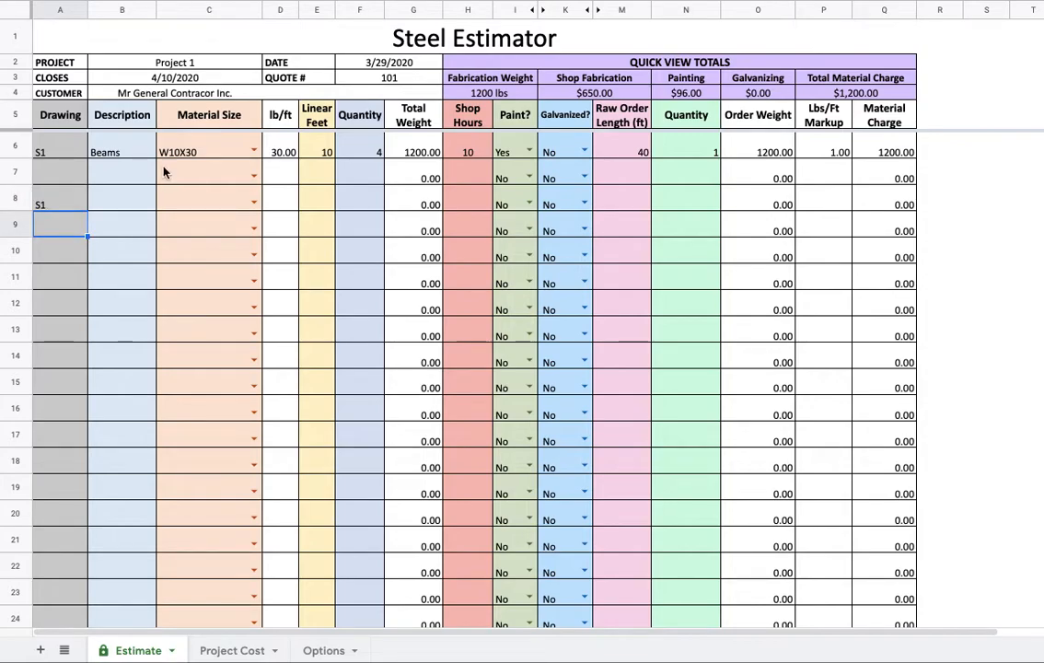
{"action": "type", "text": "Columns"}
{"action": "left_click", "coordinate": [208, 204]}
{"action": "type", "text": "H"}
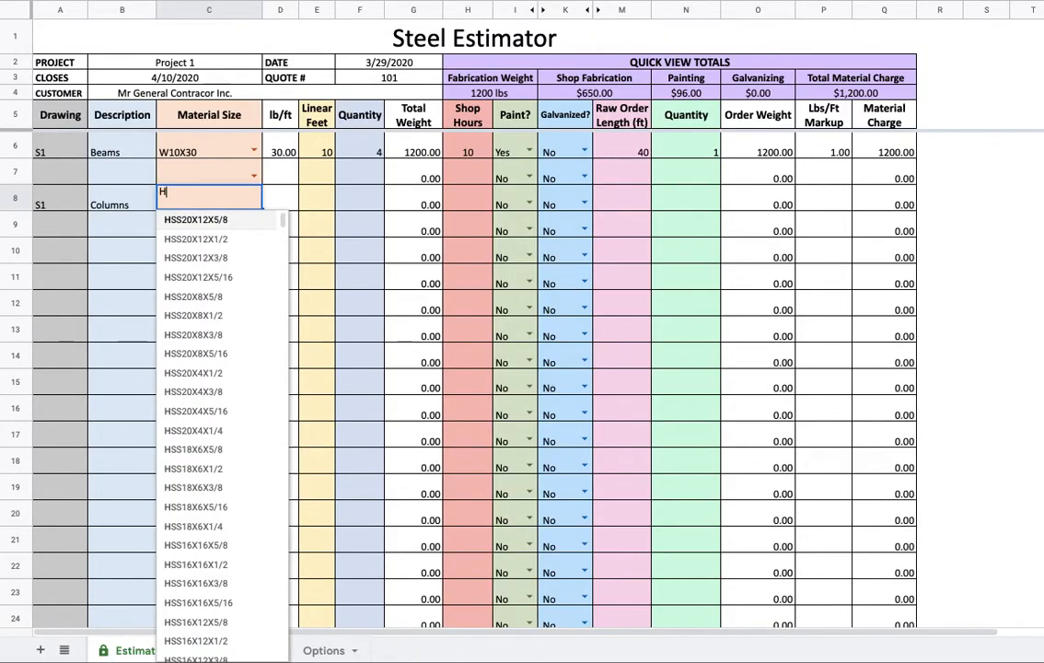
{"action": "type", "text": "SS8"}
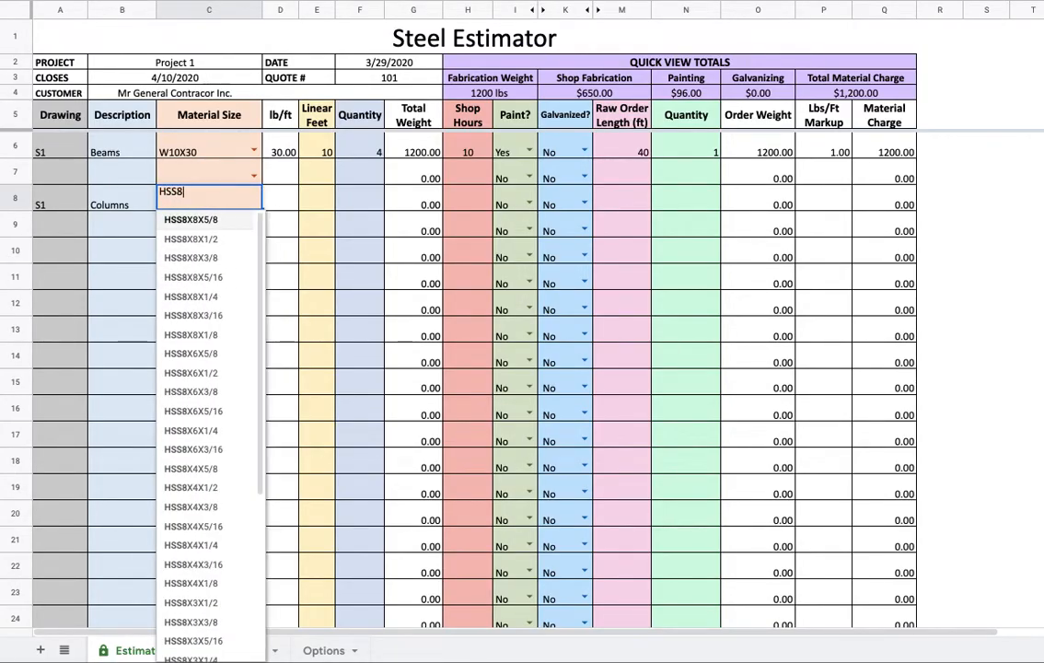
{"action": "type", "text": "x8"}
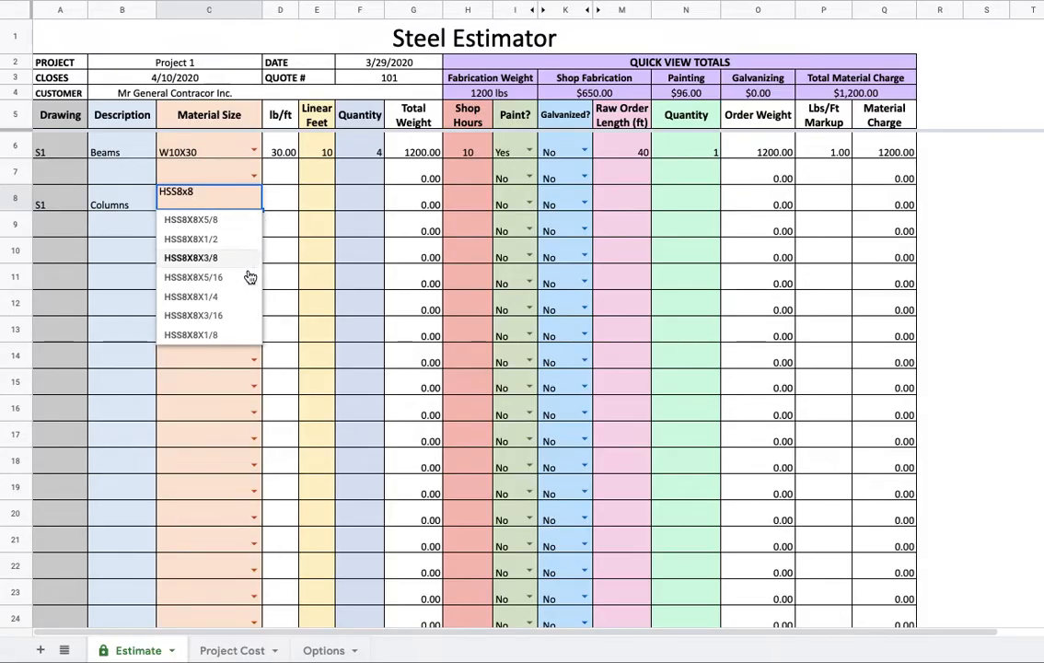
{"action": "left_click", "coordinate": [192, 258]}
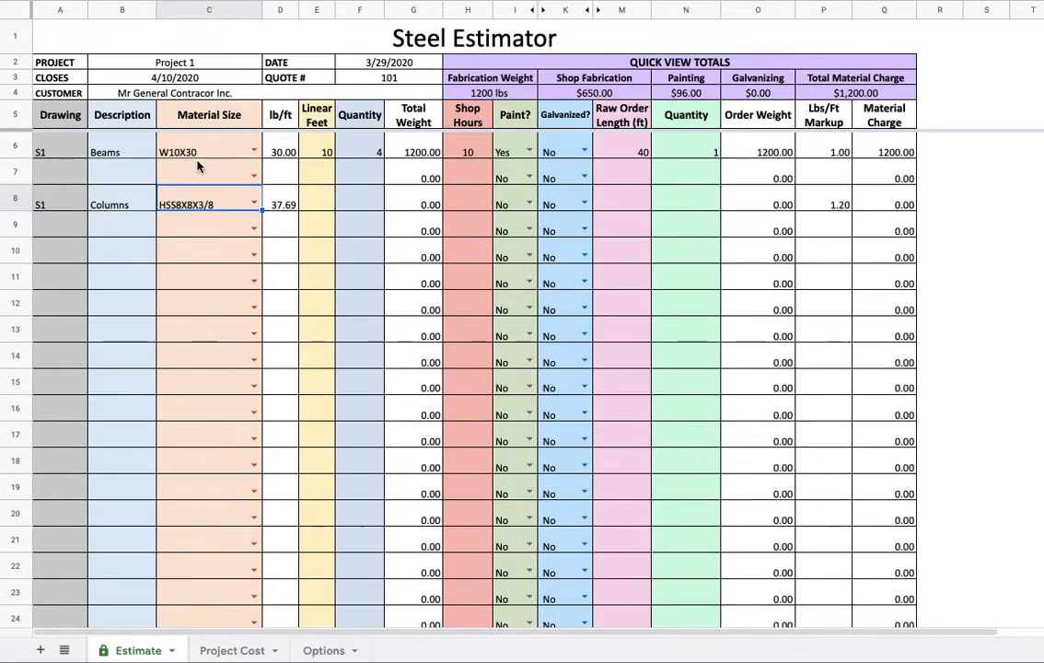
- Set the Columns line's linear feet, painting Yes and galvanizing No
{"action": "left_click", "coordinate": [317, 205]}
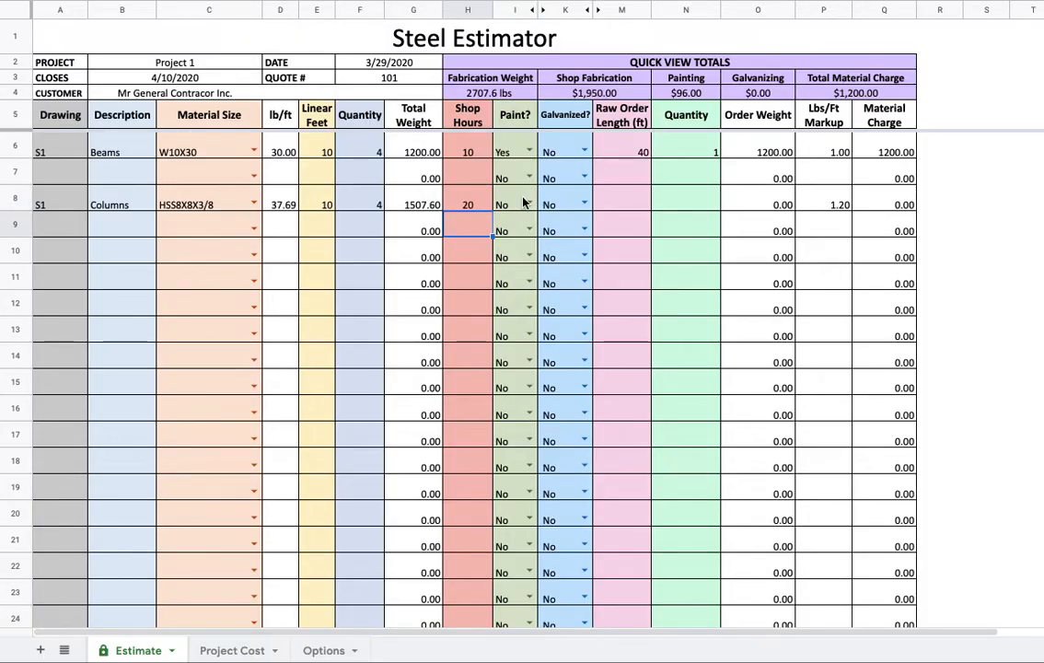
{"action": "left_click", "coordinate": [566, 204]}
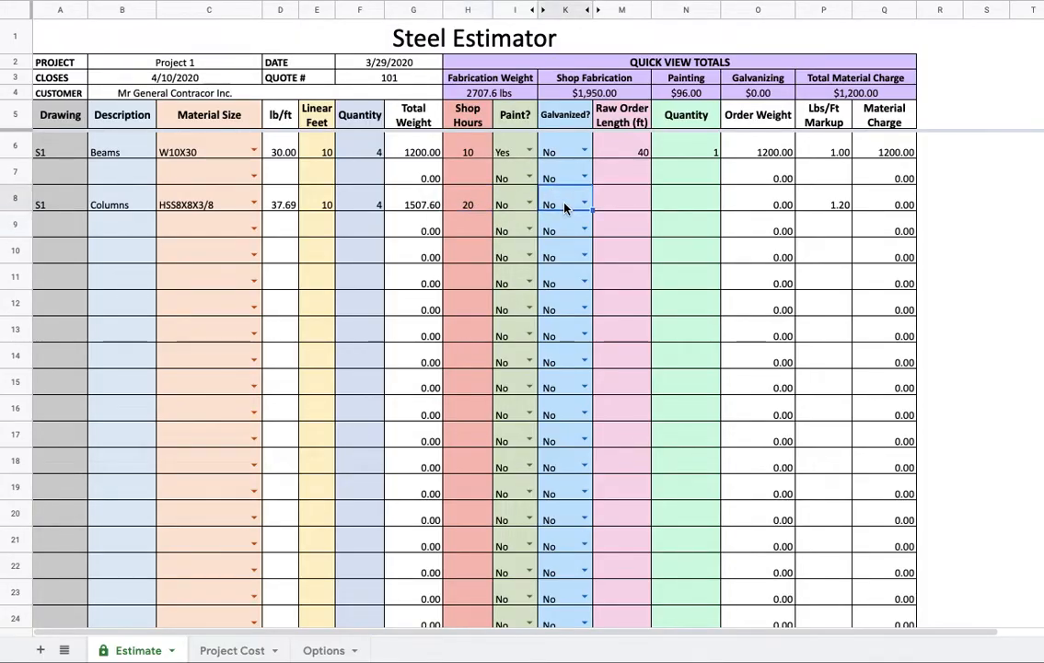
{"action": "left_click", "coordinate": [583, 204]}
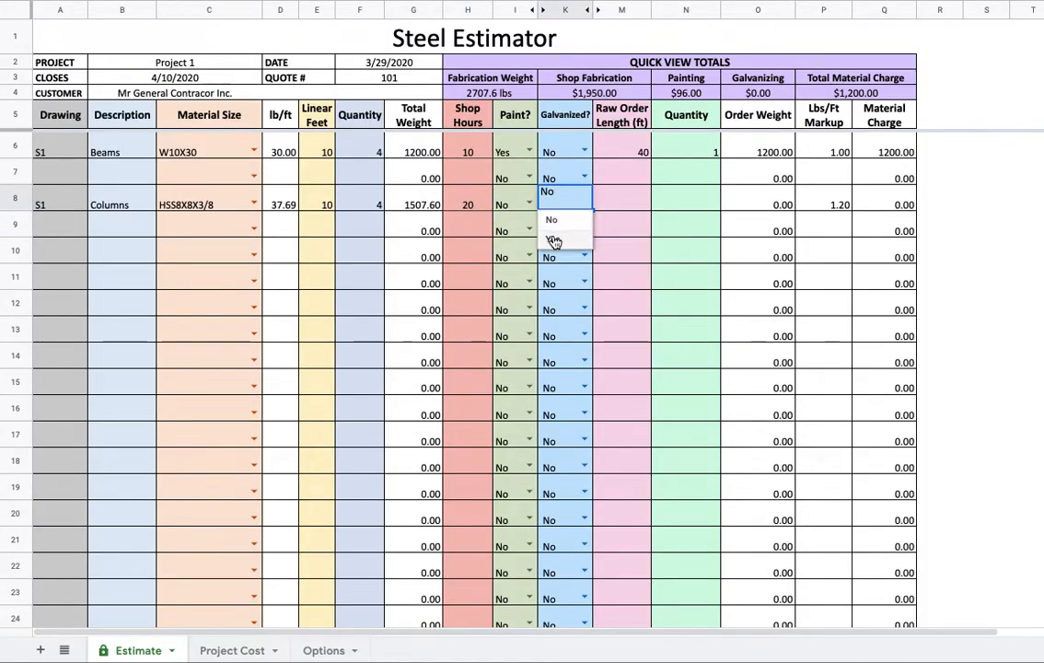
{"action": "left_click", "coordinate": [550, 204]}
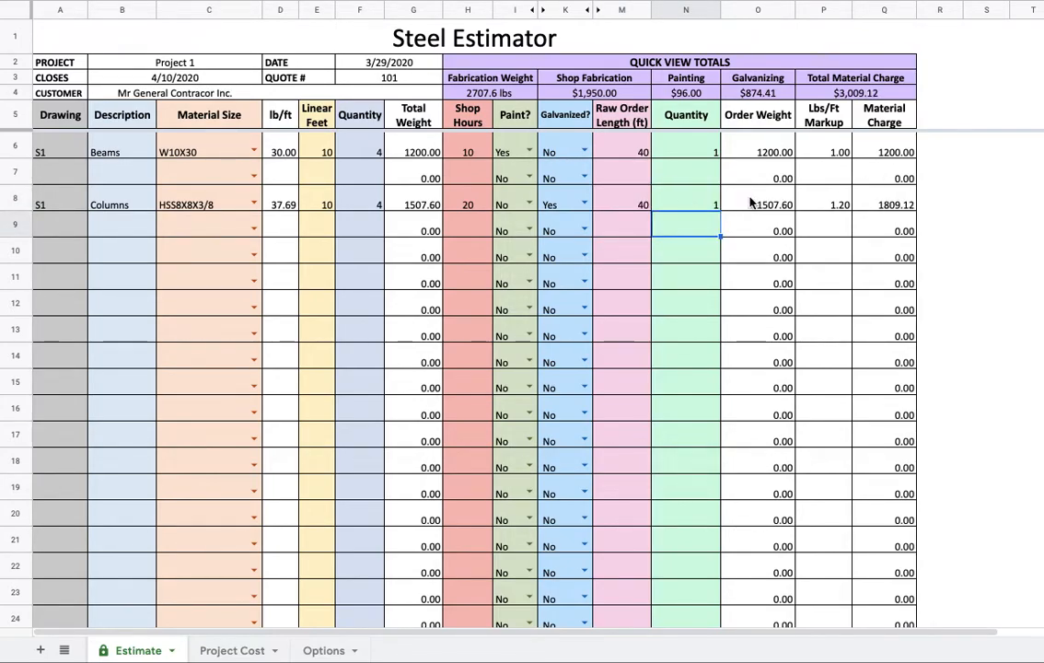
{"action": "mouse_move", "coordinate": [493, 103]}
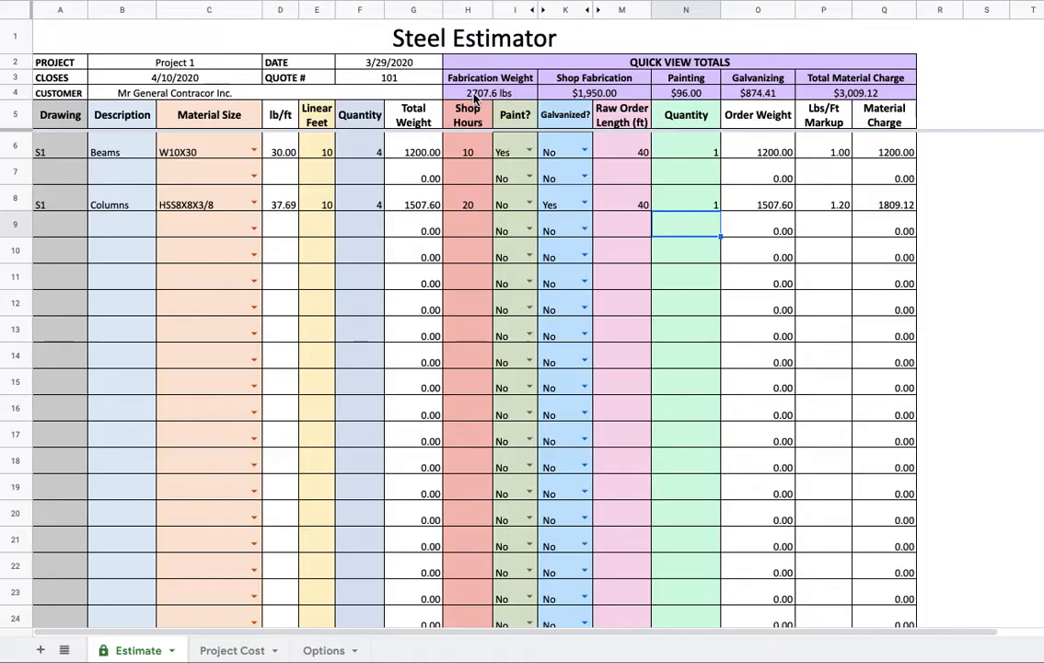
{"action": "mouse_move", "coordinate": [479, 99]}
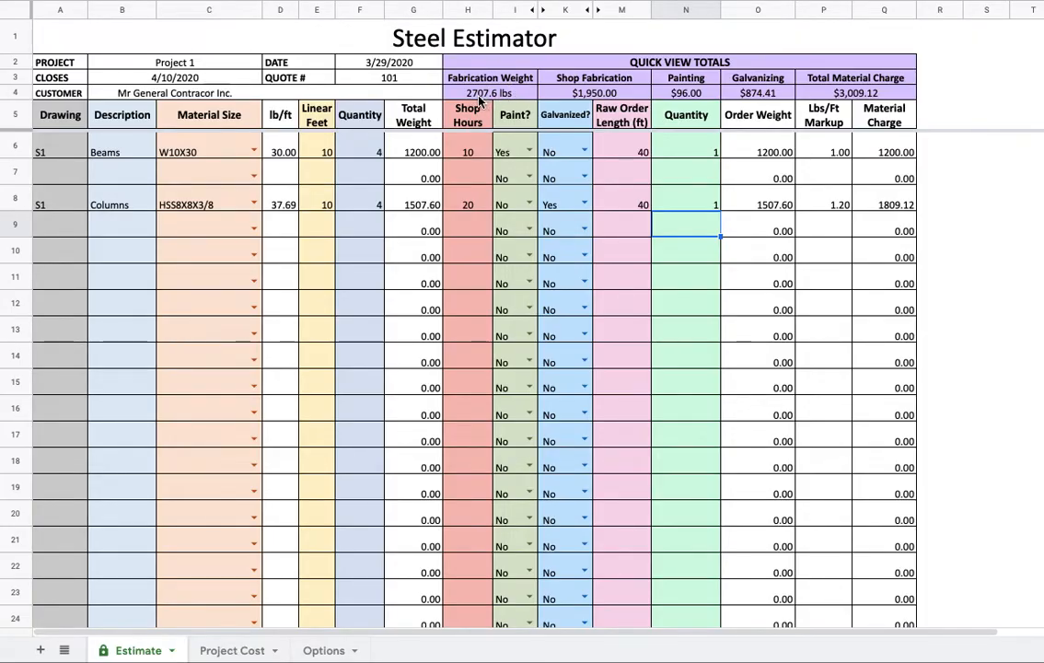
{"action": "mouse_move", "coordinate": [580, 101]}
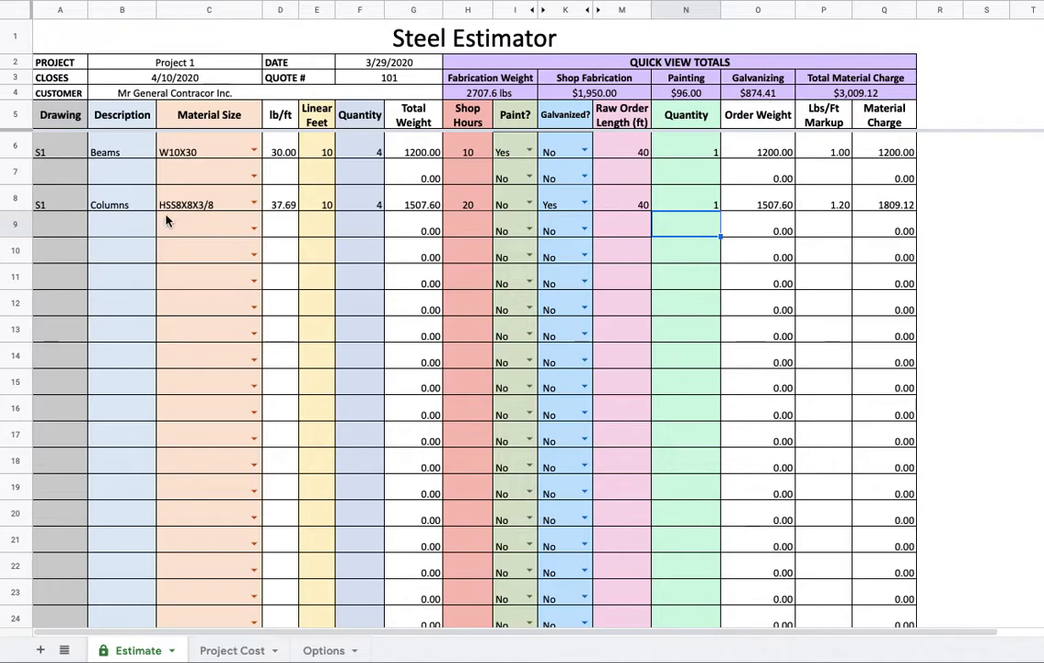
{"action": "mouse_move", "coordinate": [283, 615]}
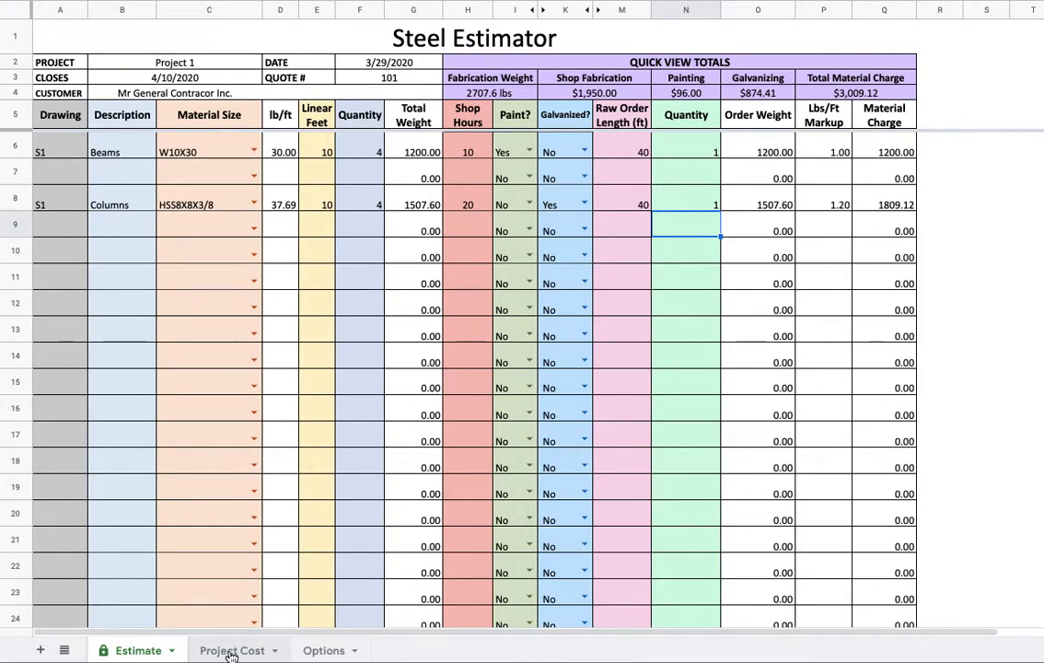
- On the Project Cost sheet, enter zero costs for the Additional Steel and Steel decking rows
{"action": "left_click", "coordinate": [231, 650]}
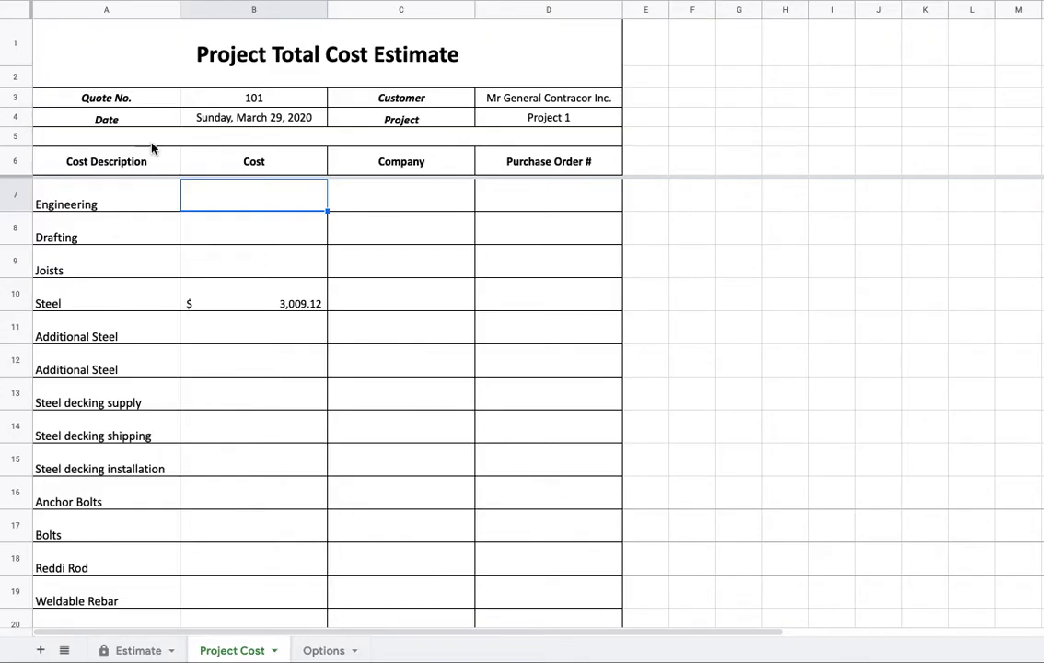
{"action": "mouse_move", "coordinate": [246, 245]}
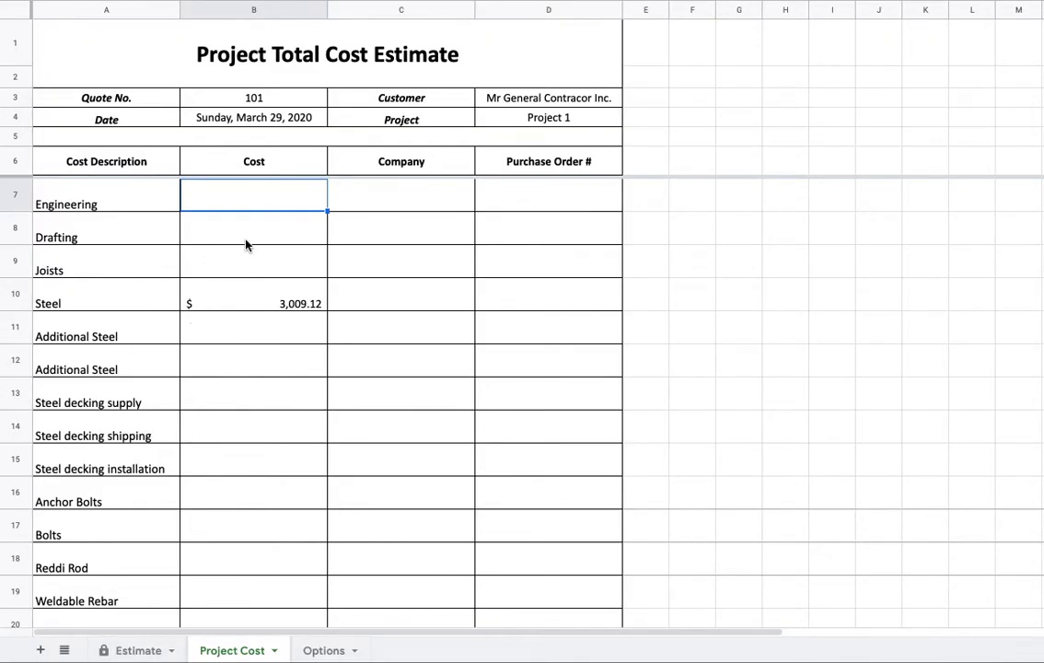
{"action": "mouse_move", "coordinate": [202, 204]}
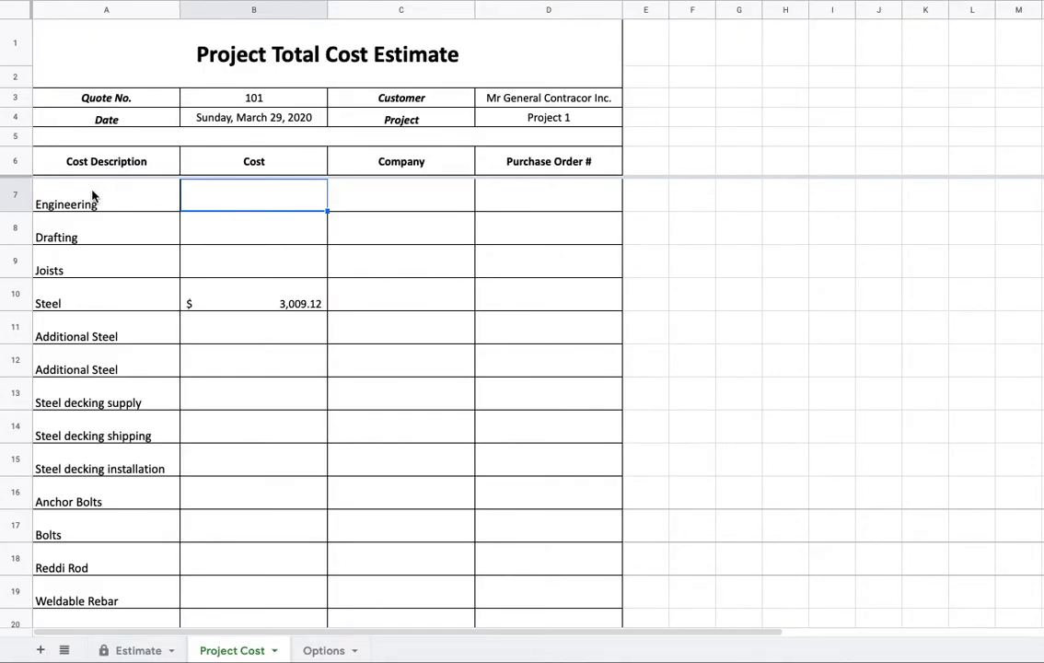
{"action": "mouse_move", "coordinate": [239, 109]}
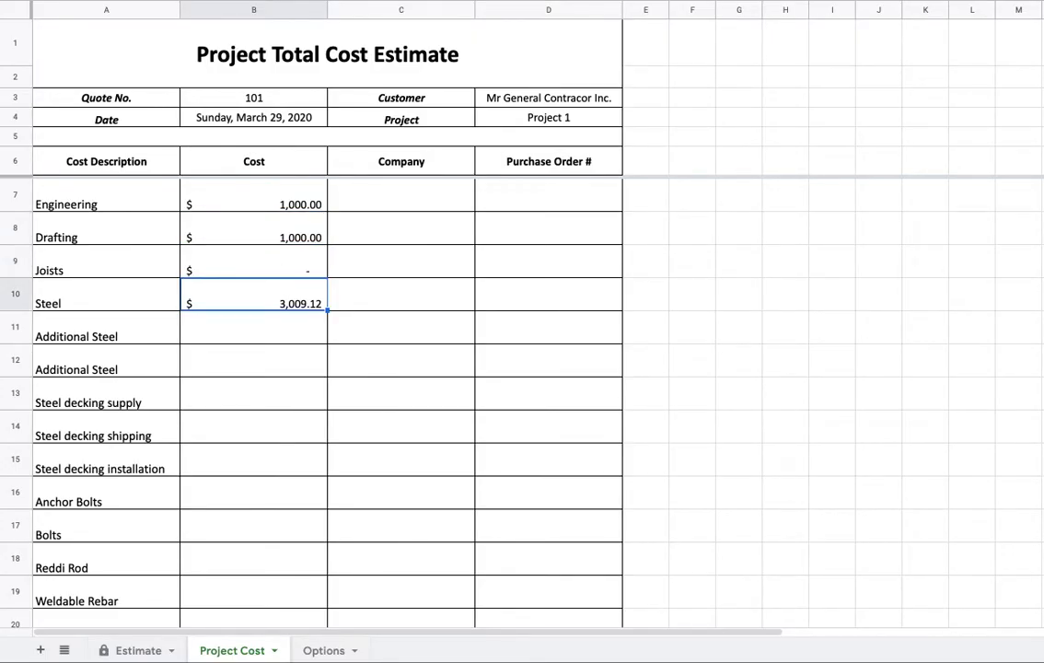
{"action": "left_click", "coordinate": [254, 327]}
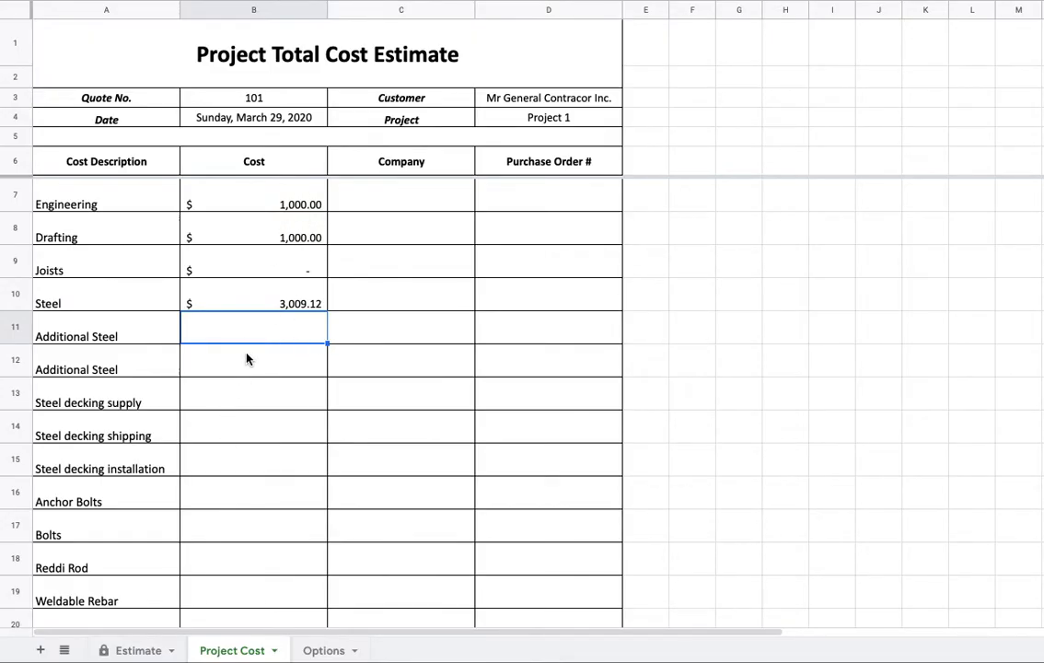
{"action": "left_click", "coordinate": [254, 359]}
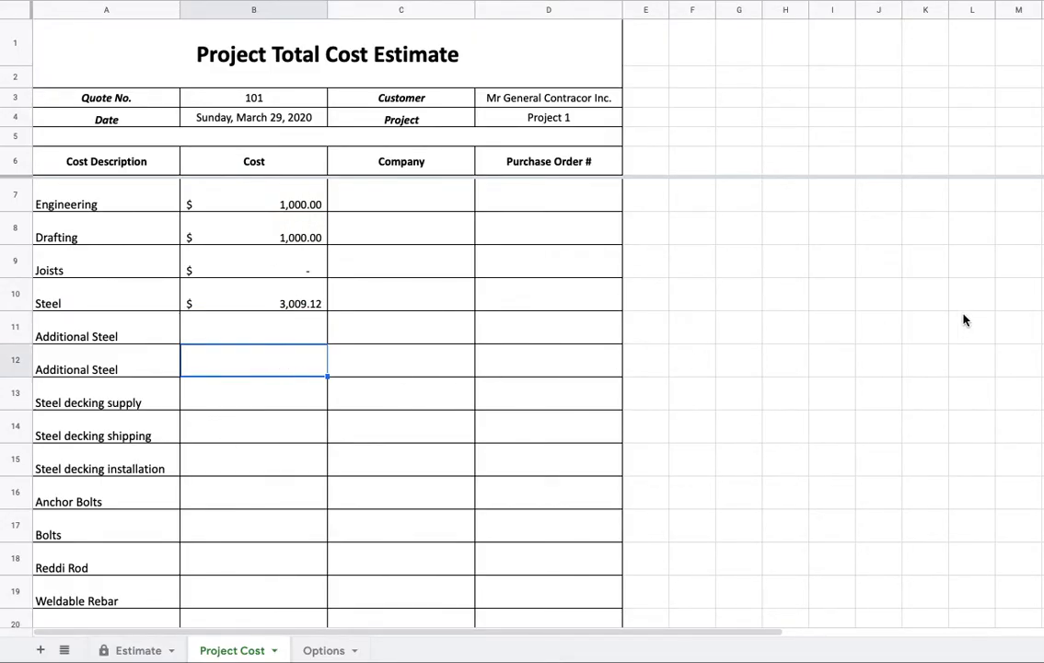
{"action": "mouse_move", "coordinate": [230, 340]}
{"action": "type", "text": "0"}
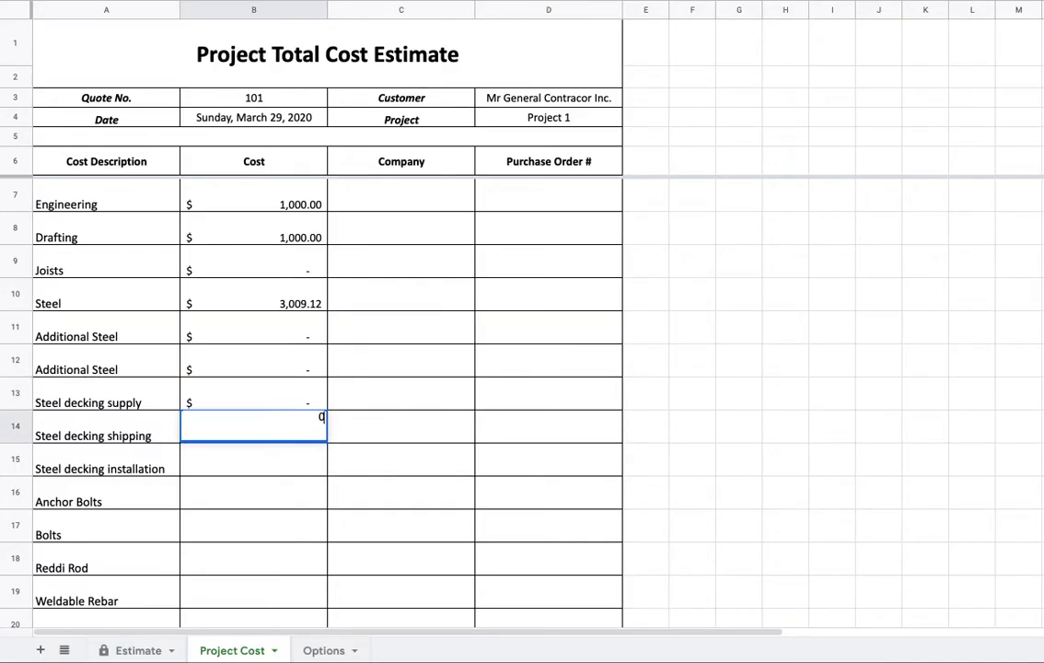
{"action": "key", "text": "Return"}
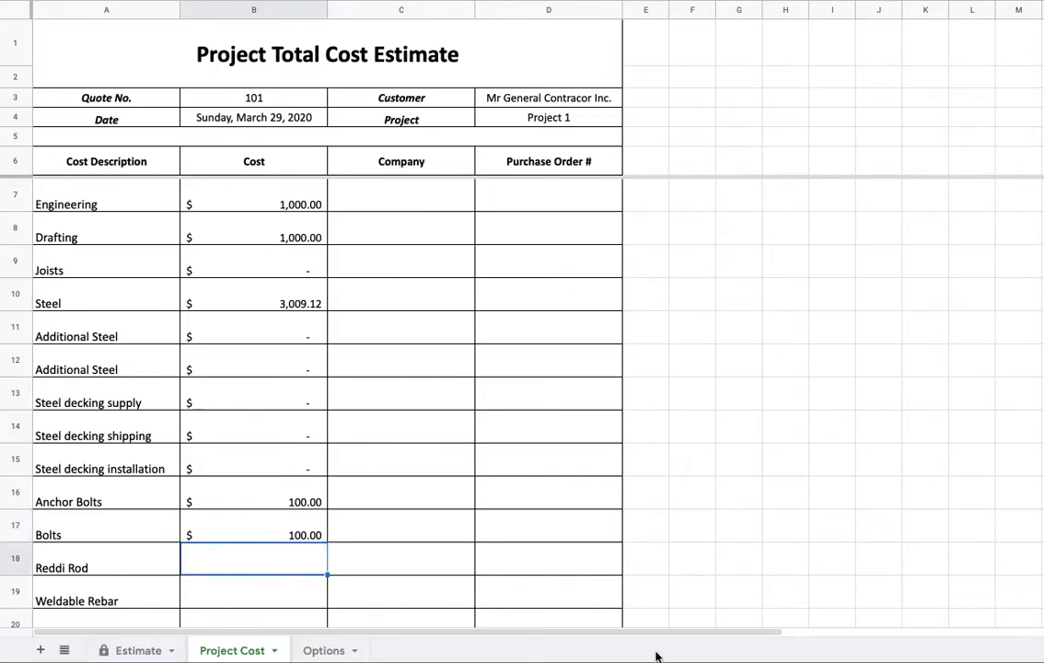
- Scroll down to the Shipping and Installation rows and enter $200 and $2,000 costs
{"action": "scroll", "scroll_direction": "down", "scroll_amount": 3}
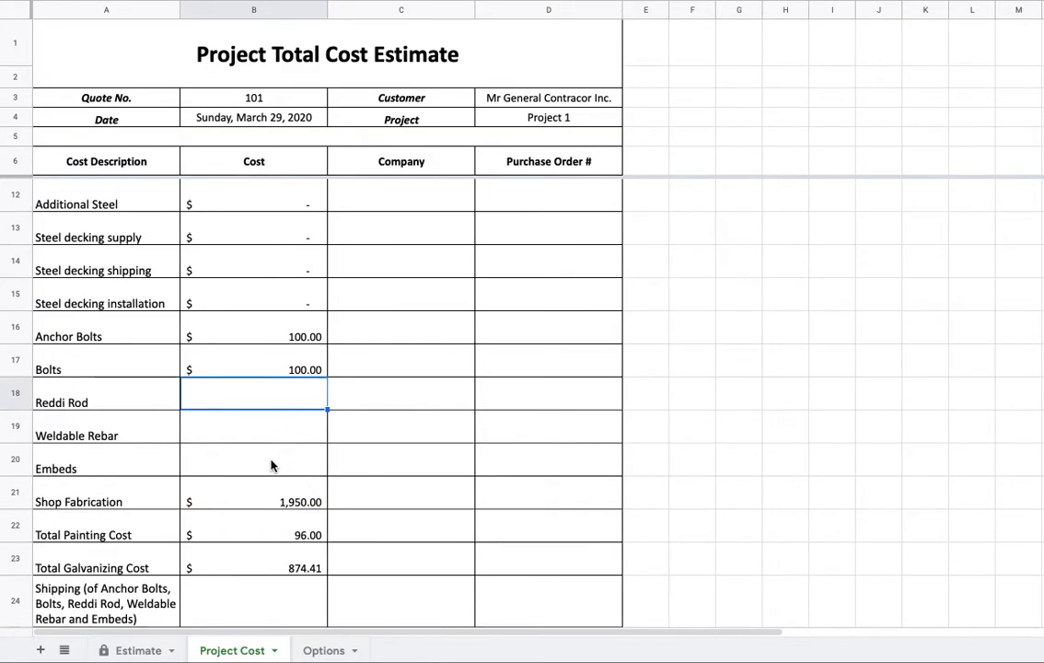
{"action": "scroll", "scroll_direction": "down", "scroll_amount": 3}
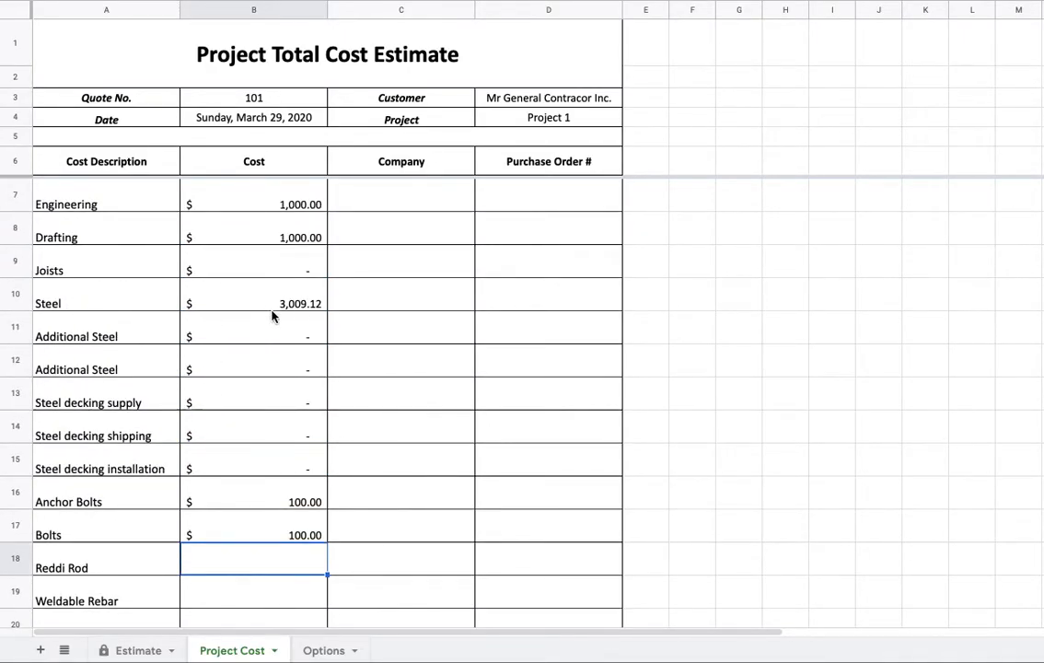
{"action": "scroll", "scroll_direction": "down", "scroll_amount": 3}
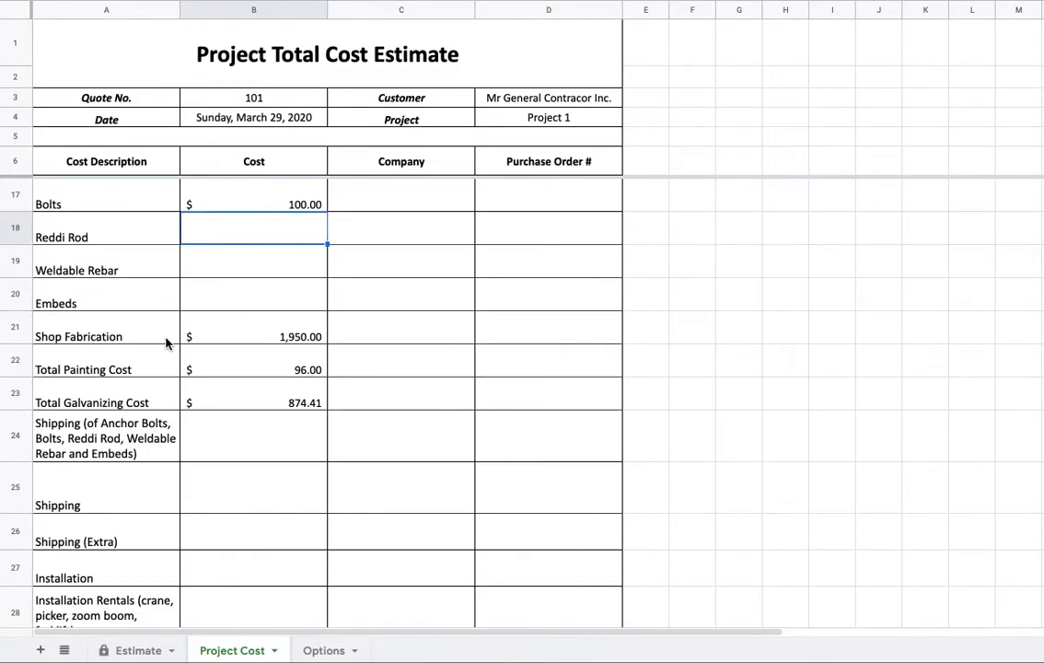
{"action": "mouse_move", "coordinate": [272, 409]}
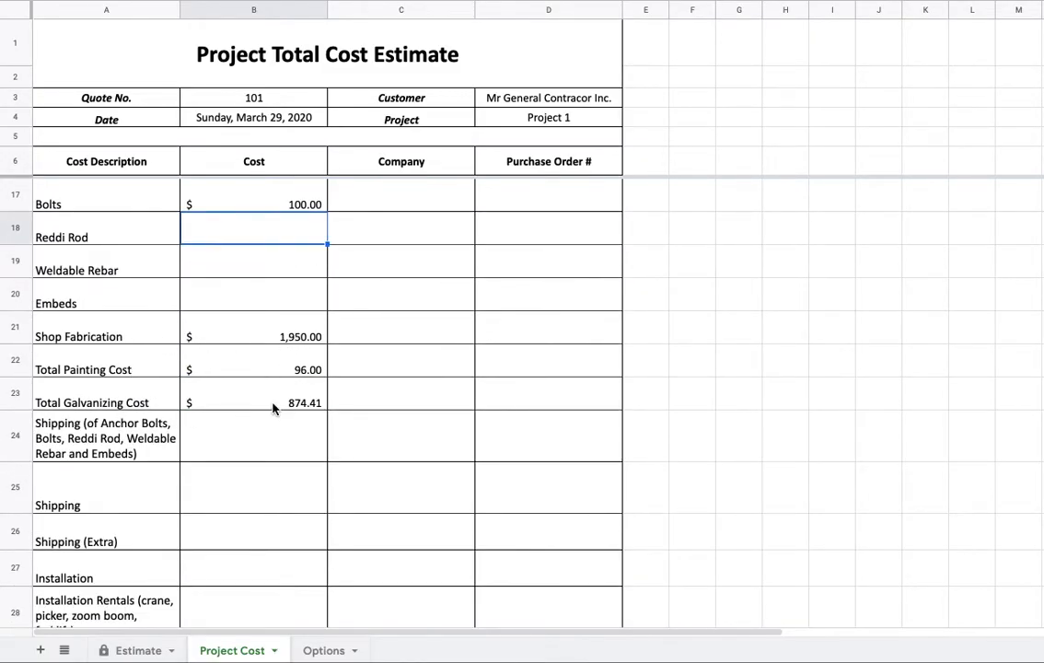
{"action": "scroll", "scroll_direction": "down", "scroll_amount": 3}
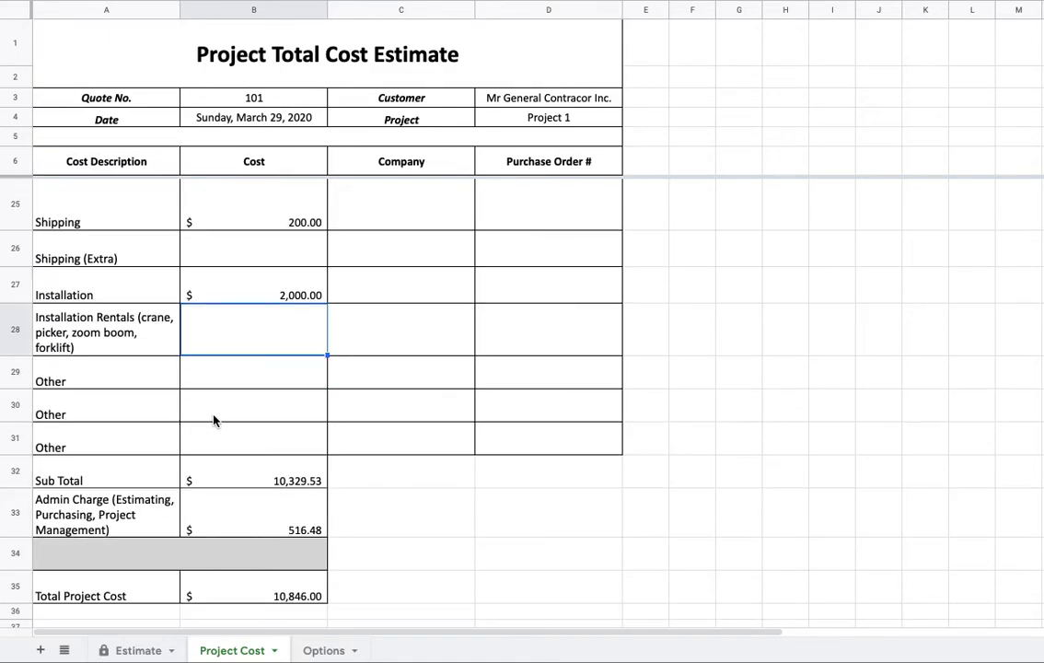
{"action": "mouse_move", "coordinate": [295, 504]}
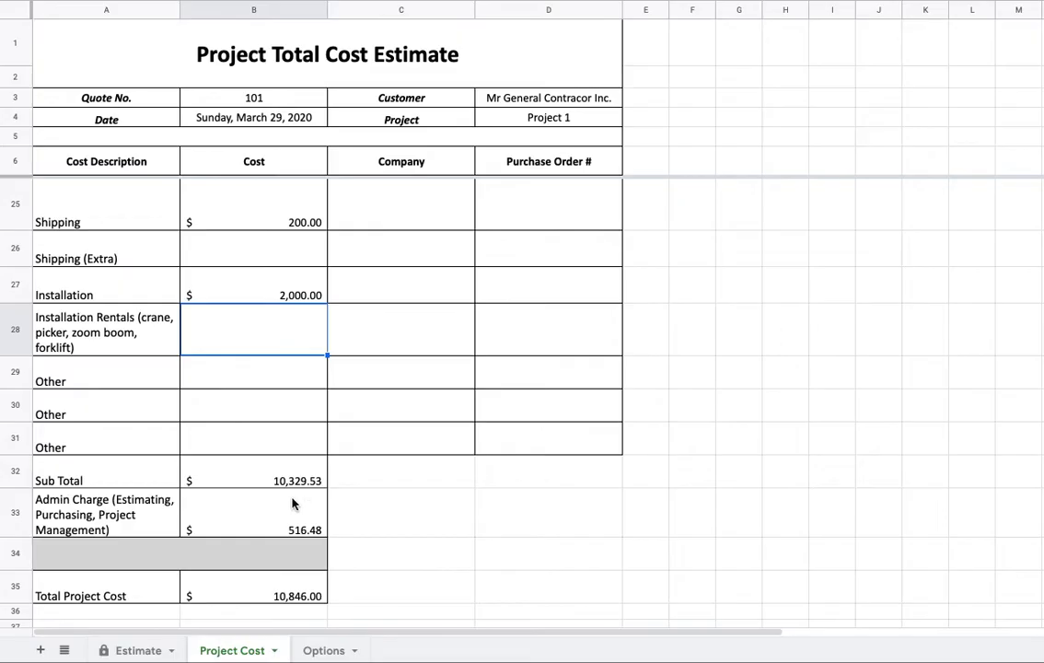
{"action": "mouse_move", "coordinate": [360, 537]}
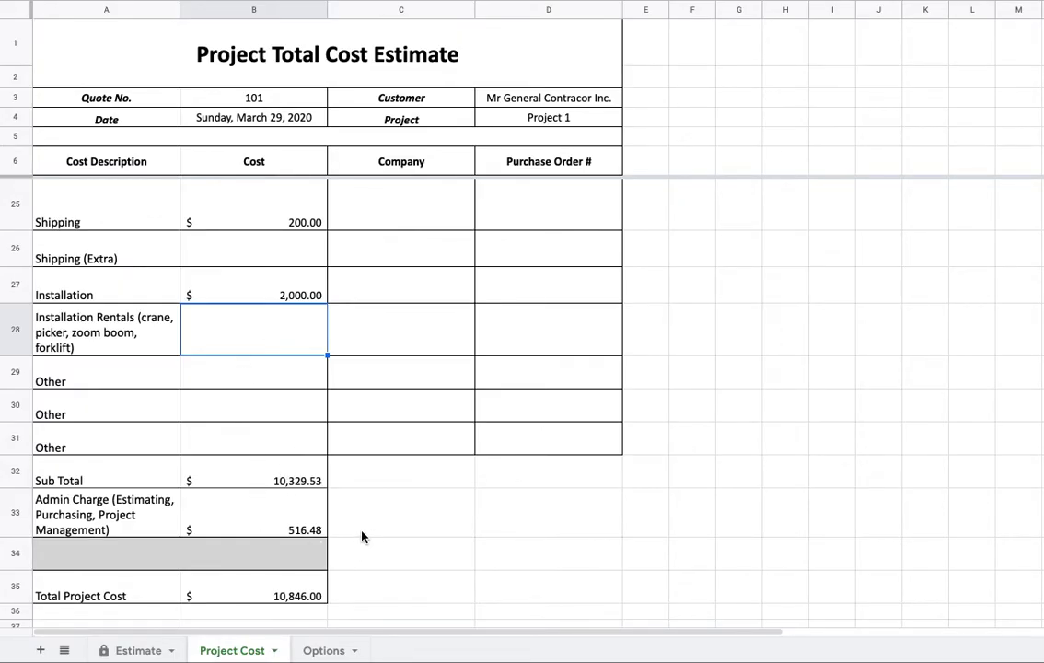
{"action": "mouse_move", "coordinate": [176, 488]}
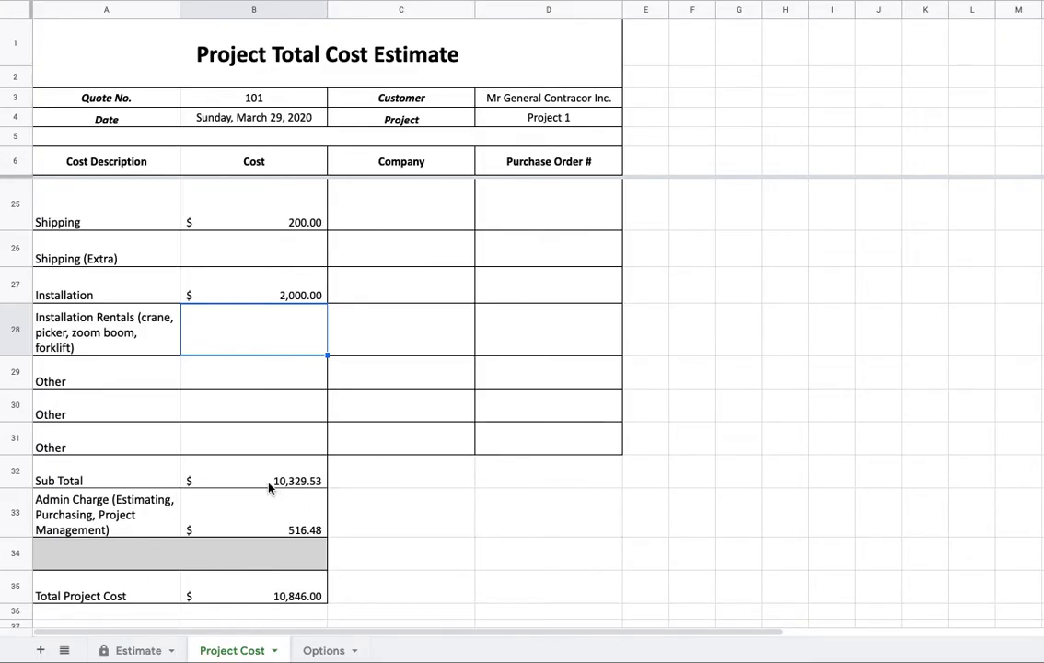
{"action": "left_click", "coordinate": [254, 471]}
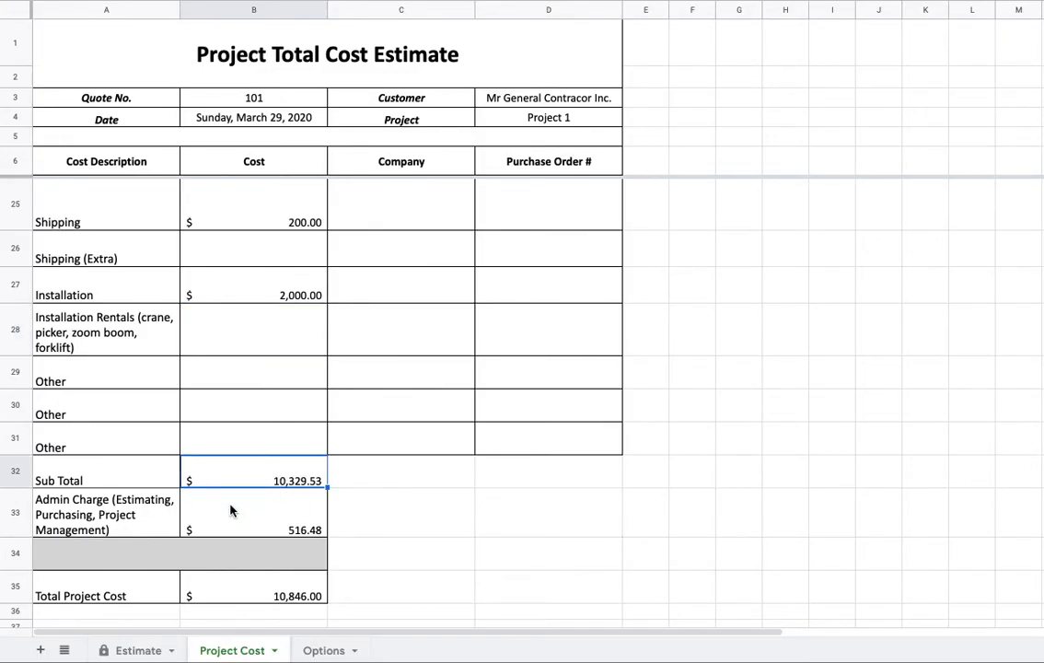
{"action": "mouse_move", "coordinate": [245, 530]}
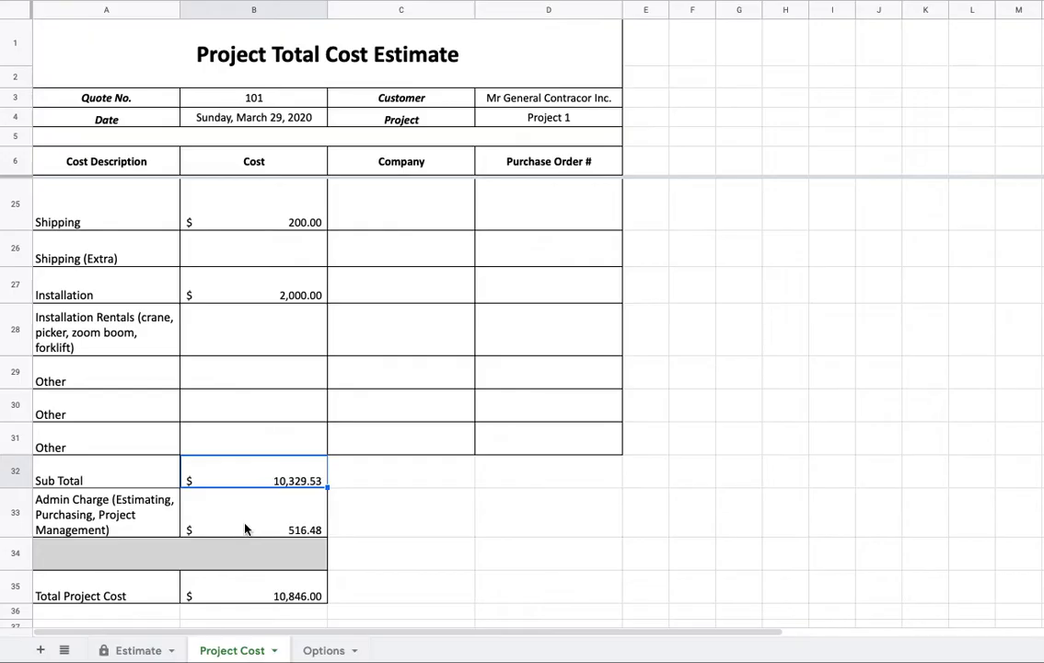
{"action": "mouse_move", "coordinate": [191, 519]}
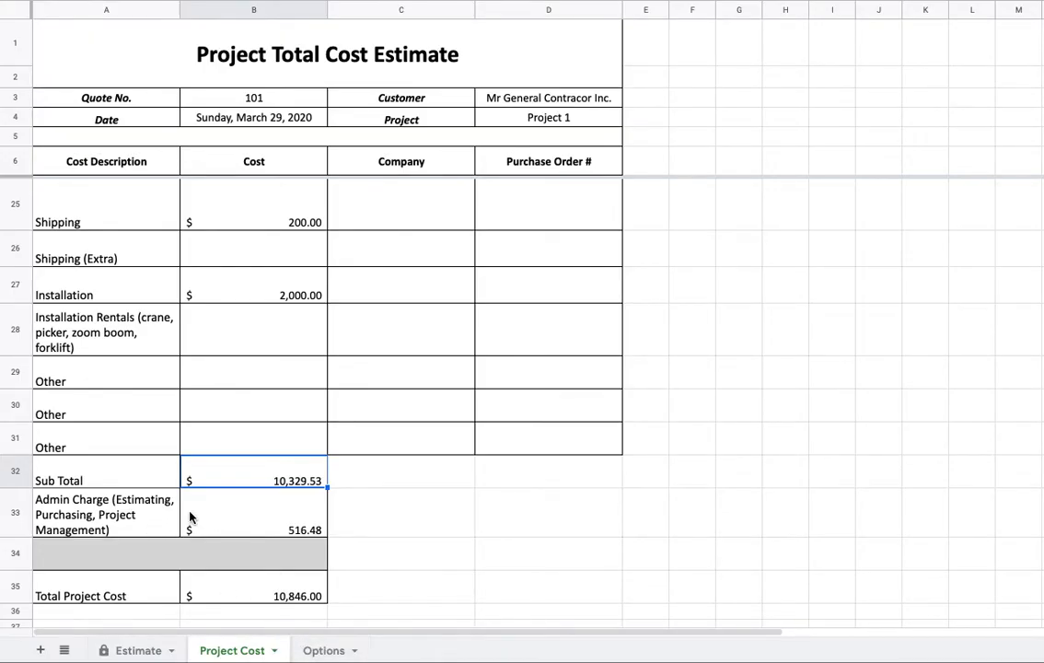
{"action": "left_click", "coordinate": [254, 514]}
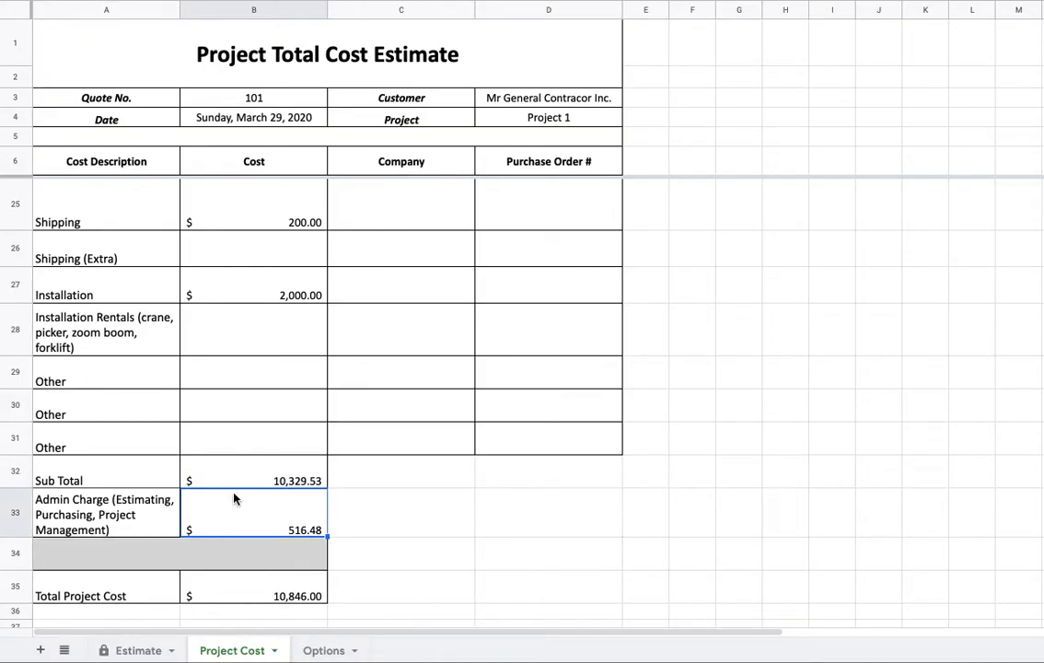
{"action": "mouse_move", "coordinate": [313, 536]}
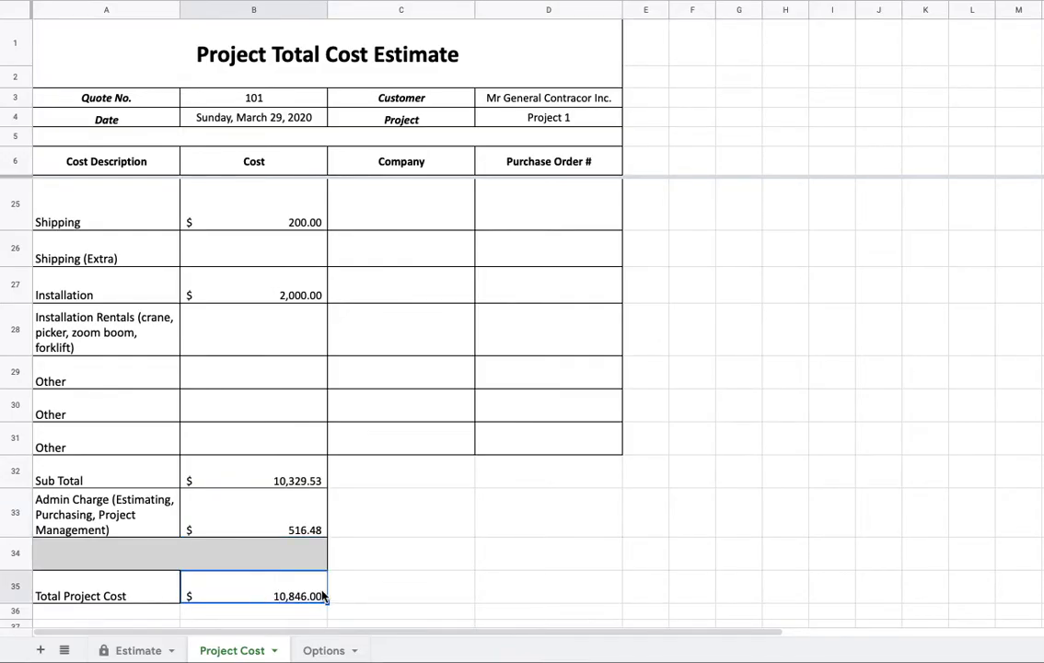
{"action": "mouse_move", "coordinate": [288, 661]}
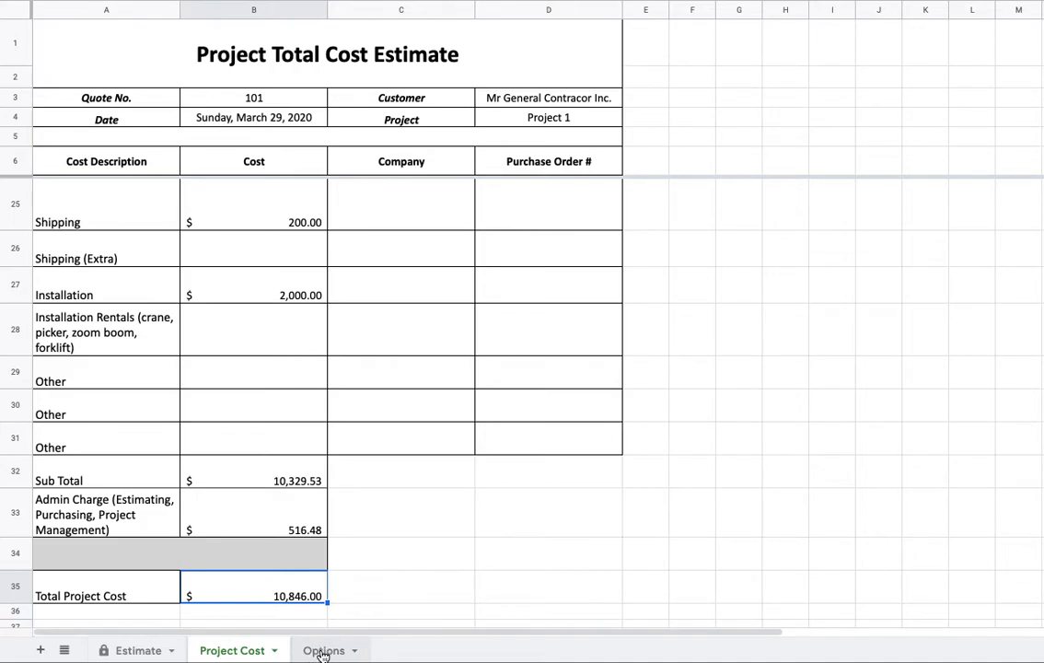
{"action": "left_click", "coordinate": [324, 649]}
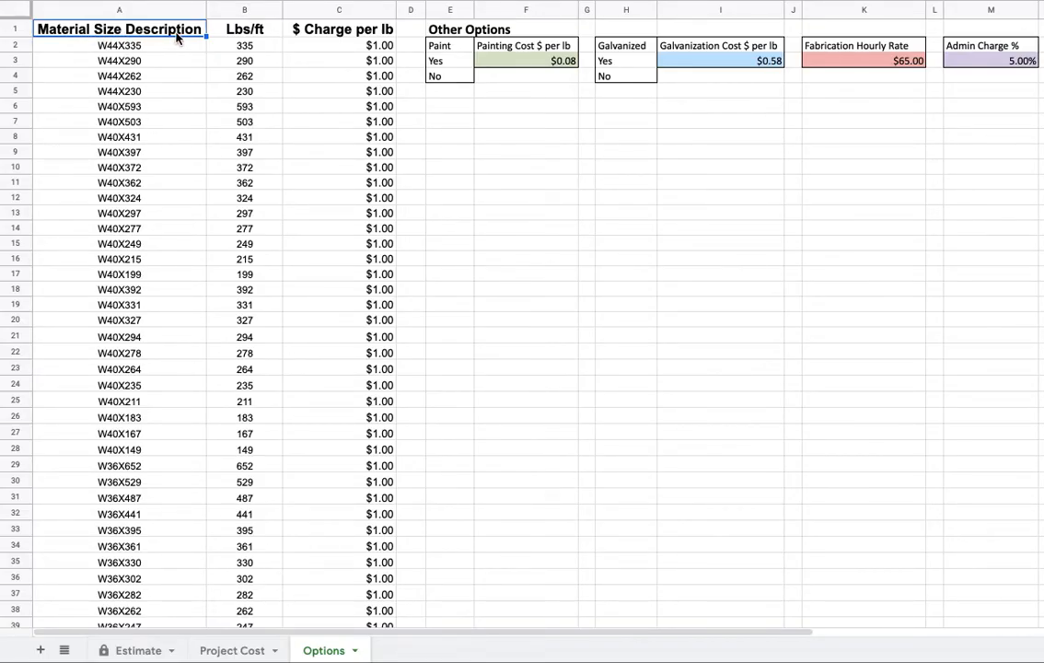
{"action": "scroll", "scroll_direction": "down", "scroll_amount": 3}
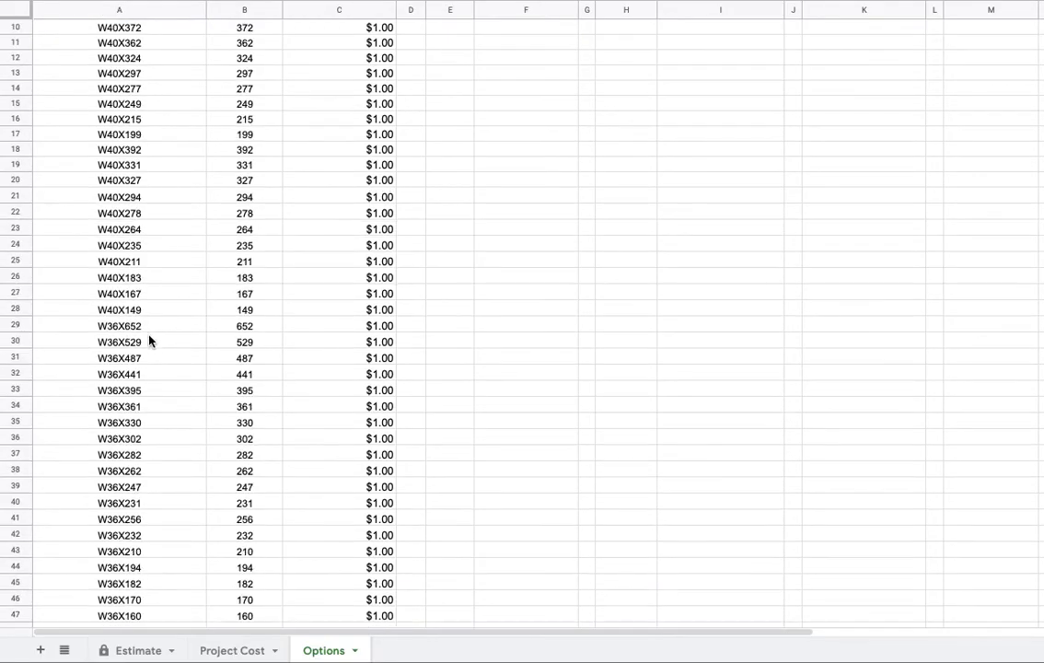
{"action": "scroll", "scroll_direction": "down", "scroll_amount": 3}
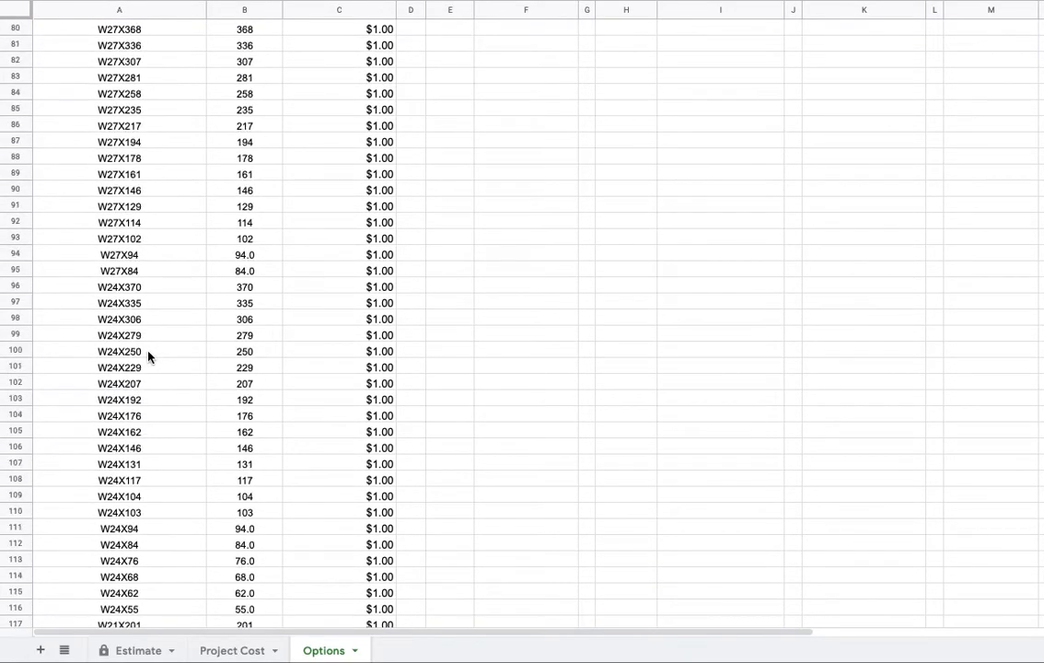
{"action": "scroll", "scroll_direction": "up", "scroll_amount": 3}
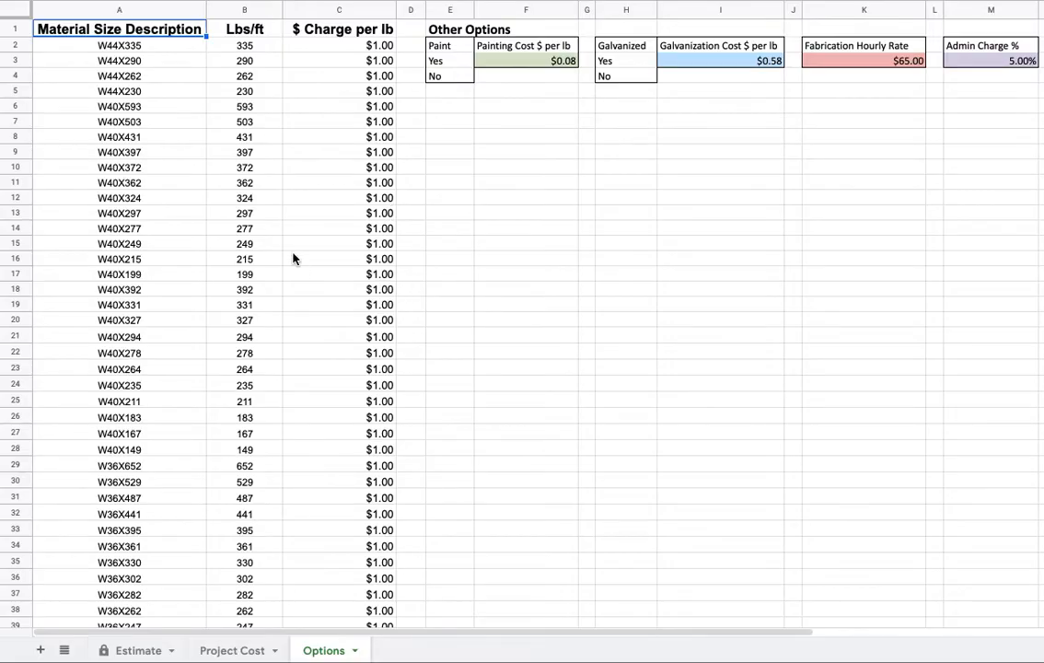
{"action": "scroll", "scroll_direction": "down", "scroll_amount": 3}
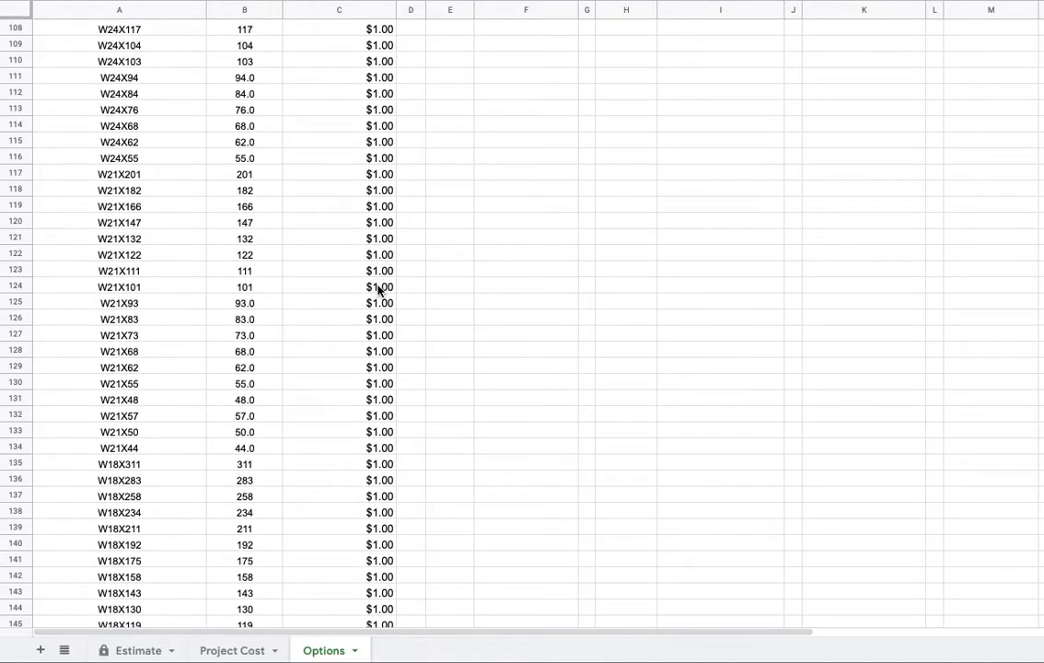
{"action": "scroll", "scroll_direction": "down", "scroll_amount": 3}
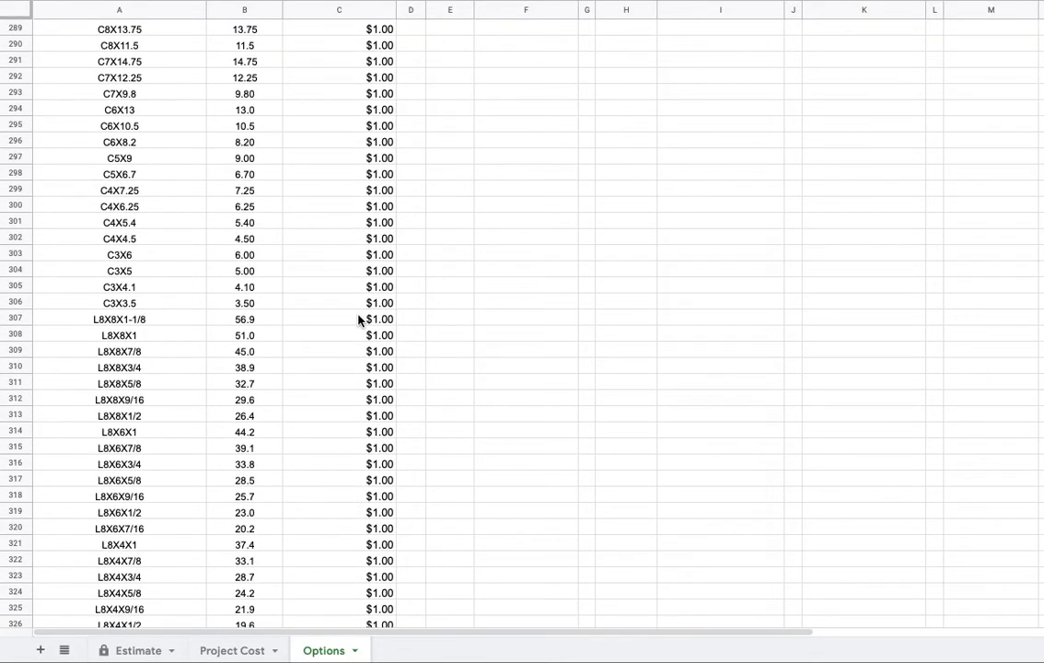
{"action": "scroll", "scroll_direction": "down", "scroll_amount": 3}
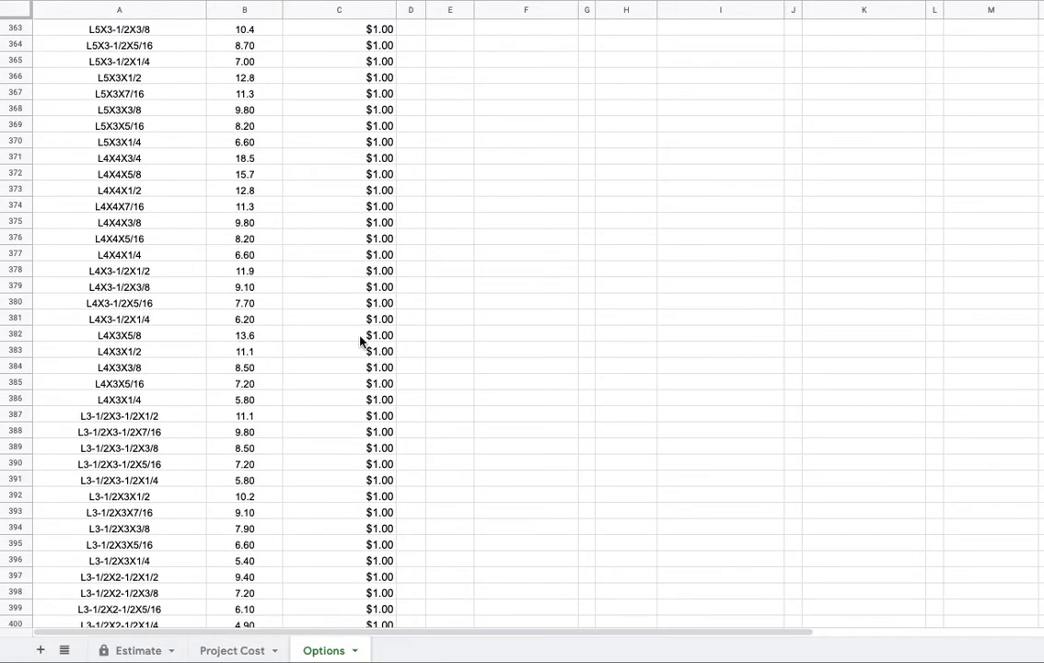
{"action": "scroll", "scroll_direction": "down", "scroll_amount": 3}
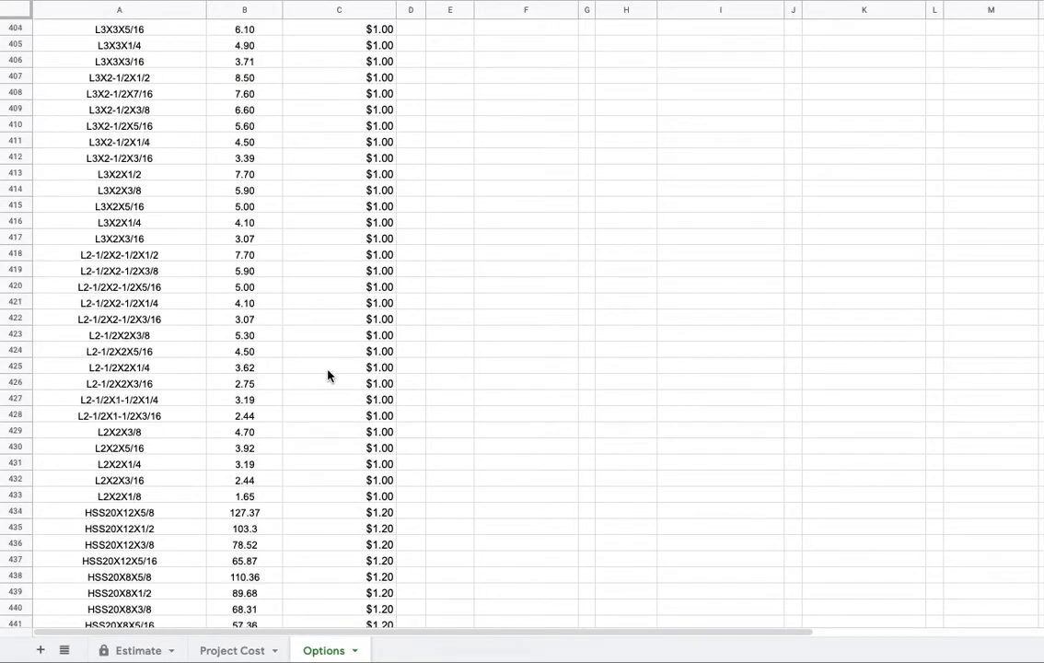
{"action": "scroll", "scroll_direction": "down", "scroll_amount": 3}
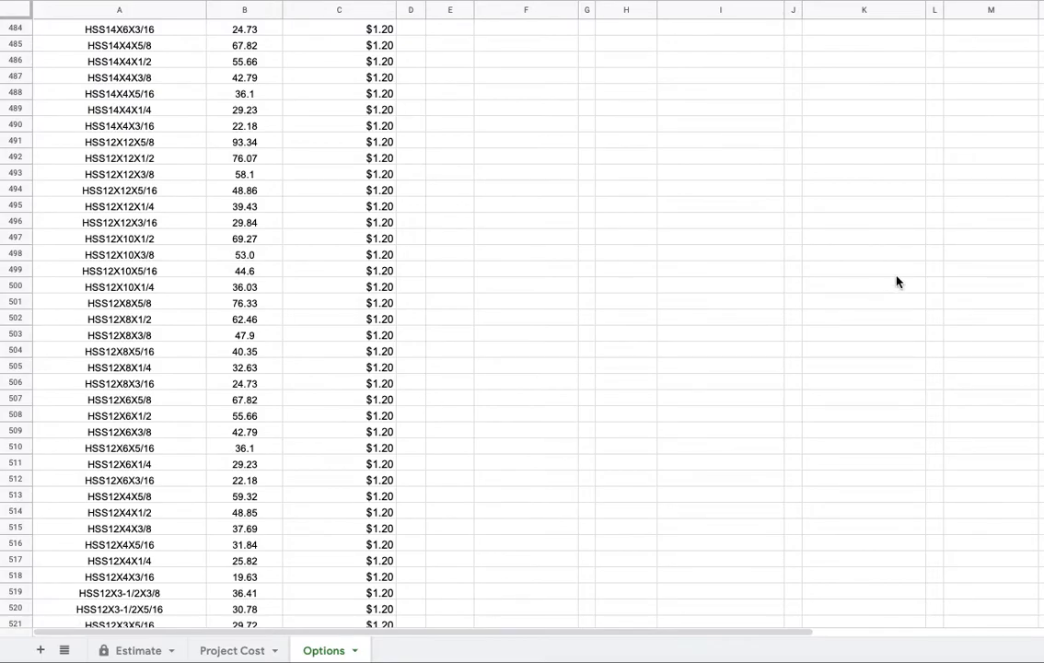
{"action": "scroll", "scroll_direction": "down", "scroll_amount": 3}
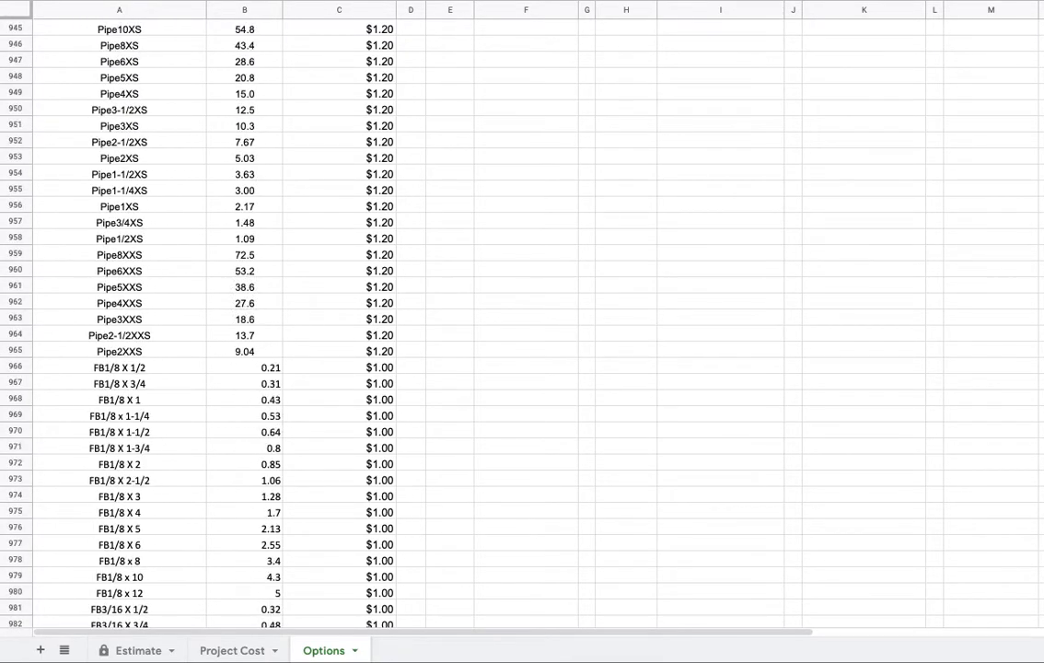
{"action": "scroll", "scroll_direction": "up", "scroll_amount": 3}
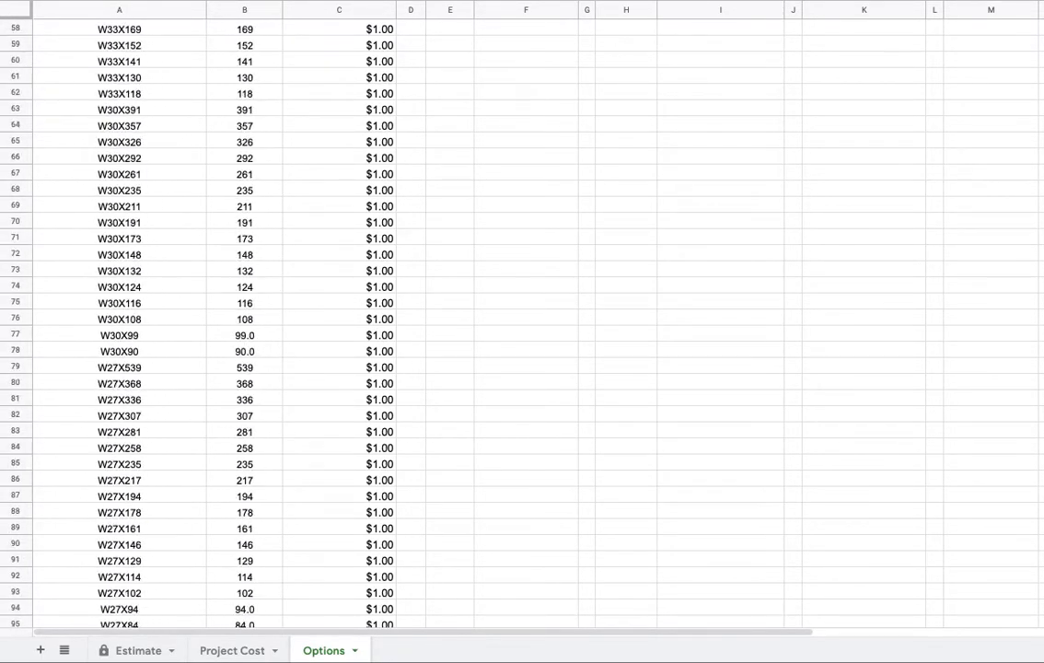
{"action": "scroll", "scroll_direction": "up", "scroll_amount": 3}
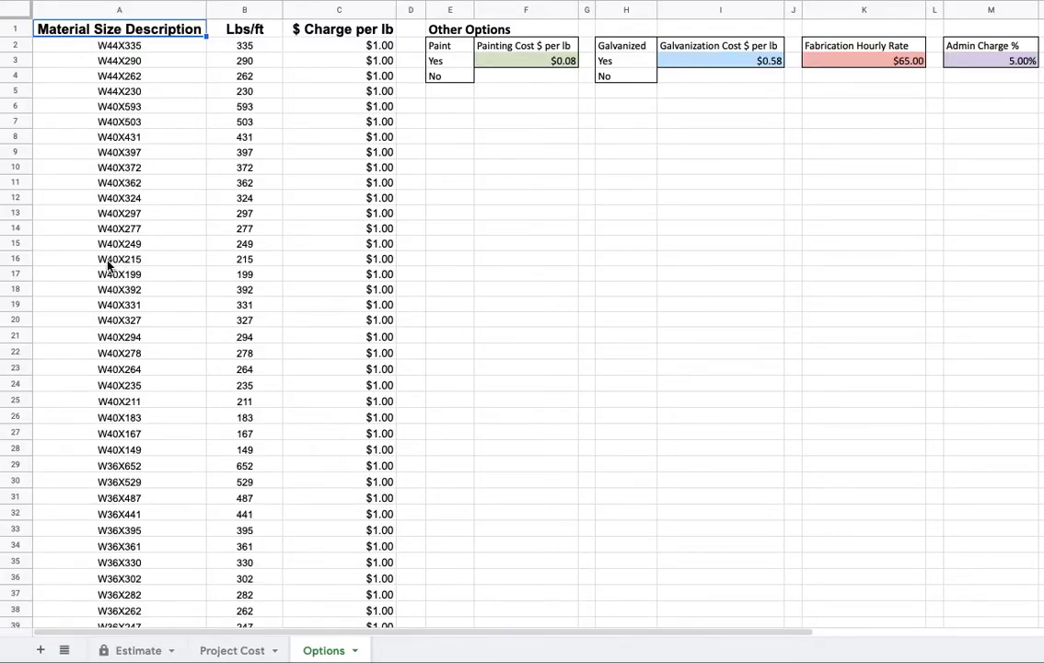
{"action": "mouse_move", "coordinate": [250, 263]}
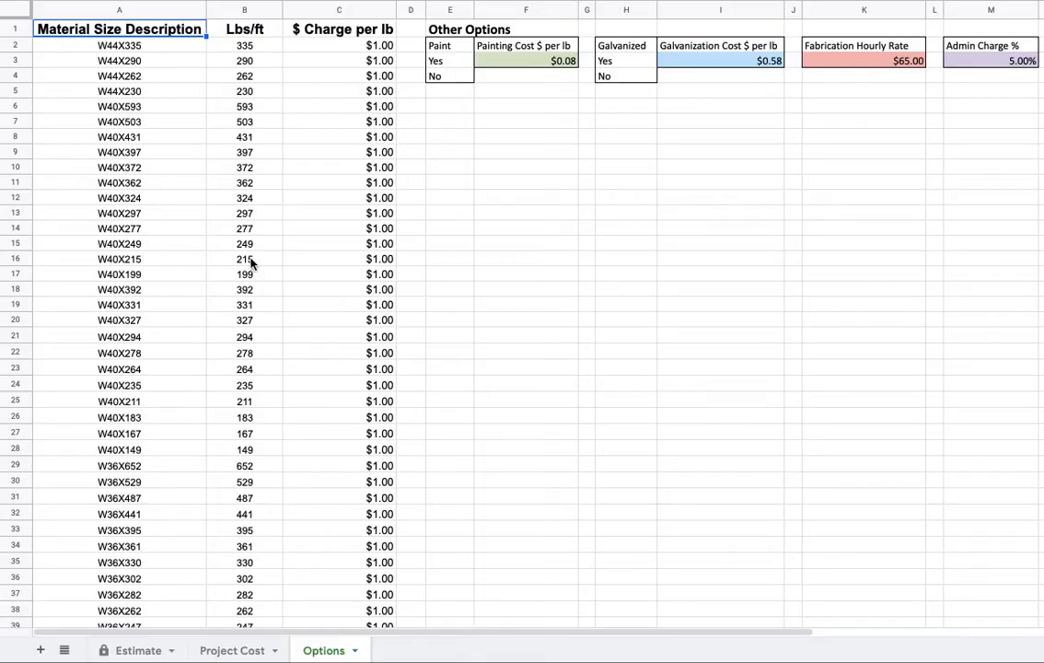
{"action": "mouse_move", "coordinate": [383, 267]}
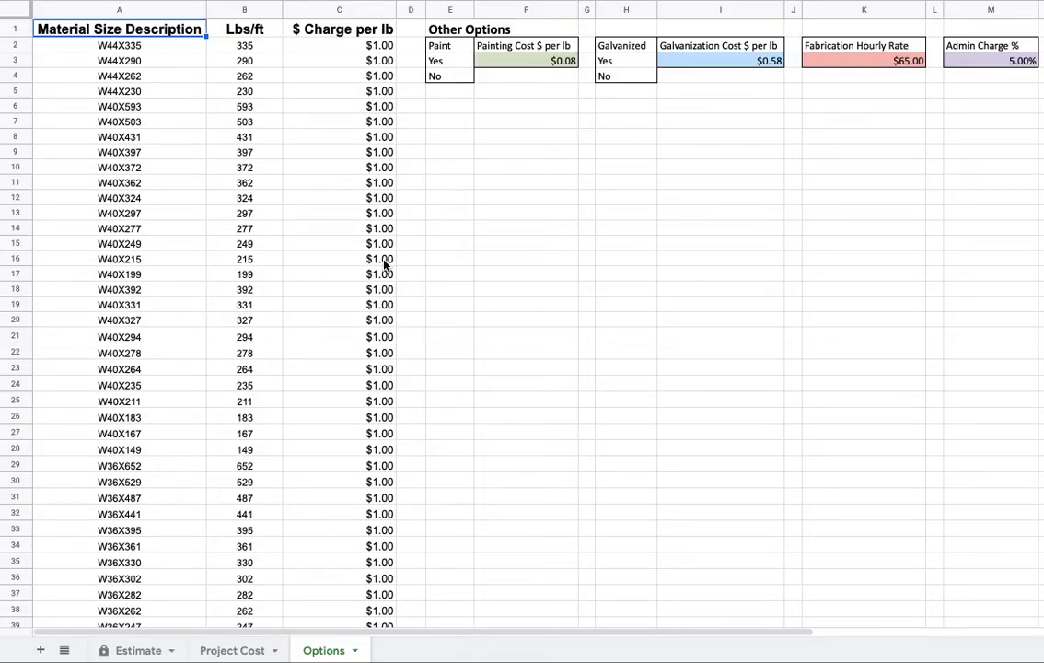
{"action": "left_click", "coordinate": [339, 258]}
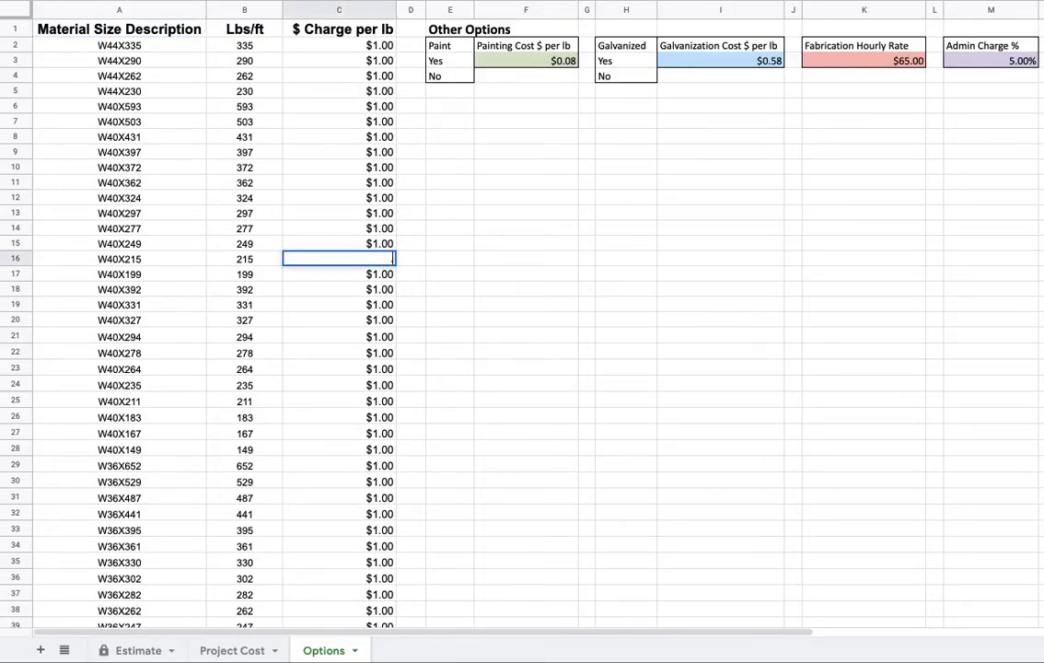
{"action": "type", "text": ".60"}
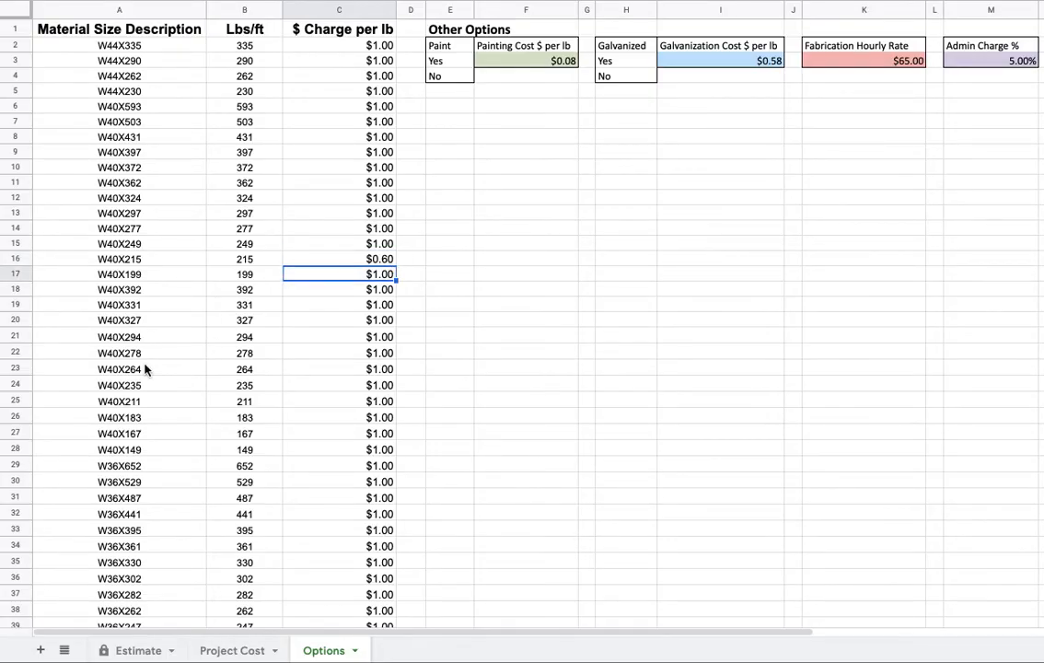
{"action": "mouse_move", "coordinate": [332, 265]}
{"action": "type", "text": "1."}
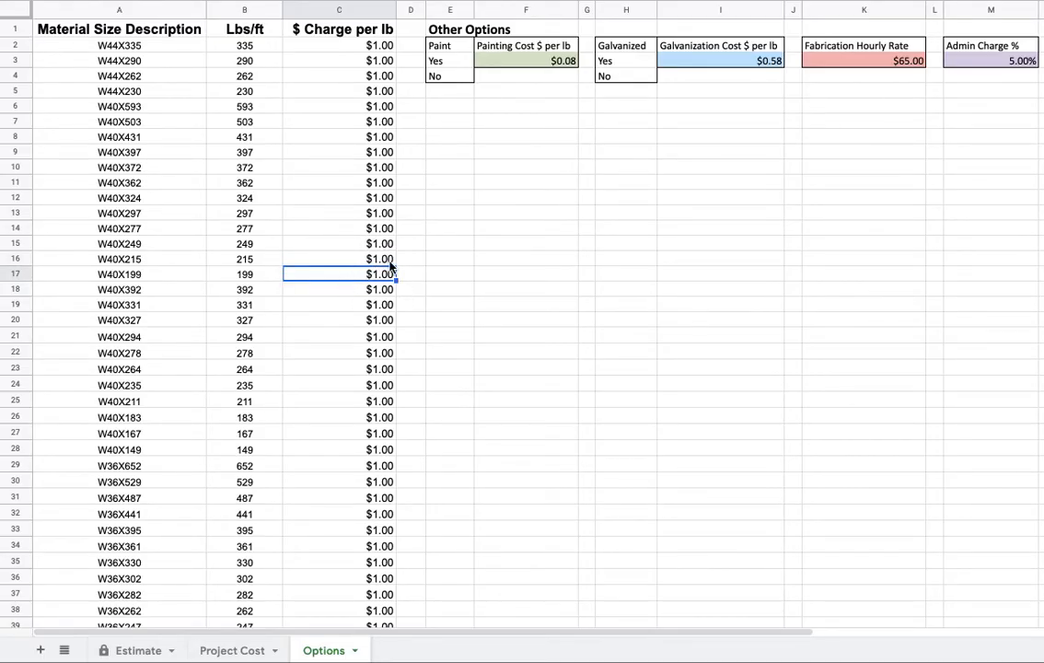
{"action": "mouse_move", "coordinate": [148, 289]}
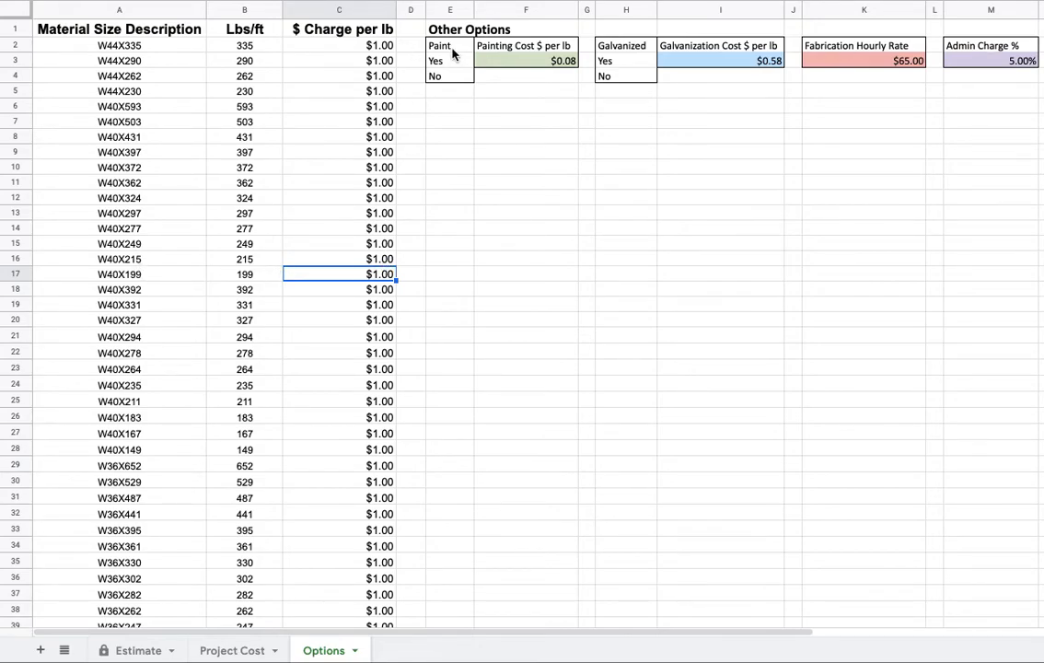
{"action": "left_click", "coordinate": [525, 61]}
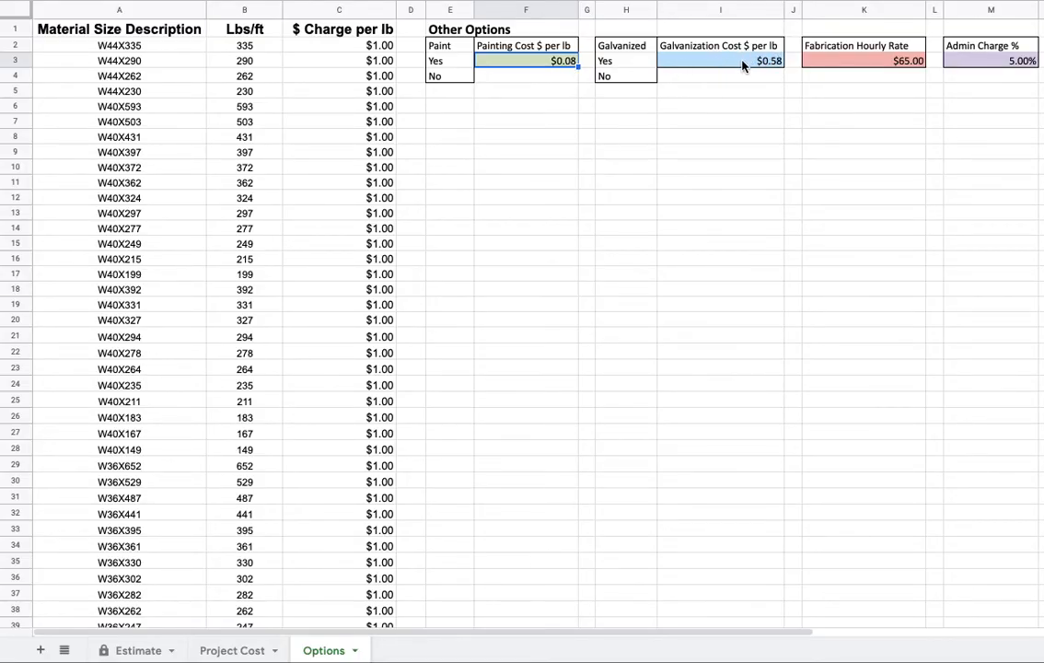
{"action": "mouse_move", "coordinate": [782, 72]}
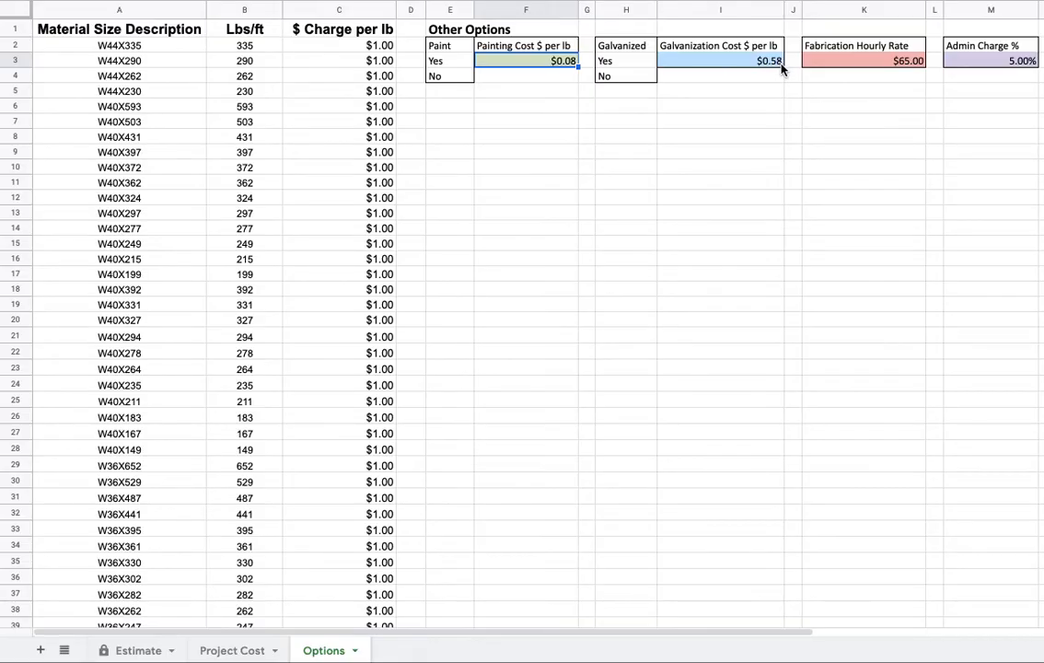
{"action": "mouse_move", "coordinate": [828, 70]}
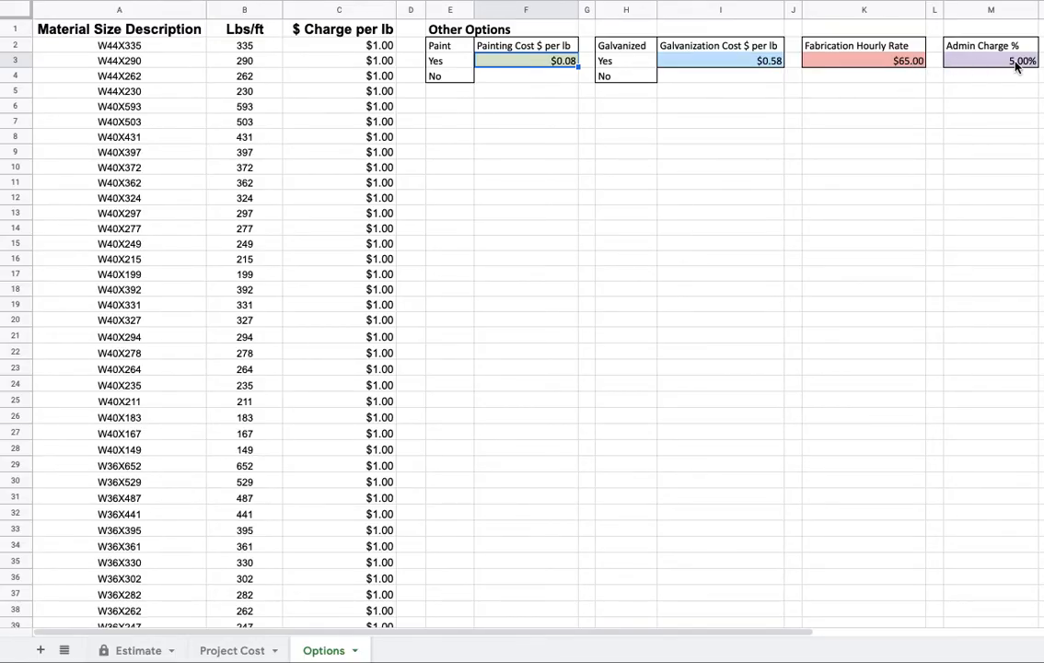
{"action": "mouse_move", "coordinate": [191, 550]}
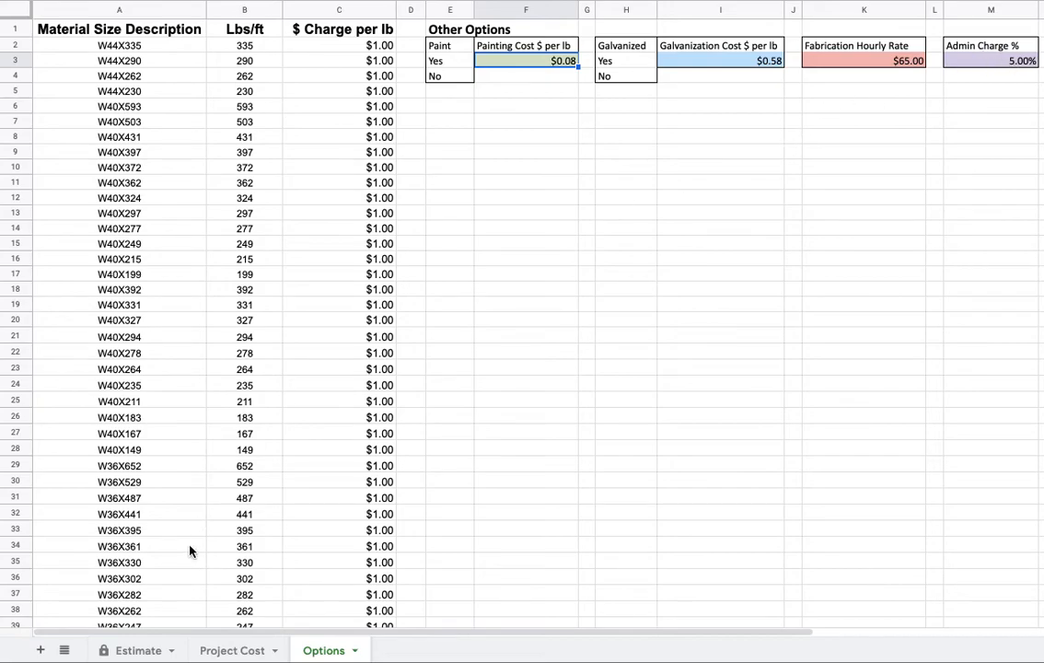
- Return to the Project Cost sheet showing the $10,846.00 total project cost
{"action": "left_click", "coordinate": [232, 649]}
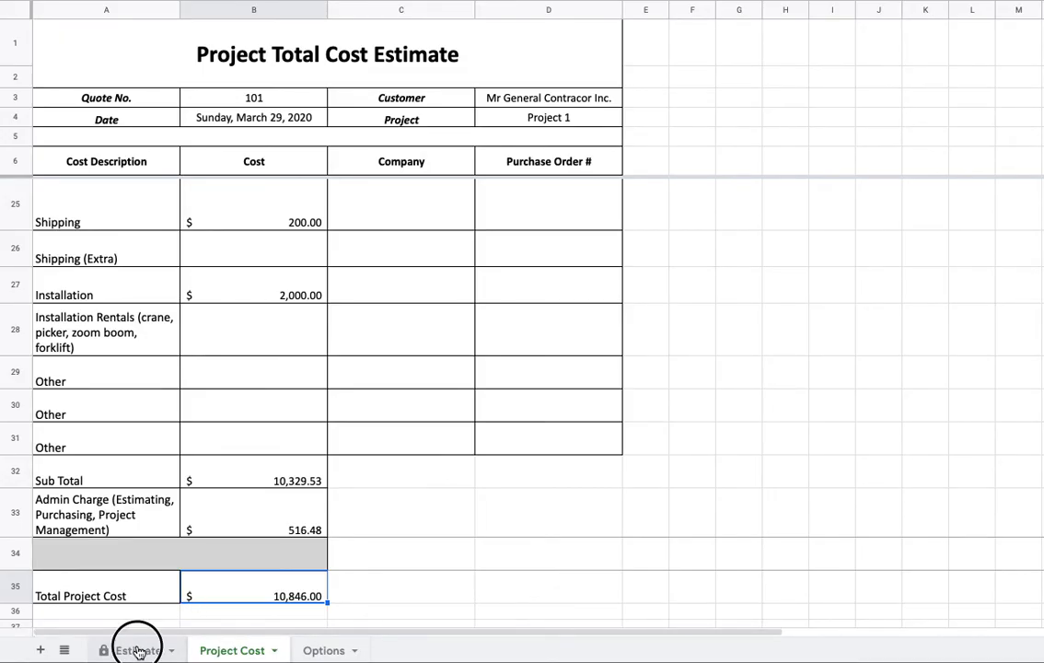
- Return to the Estimate sheet with the Beams and Columns lines totalling $3,009.12
{"action": "left_click", "coordinate": [136, 650]}
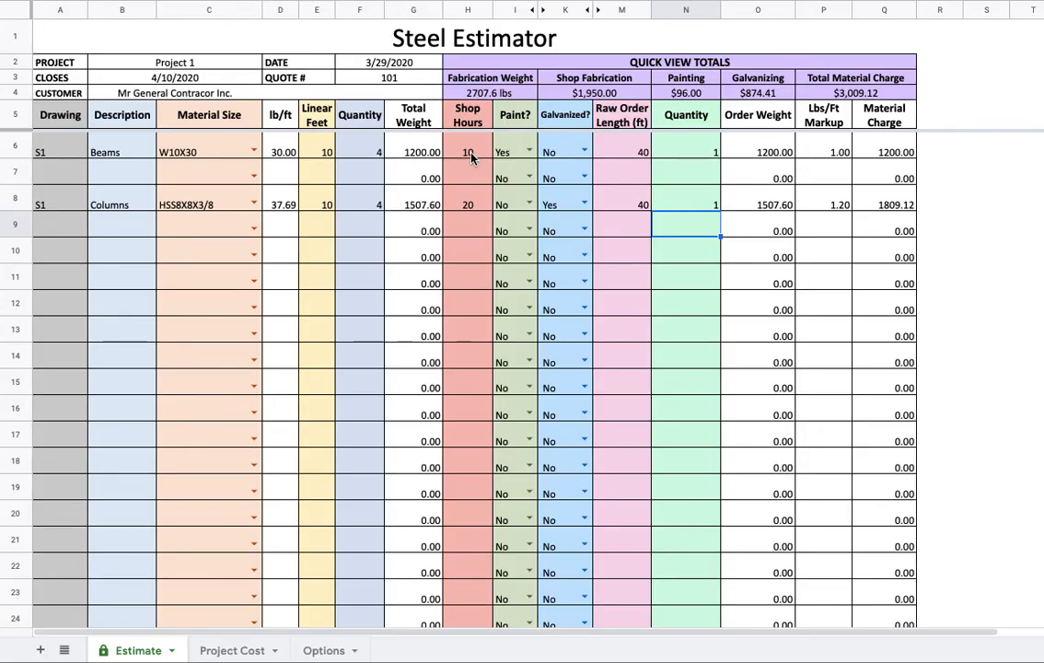
{"action": "mouse_move", "coordinate": [518, 175]}
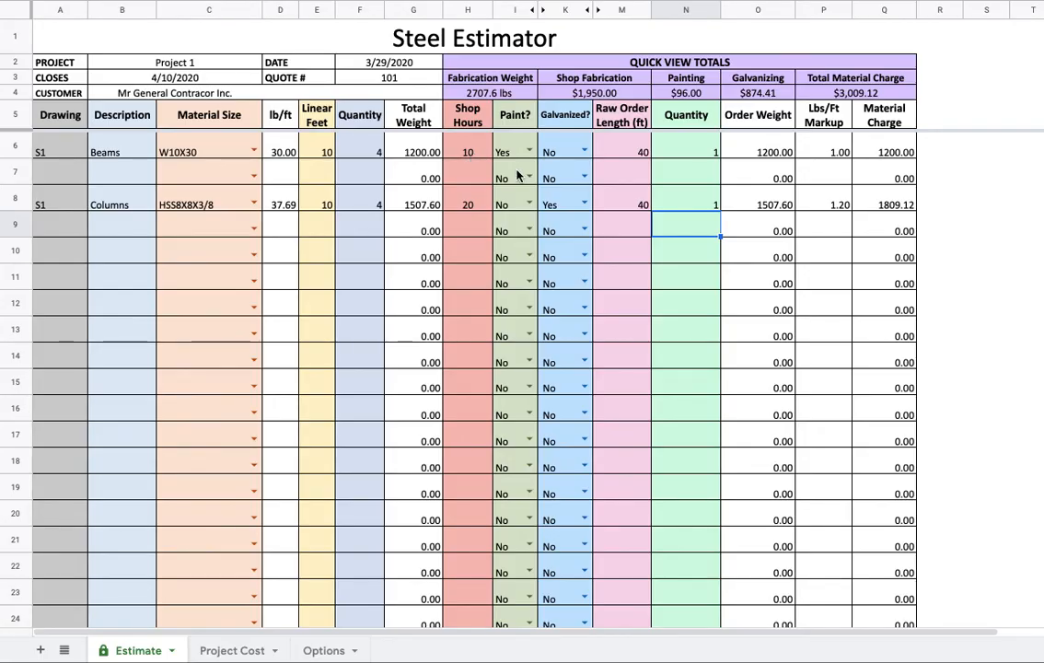
{"action": "mouse_move", "coordinate": [552, 189]}
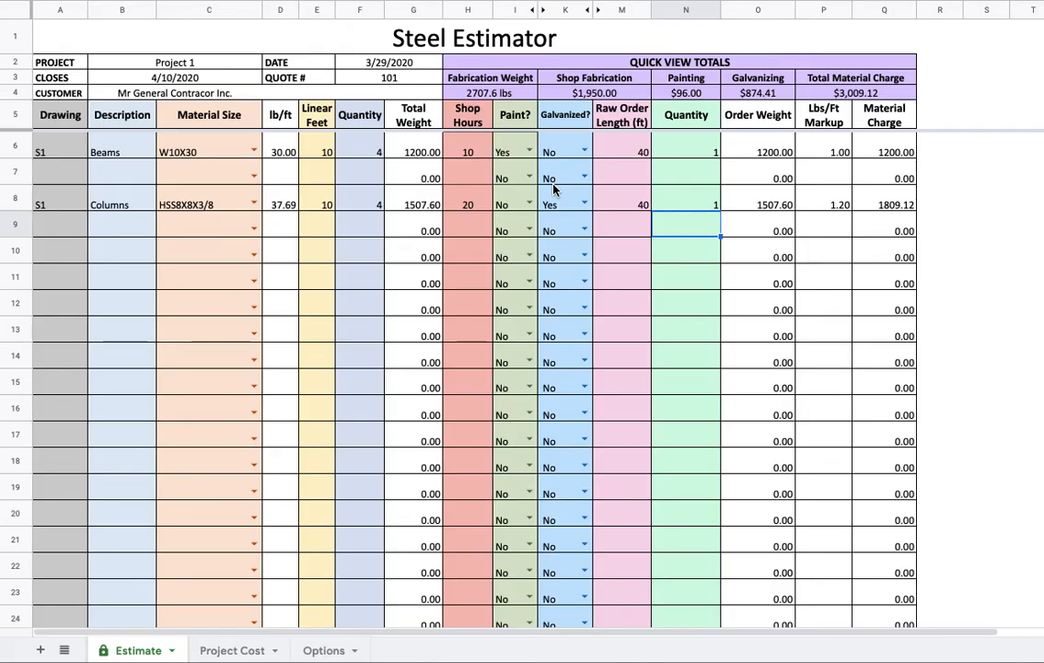
{"action": "mouse_move", "coordinate": [478, 251]}
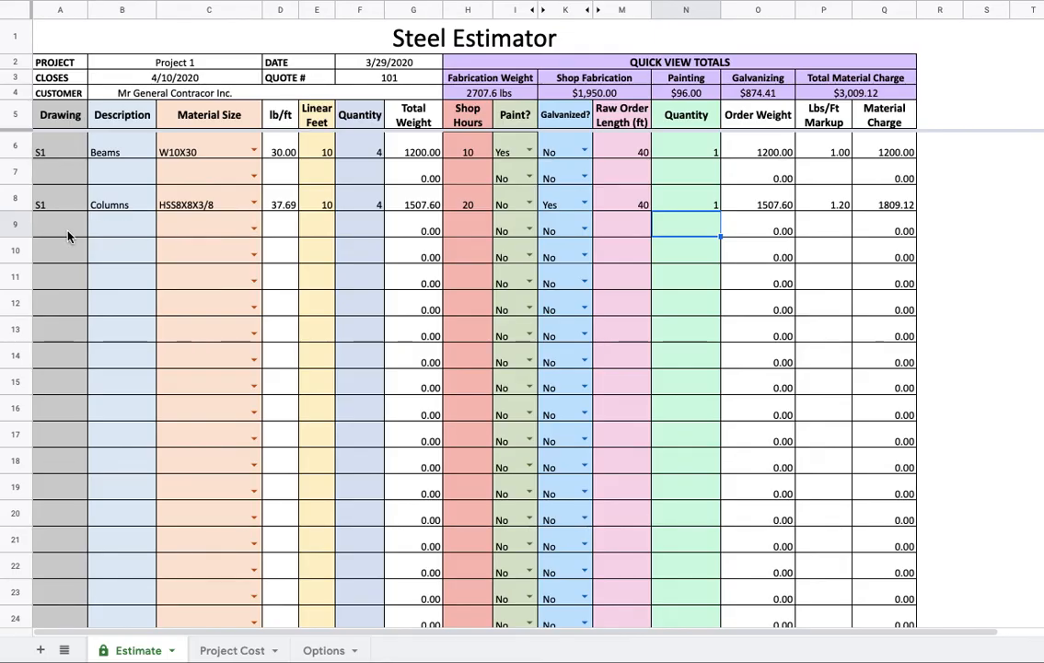
{"action": "mouse_move", "coordinate": [180, 254]}
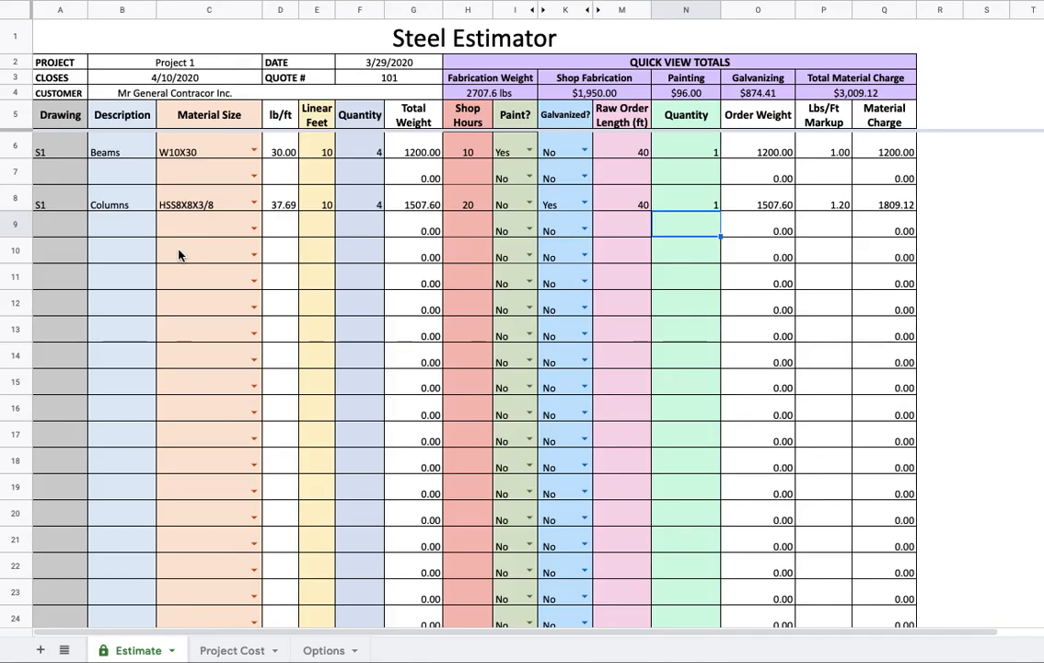
{"action": "mouse_move", "coordinate": [192, 280]}
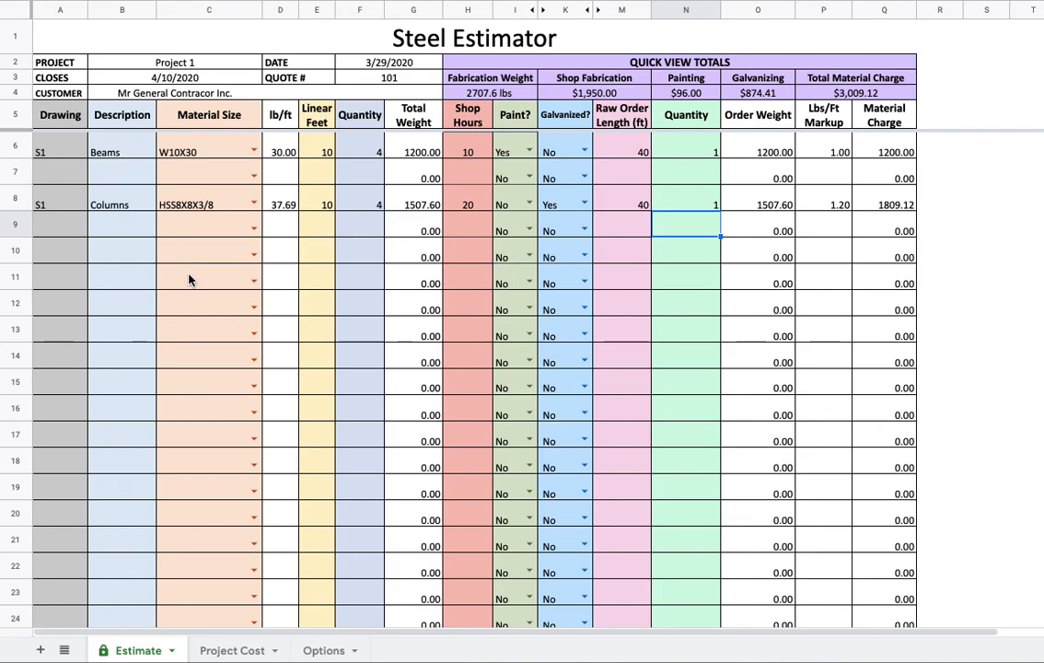
{"action": "mouse_move", "coordinate": [486, 317]}
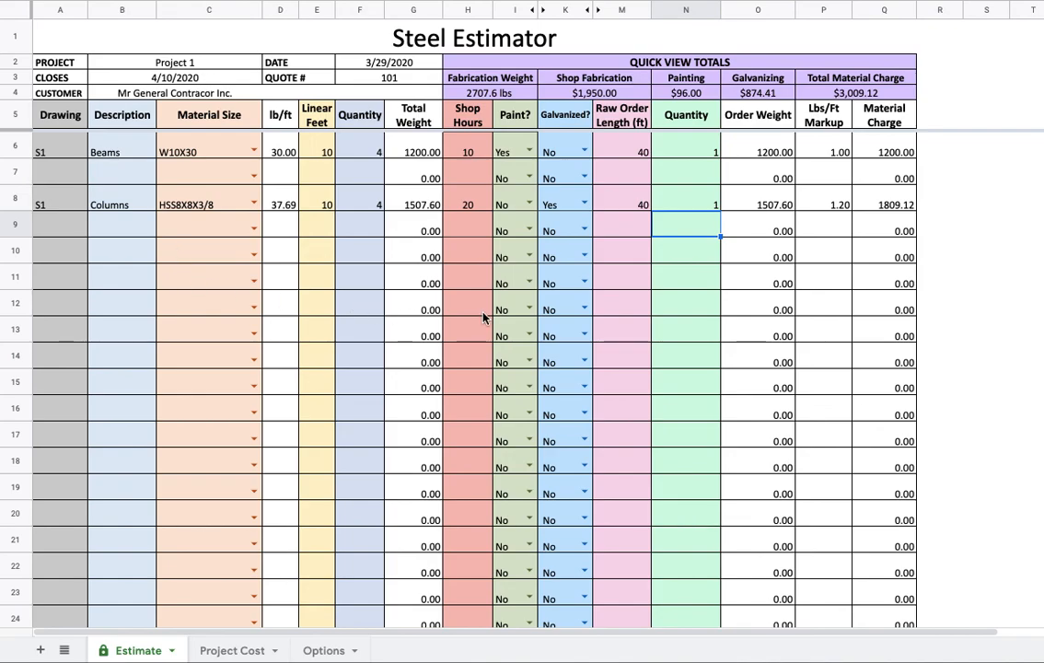
{"action": "mouse_move", "coordinate": [486, 317]}
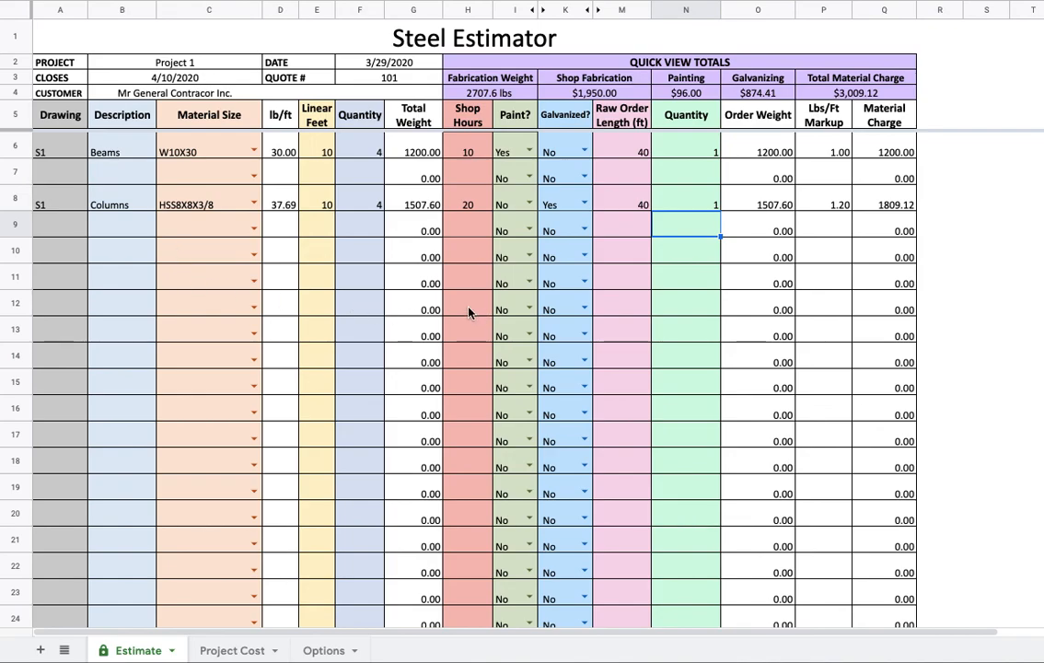
{"action": "mouse_move", "coordinate": [641, 274]}
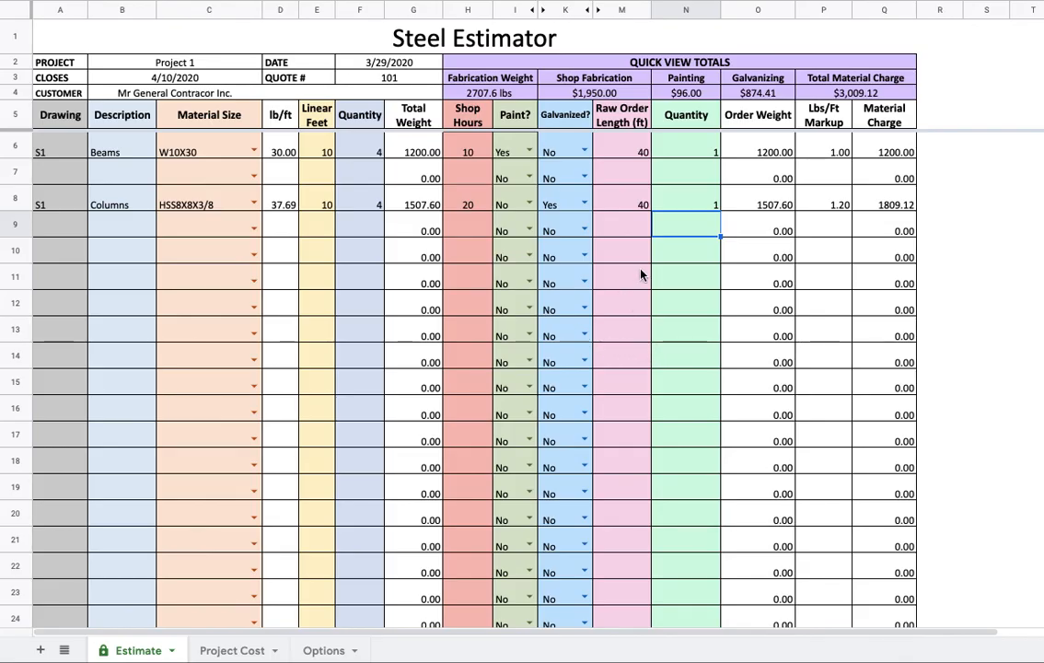